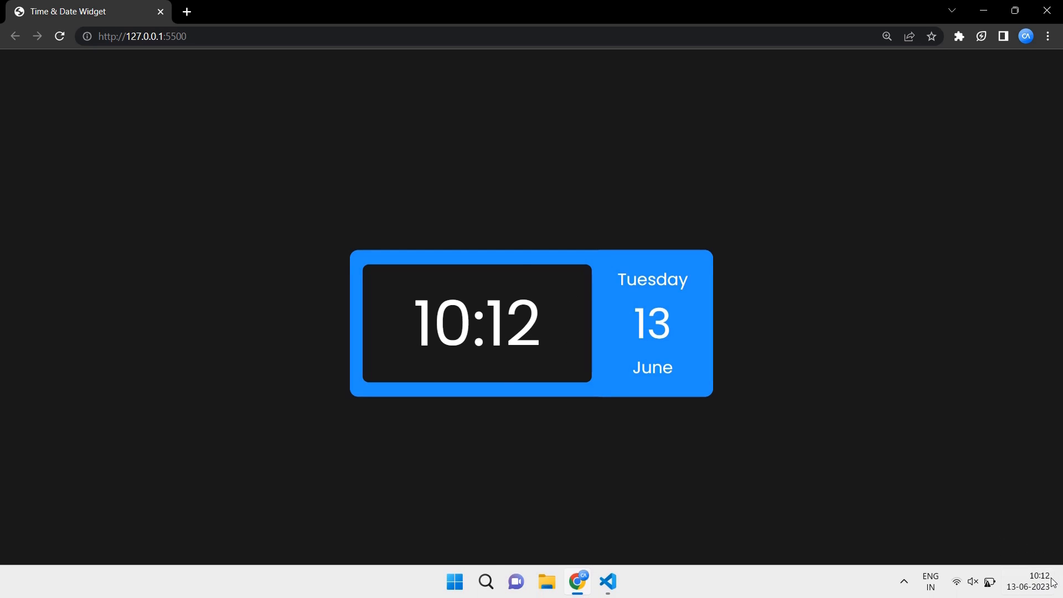
{"action": "mouse_move", "coordinate": [677, 413]}
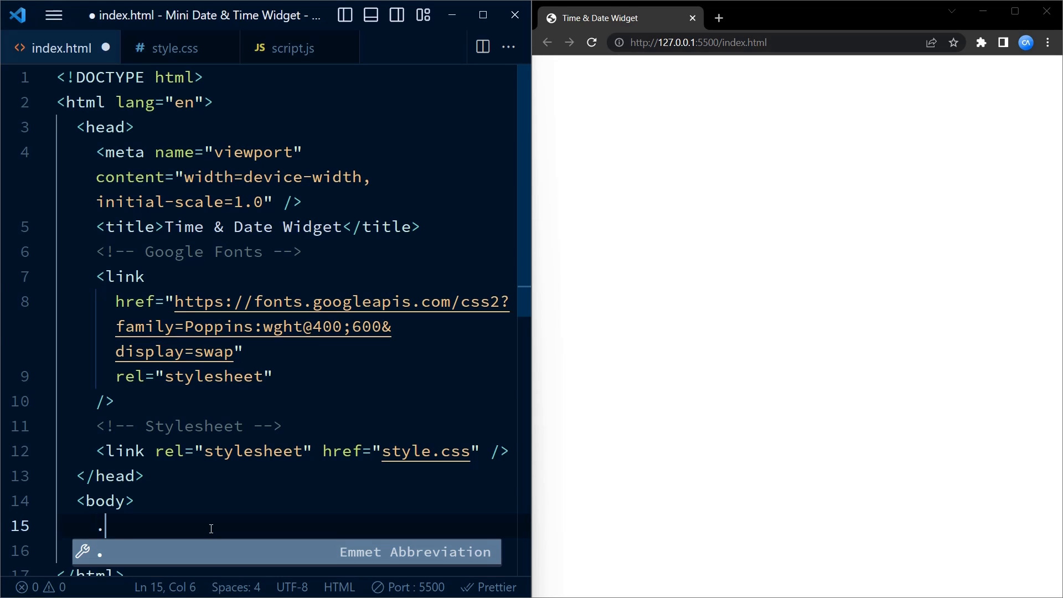
Step: Create a .container div holding empty .clock-container and .date-container divs via Emmet
{"action": "type", "text": "container\">"}
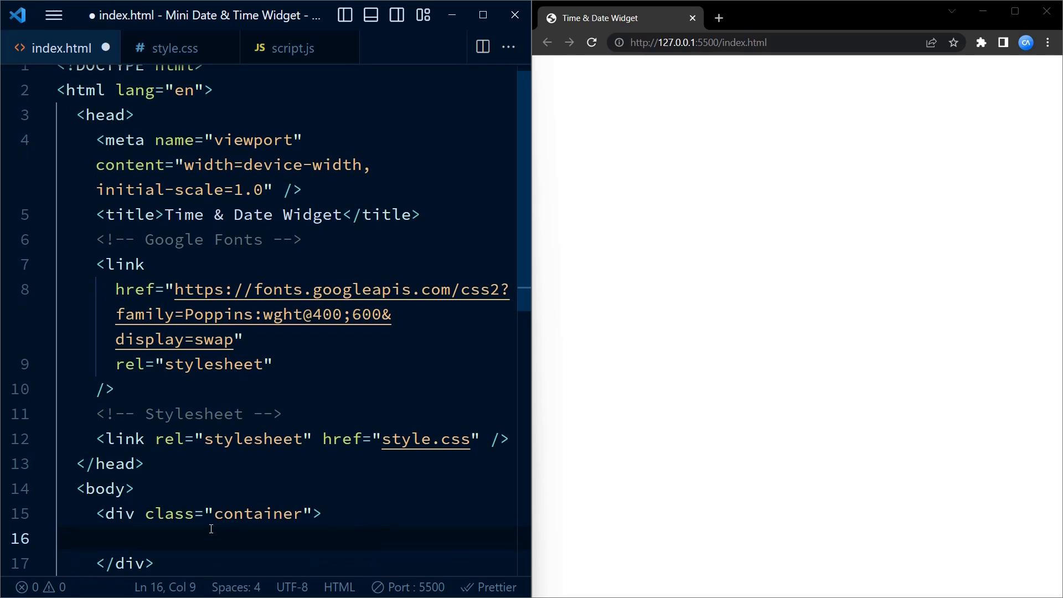
{"action": "type", "text": ".clock-container\"></div>"}
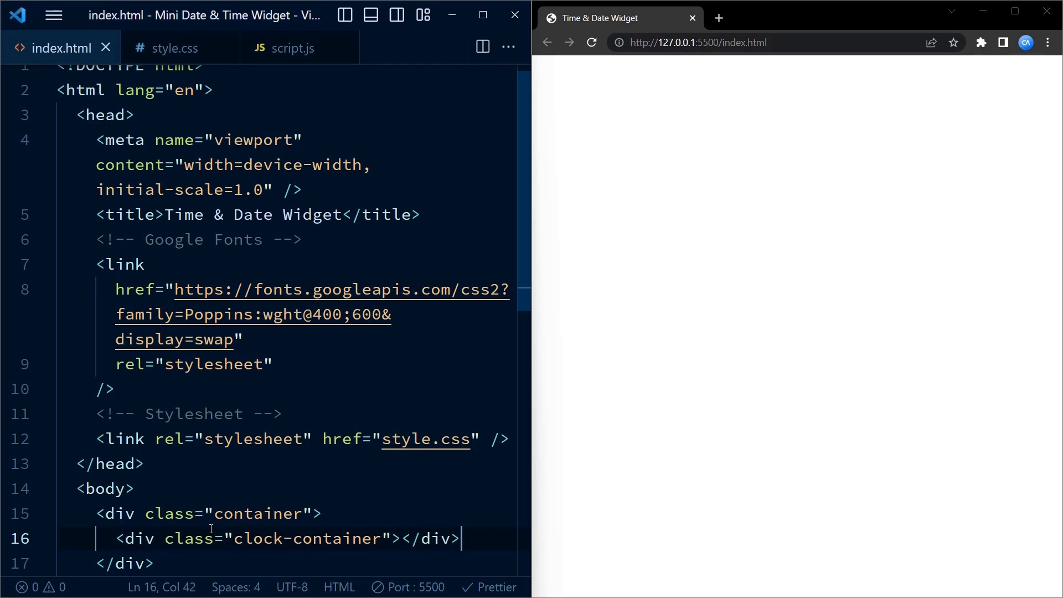
{"action": "type", "text": ".da"}
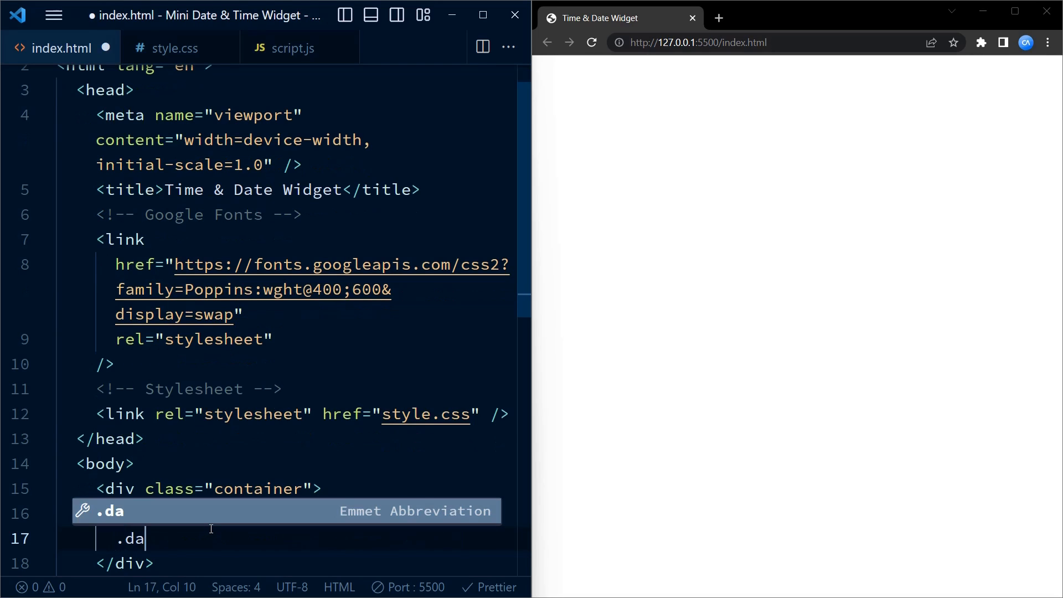
{"action": "type", "text": "te-container\"></div>"}
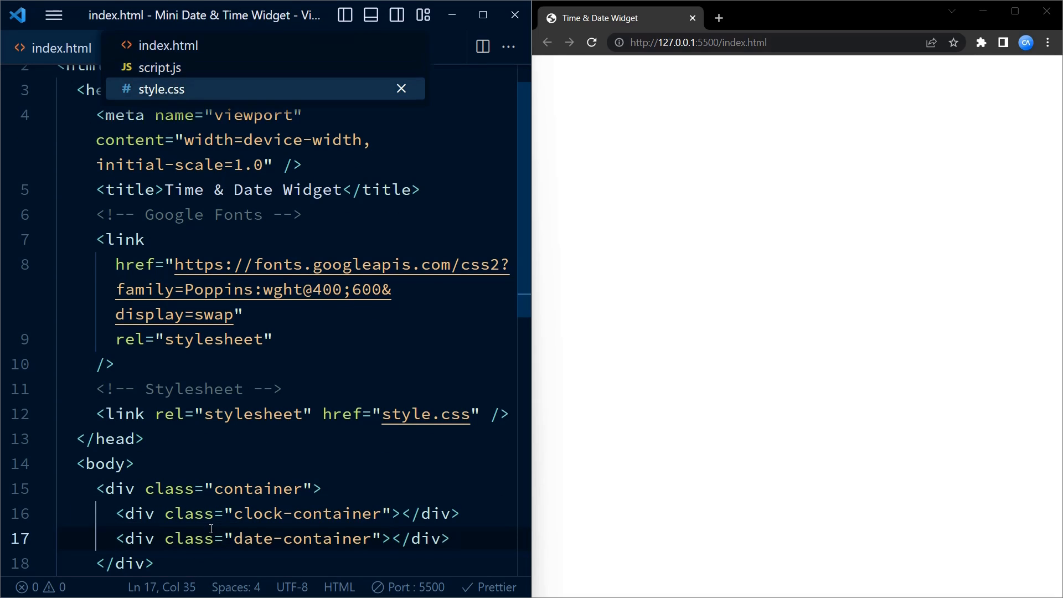
Step: In style.css, add a * reset rule with Poppins, sans-serif font and save
{"action": "left_click", "coordinate": [162, 88]}
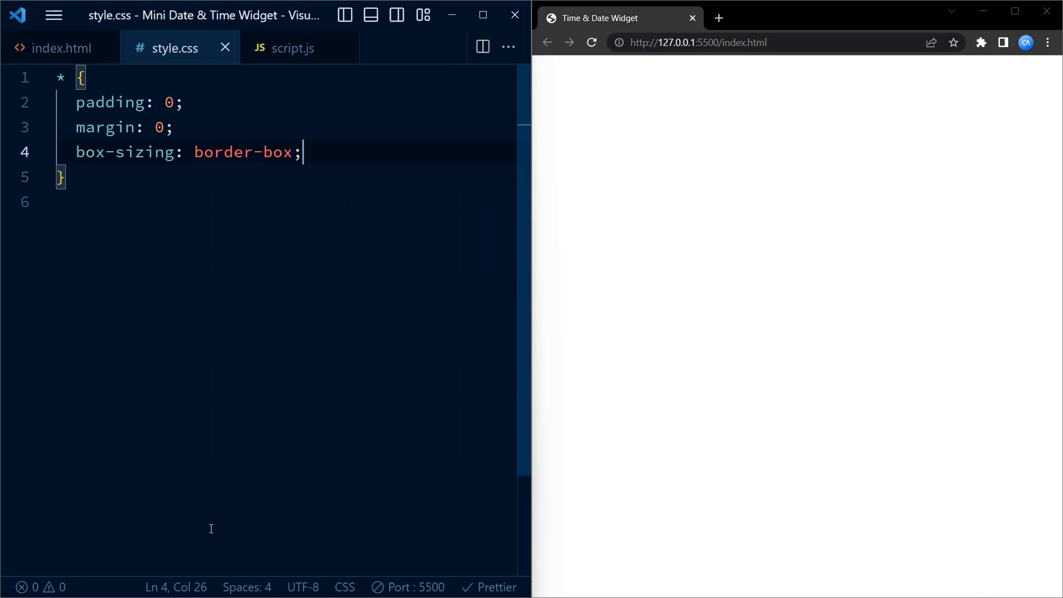
{"action": "type", "text": "font-family: \"\";"}
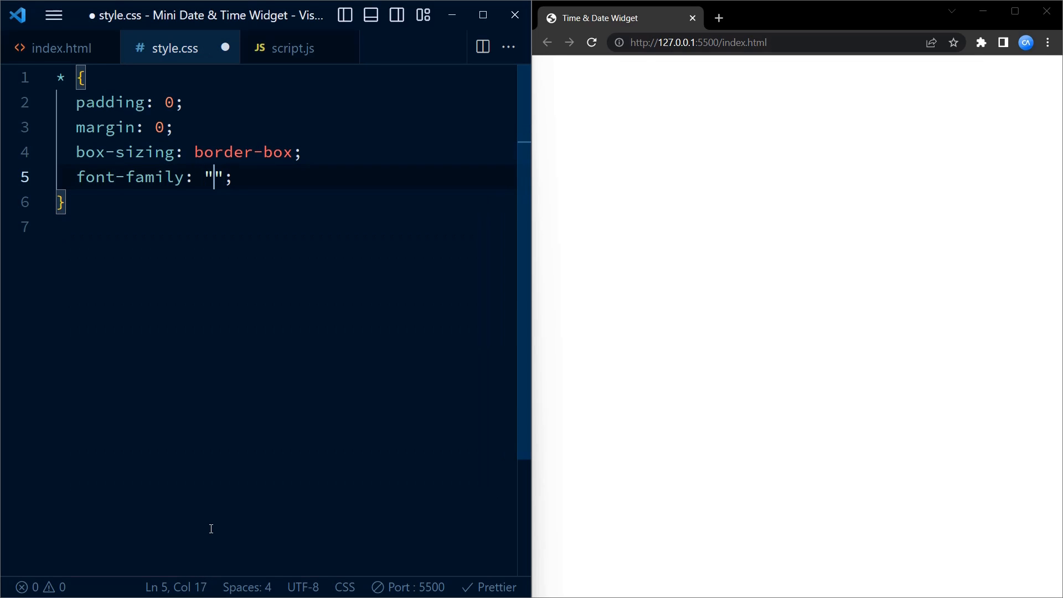
{"action": "type", "text": "Poppins"}
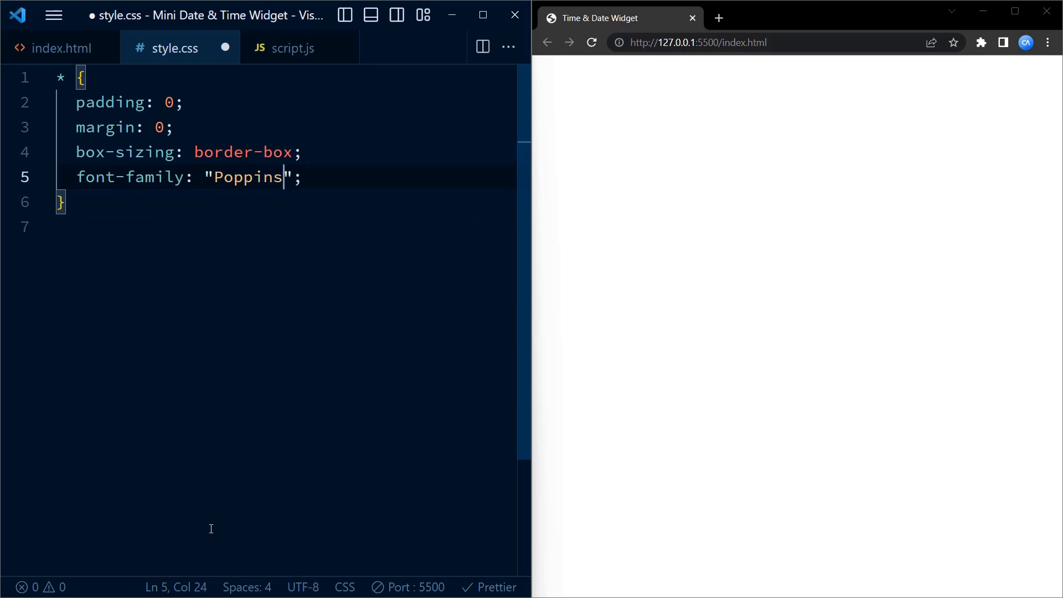
{"action": "type", "text": ",sans-serif"}
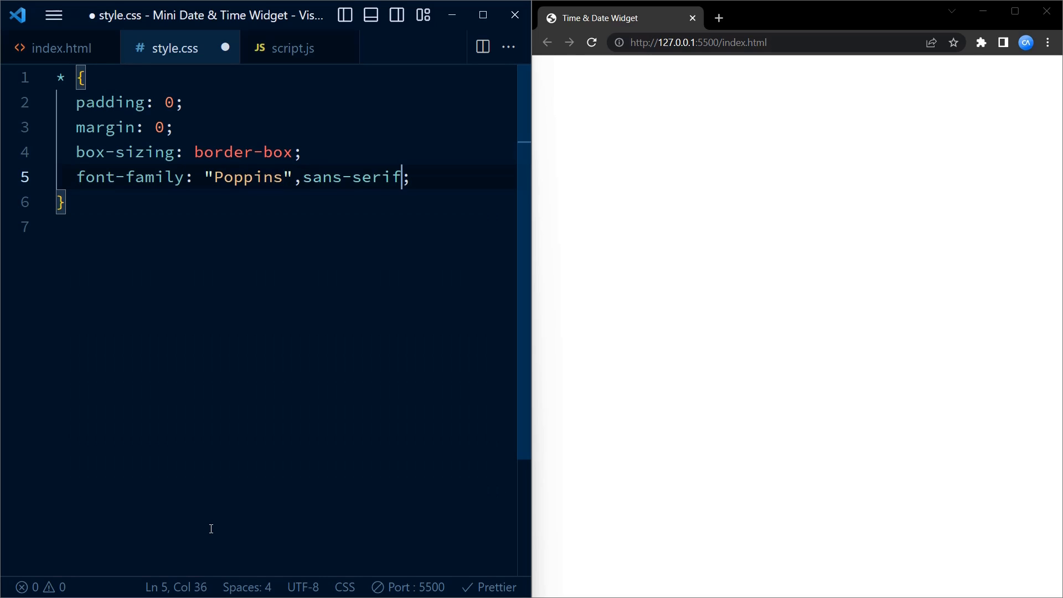
{"action": "key", "text": "ctrl+s"}
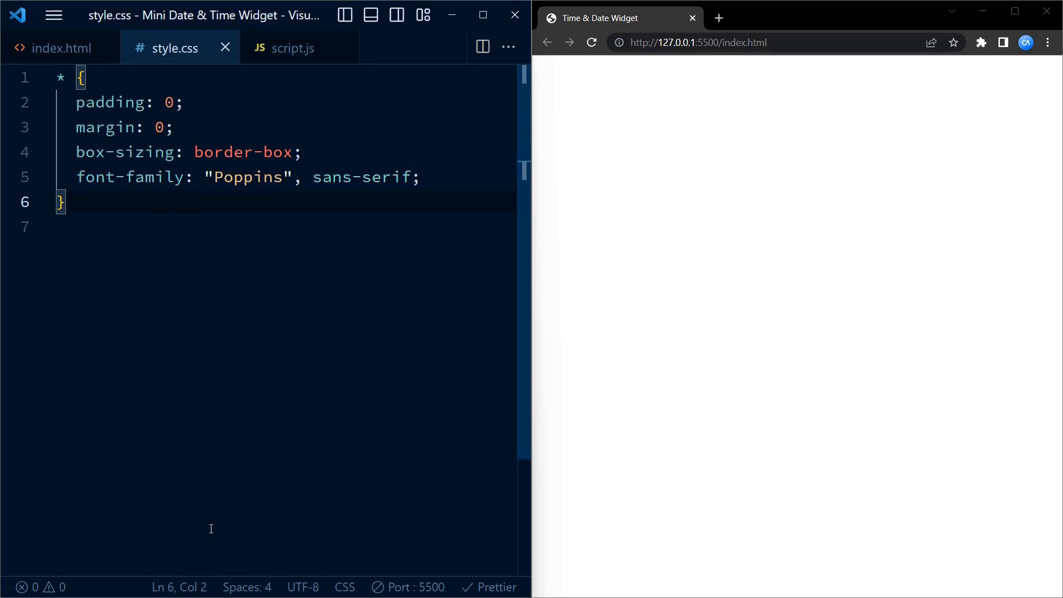
Step: Add a body rule with background-color #1a1a1a
{"action": "type", "text": "body"}
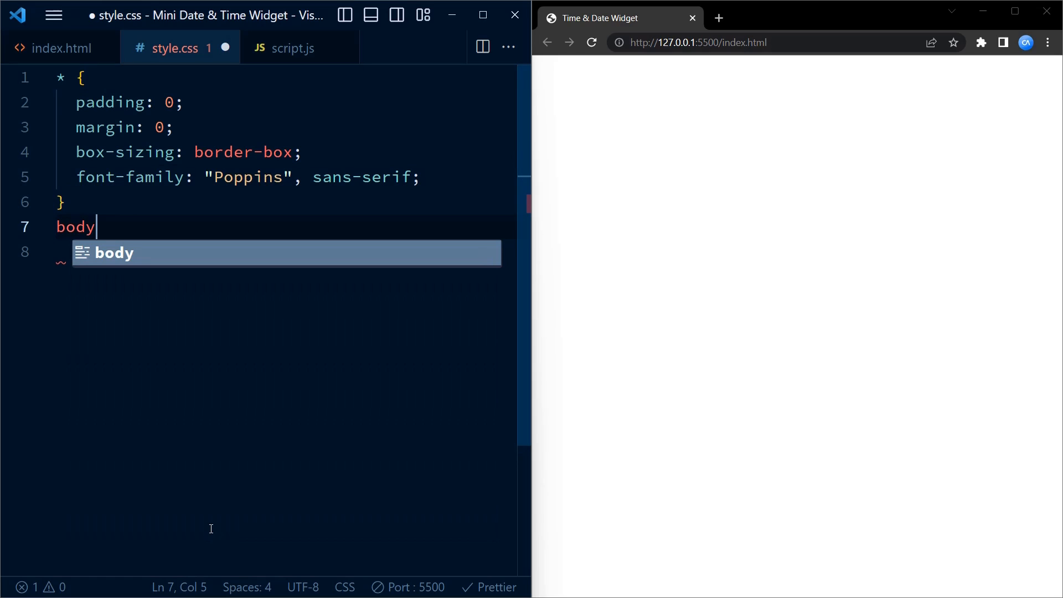
{"action": "type", "text": "{"}
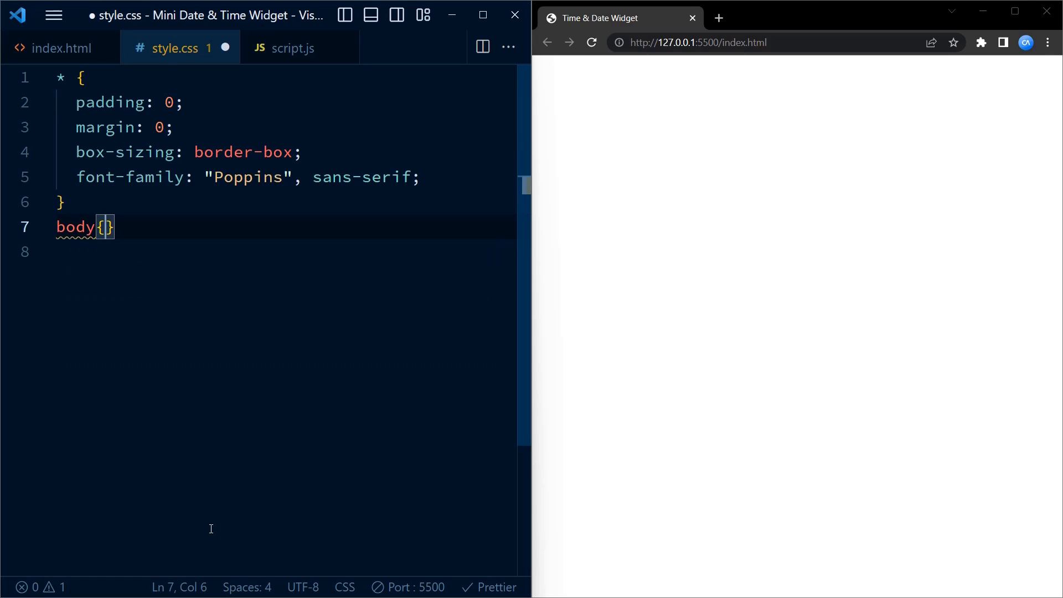
{"action": "type", "text": "background-color: #;"}
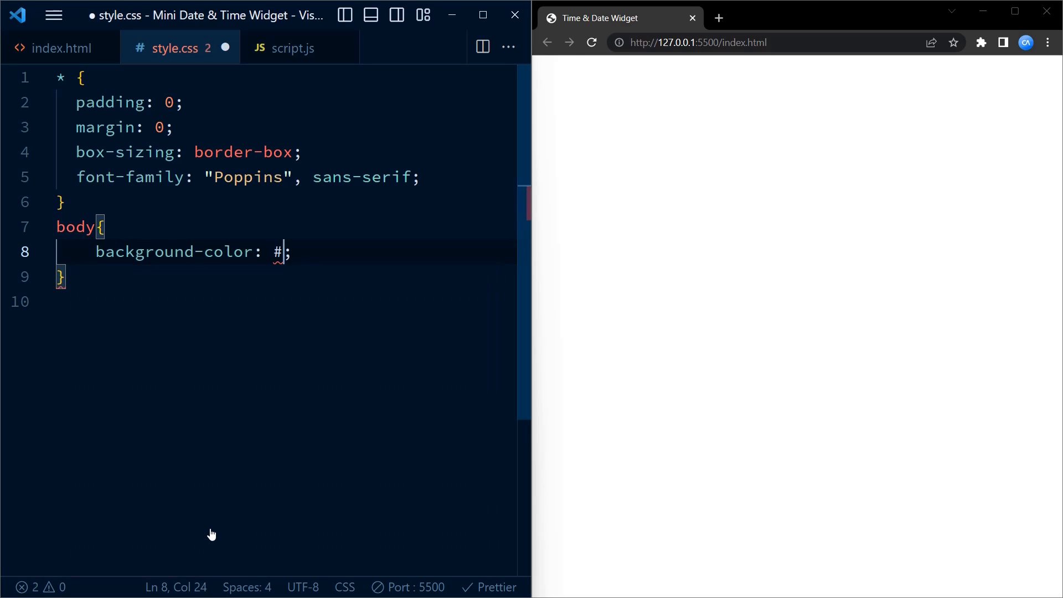
{"action": "type", "text": "1a1a1a"}
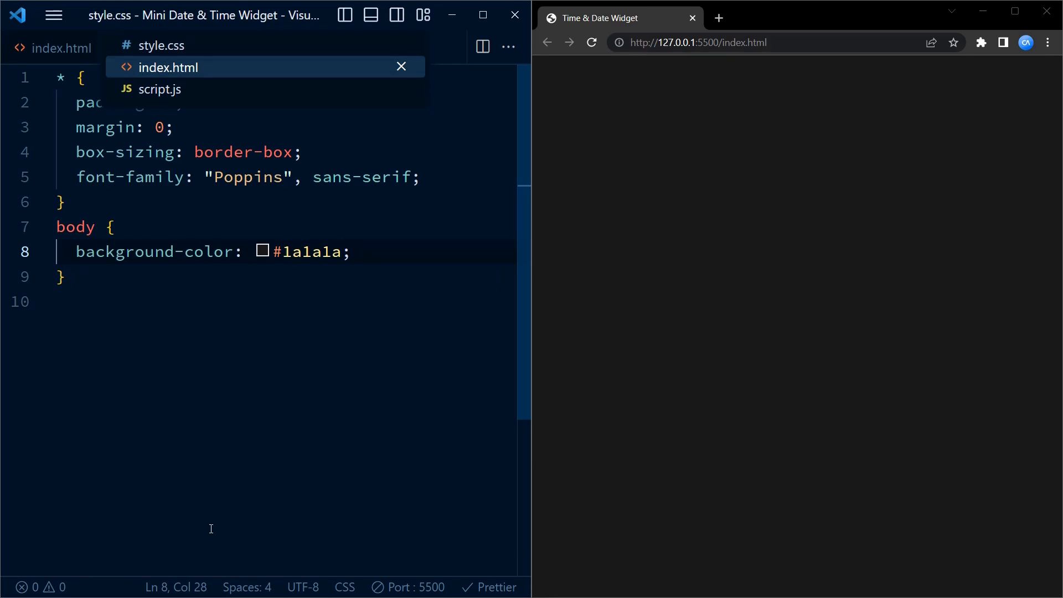
Step: Link script.js with a script tag just before the closing body tag in index.html
{"action": "left_click", "coordinate": [166, 68]}
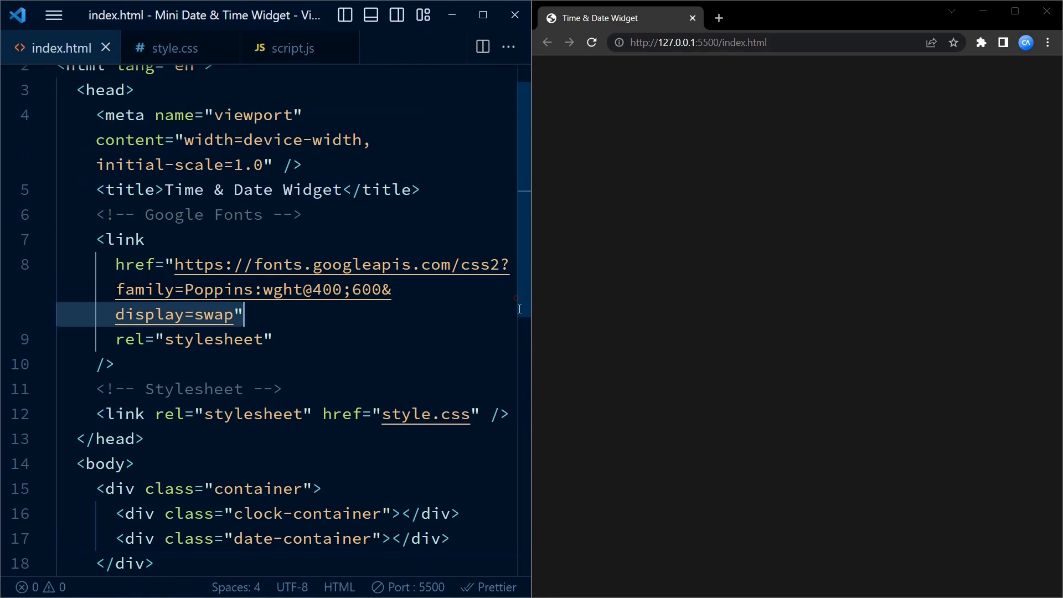
{"action": "scroll", "scroll_direction": "down", "scroll_amount": 3}
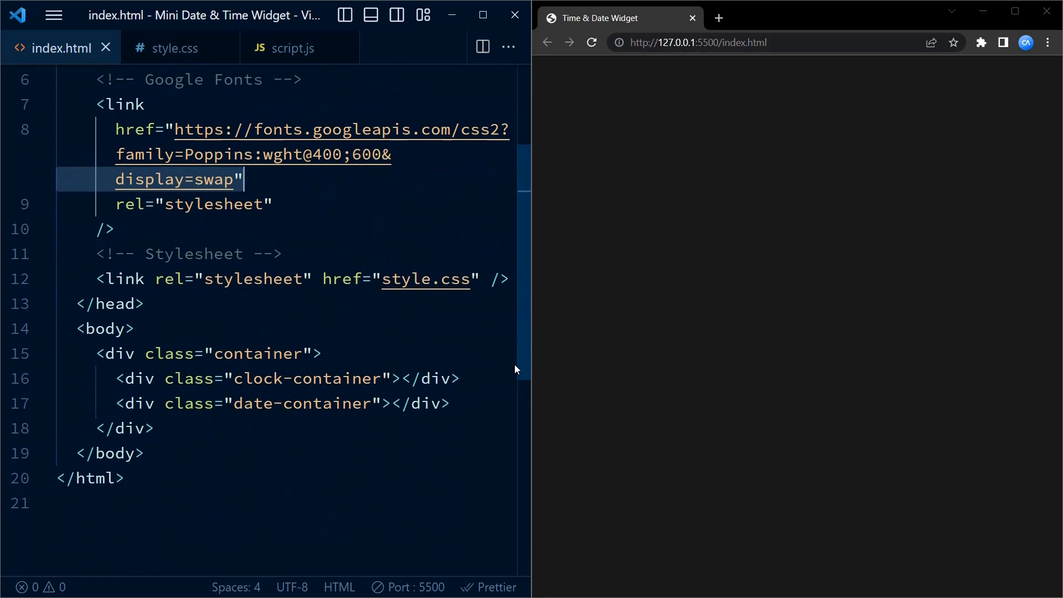
{"action": "key", "text": "Enter"}
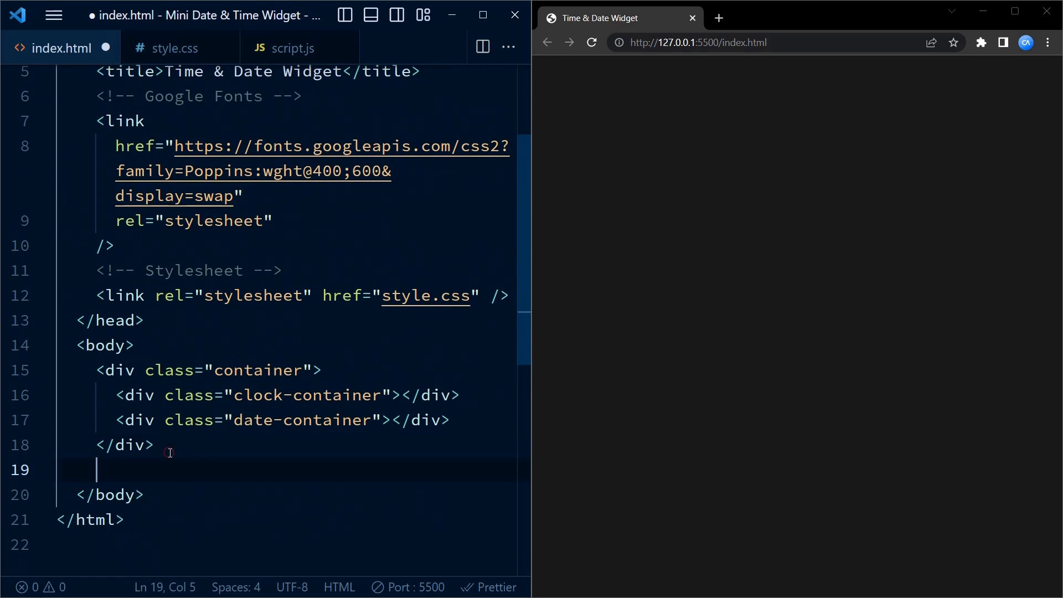
{"action": "type", "text": "<script src="}
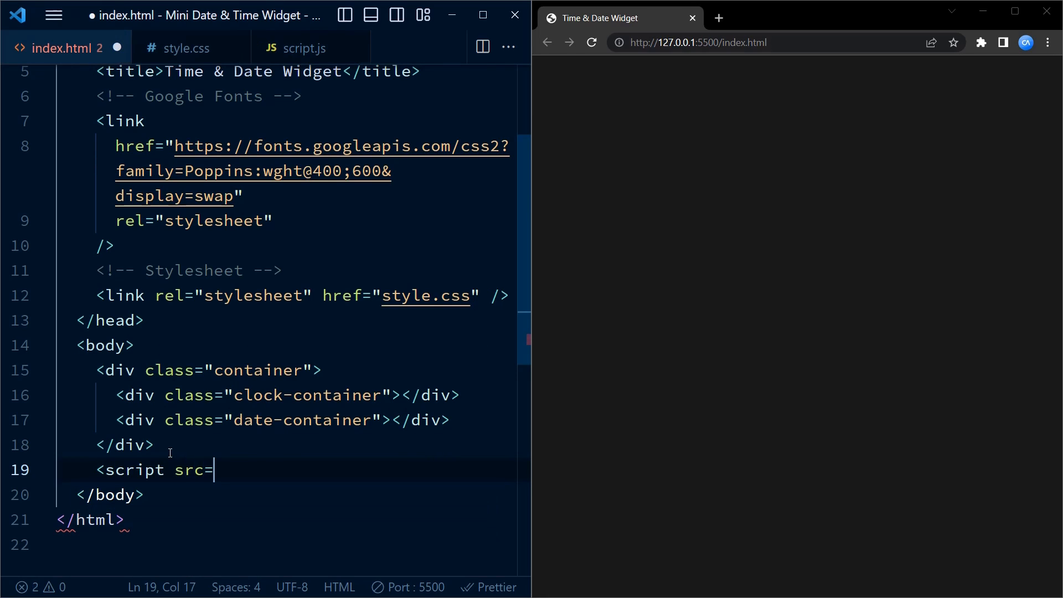
{"action": "type", "text": "\"script.js\"></script>"}
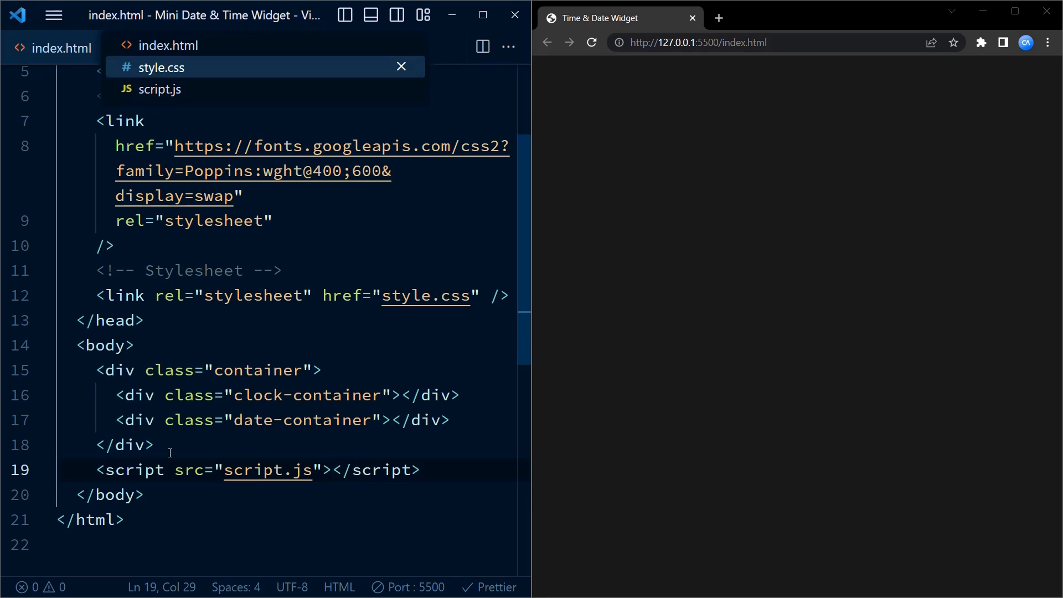
Step: In script.js, declare dateContainer via document.querySelector(".date-container")
{"action": "left_click", "coordinate": [158, 88]}
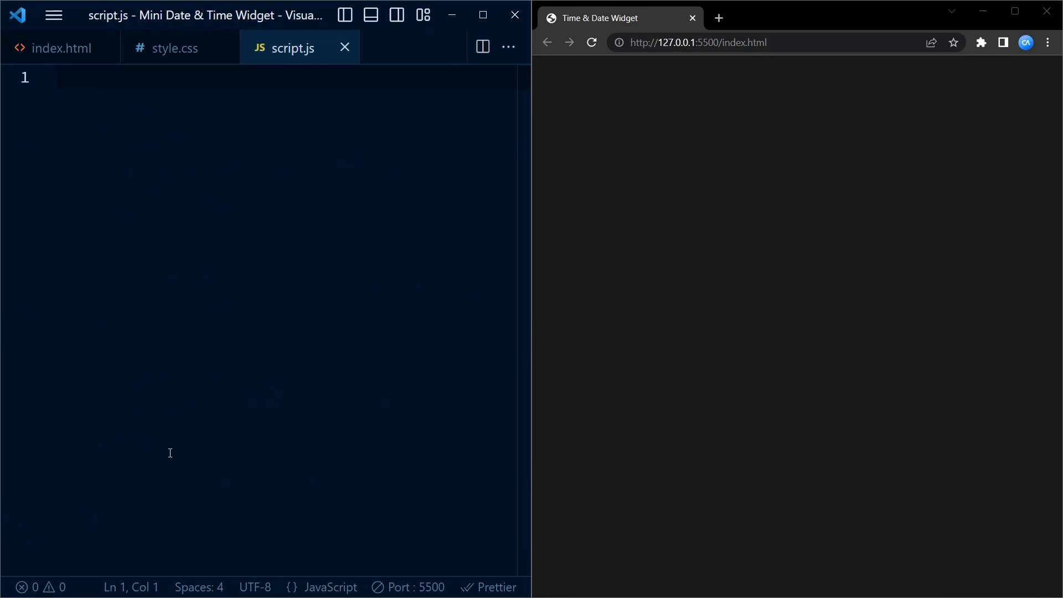
{"action": "type", "text": "let da"}
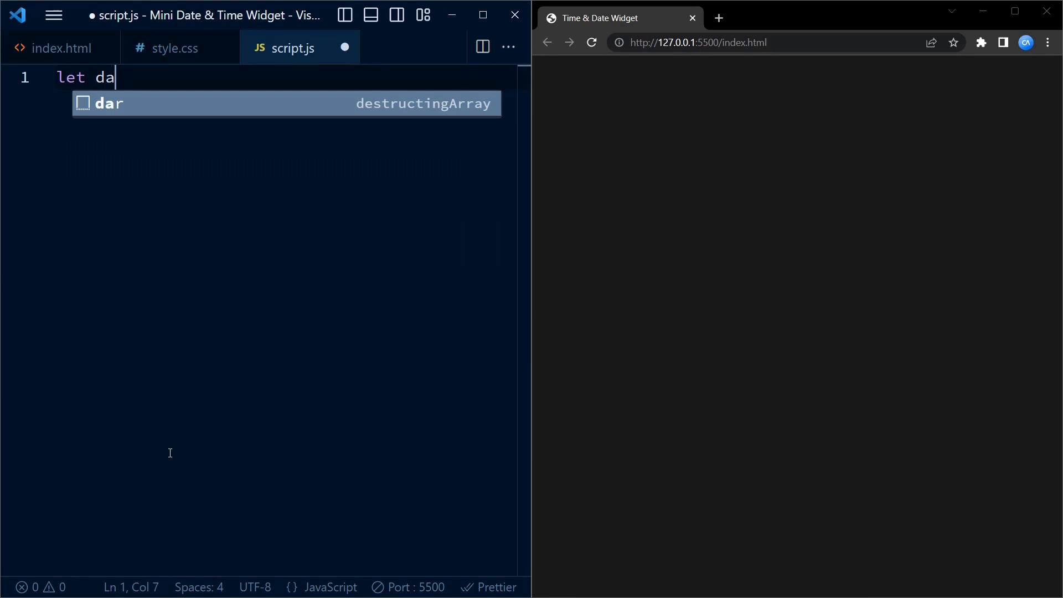
{"action": "type", "text": "tecont"}
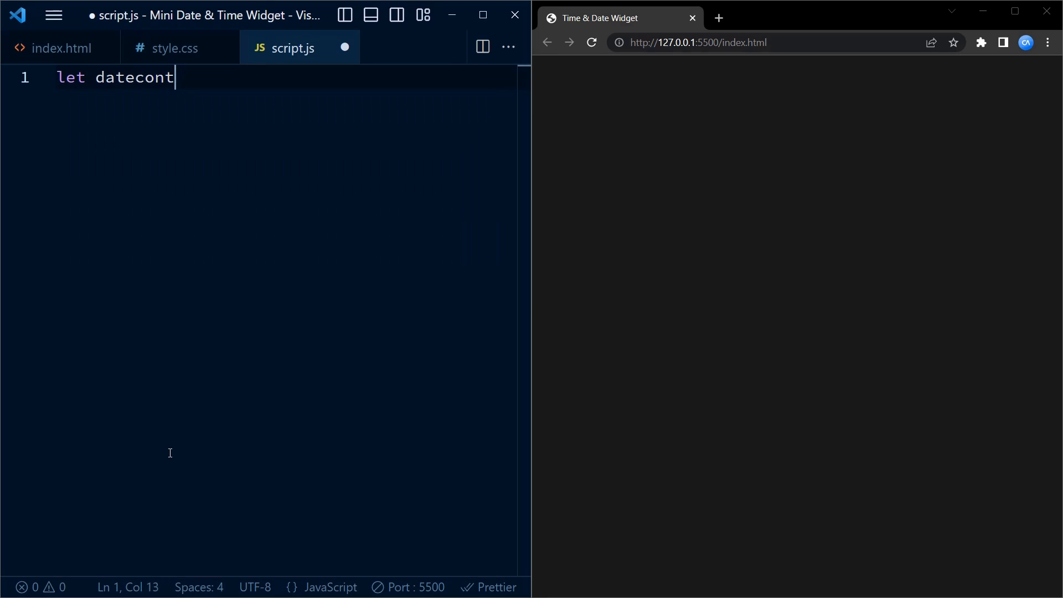
{"action": "type", "text": "C"}
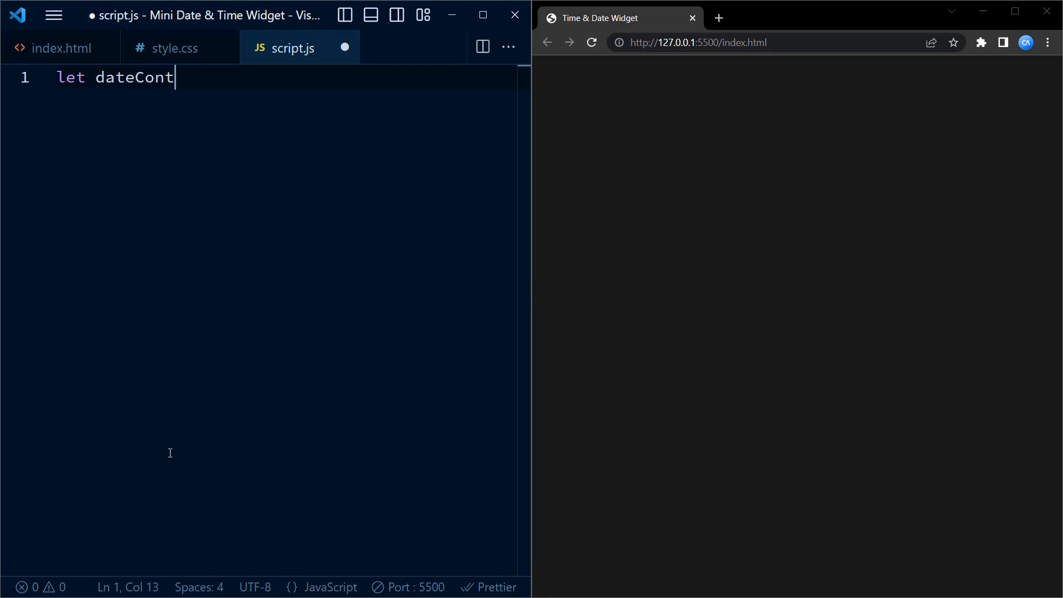
{"action": "type", "text": "ainer ="}
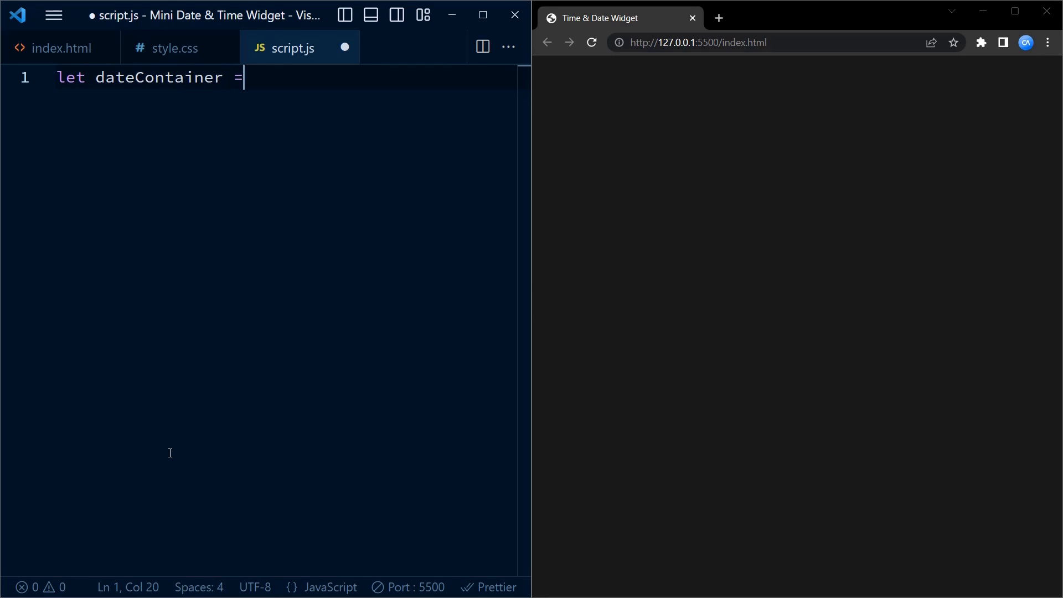
{"action": "type", "text": "documen"}
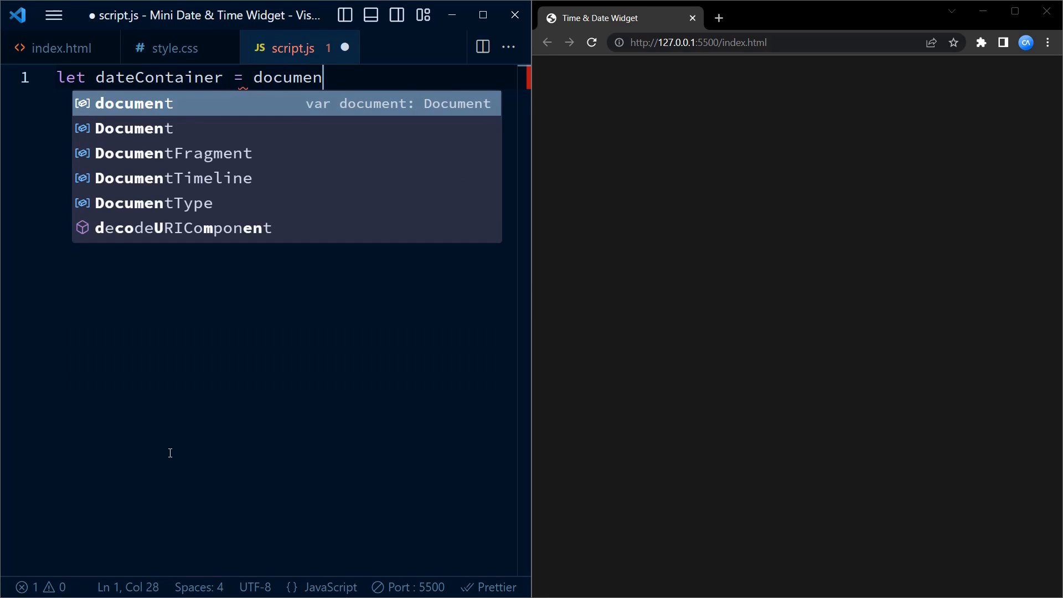
{"action": "type", "text": ".querySelector"}
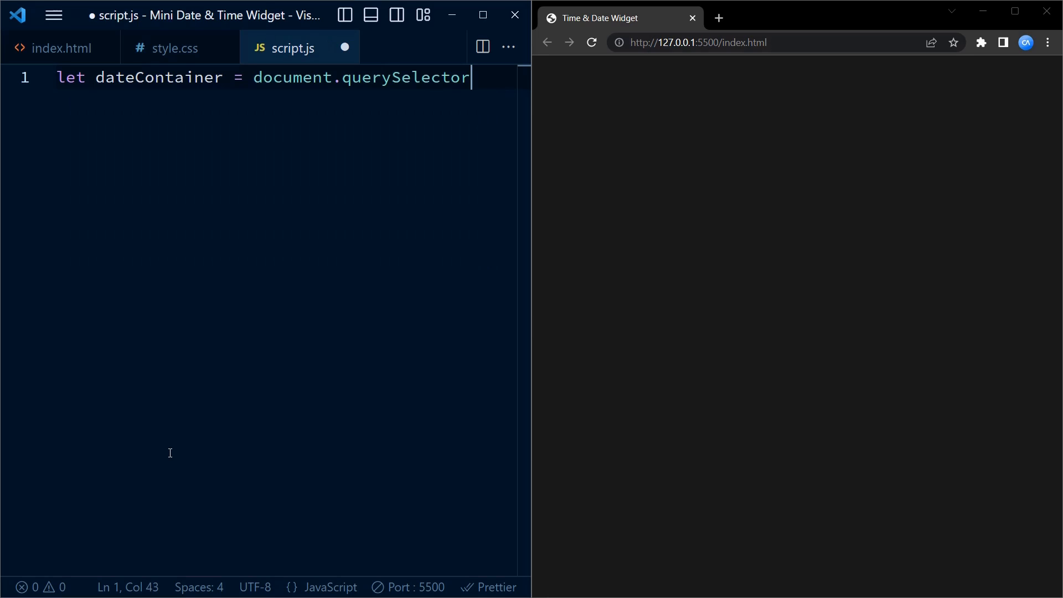
{"action": "type", "text": "(\"\")"}
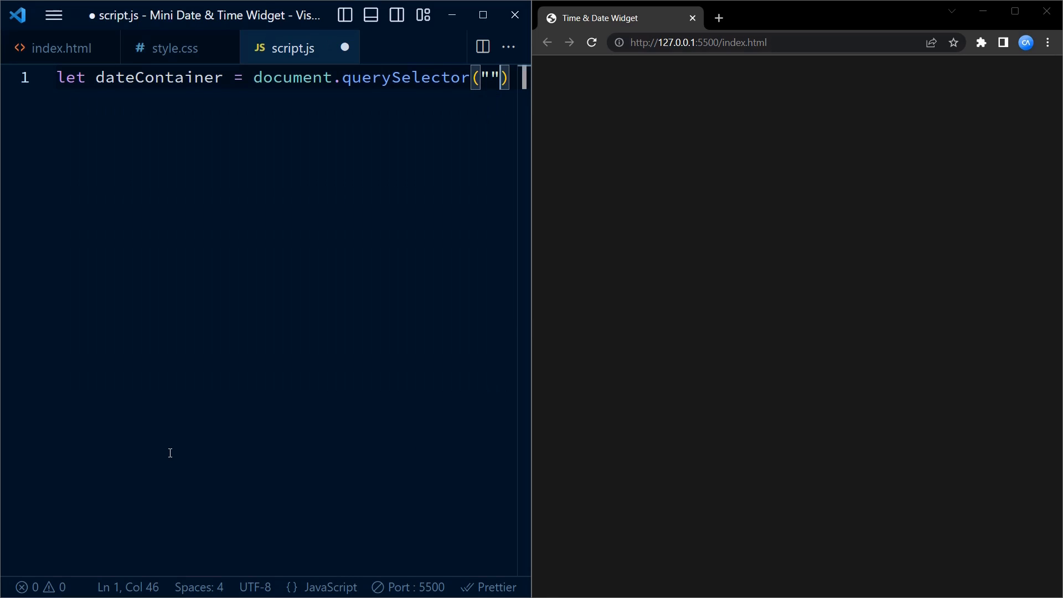
{"action": "type", "text": ".date"}
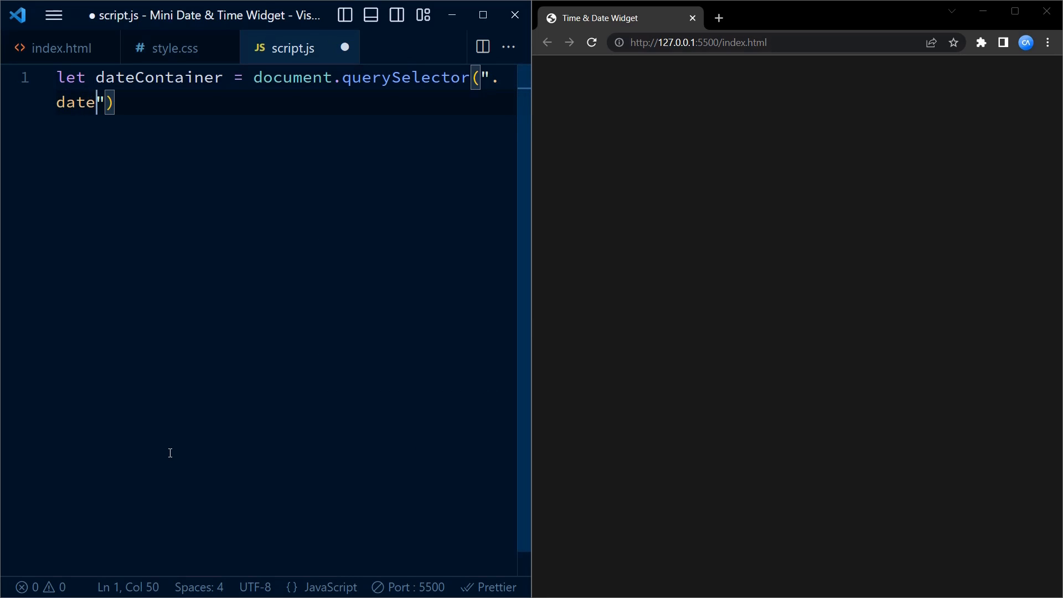
{"action": "type", "text": "-container"}
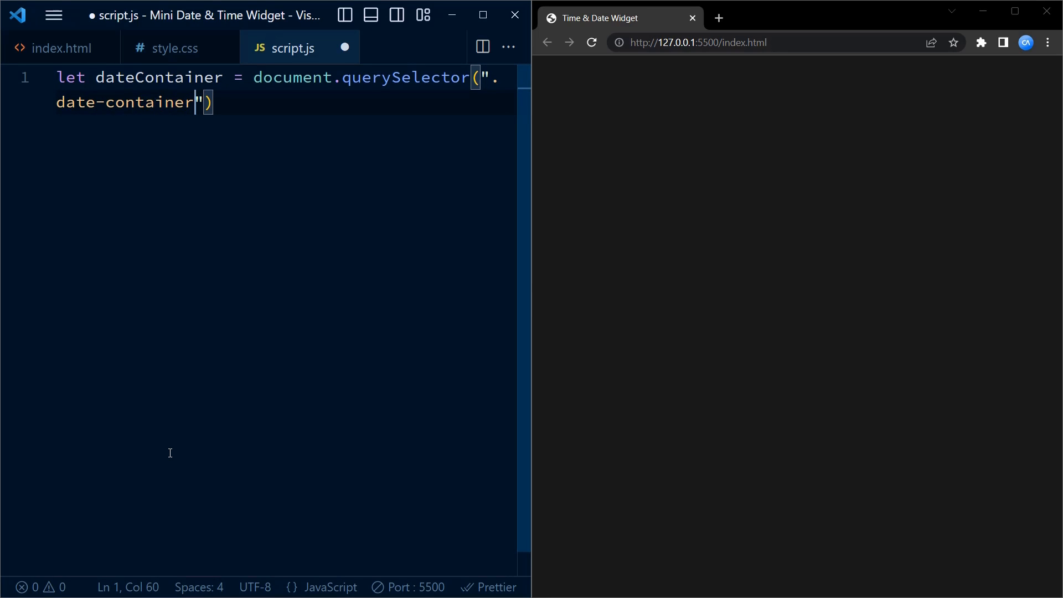
{"action": "type", "text": ";"}
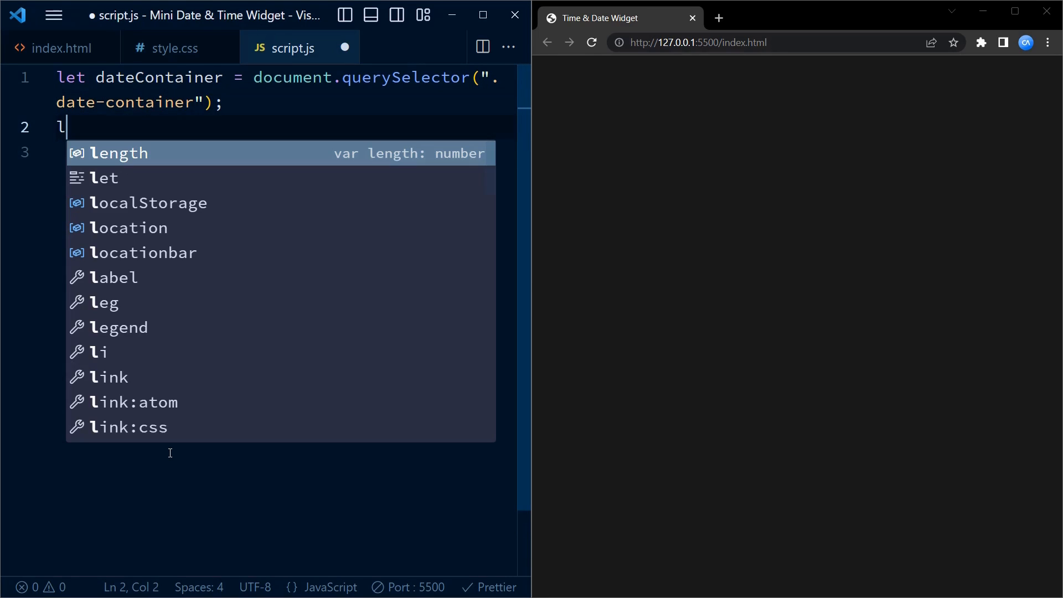
Step: Declare clockContainer via document.querySelector(".clock-container")
{"action": "type", "text": "et clockConta"}
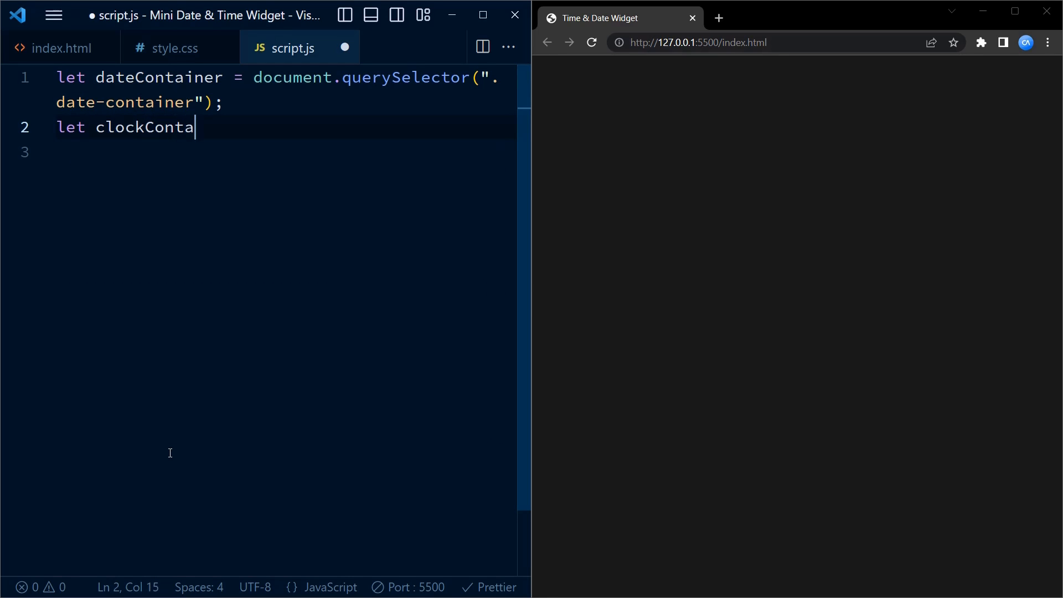
{"action": "type", "text": "iner = doc"}
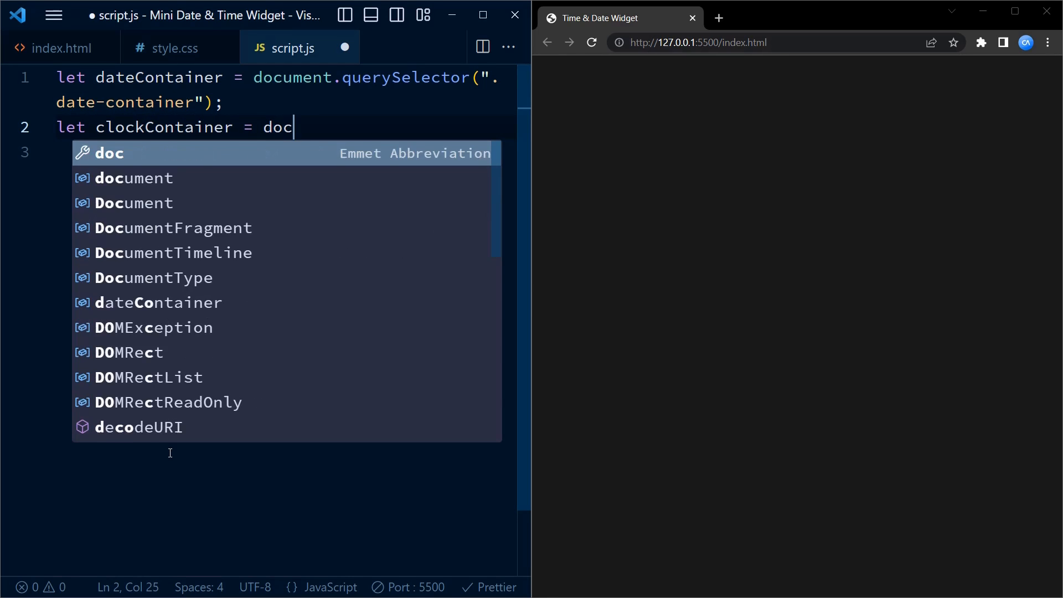
{"action": "type", "text": "ument"}
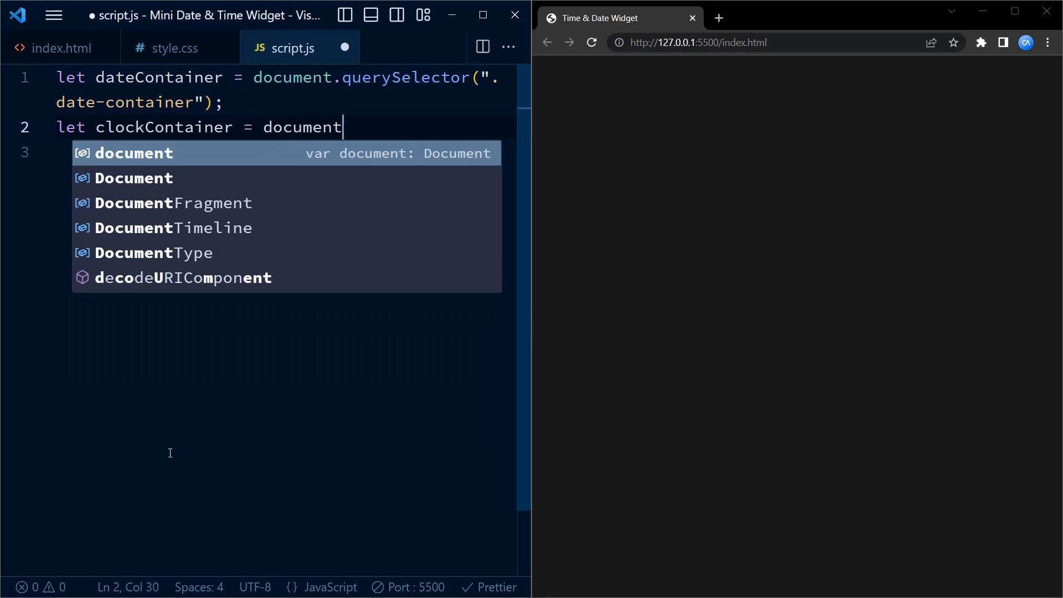
{"action": "type", "text": ".querySelector("}
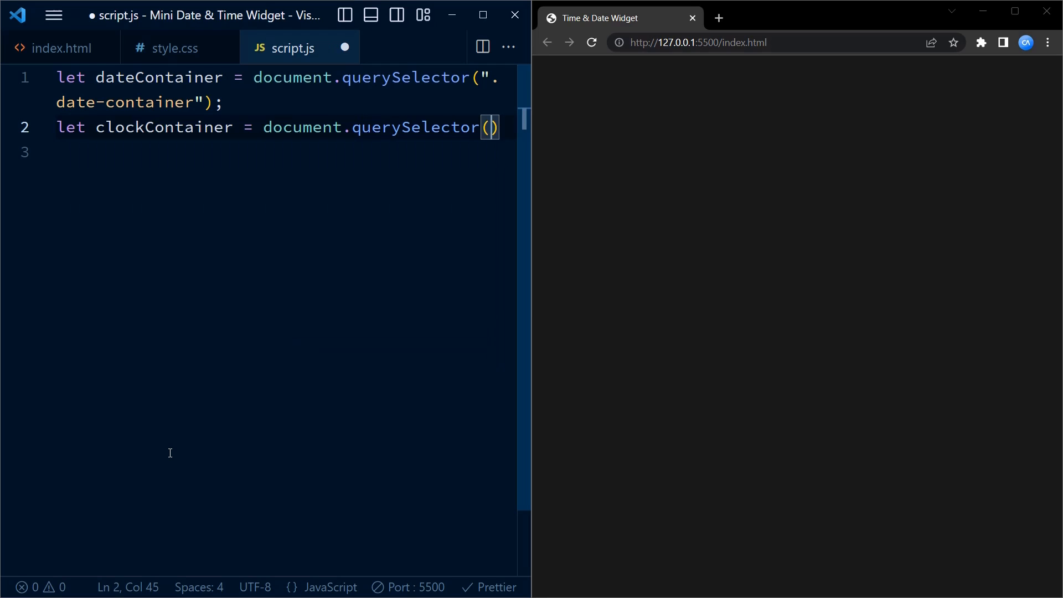
{"action": "type", "text": "\".\""}
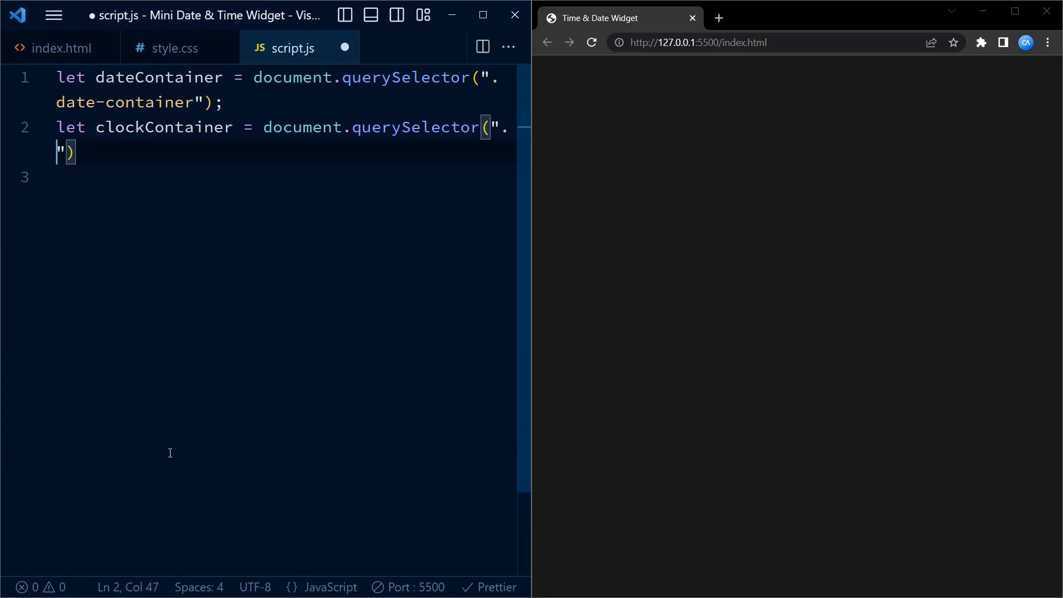
{"action": "type", "text": "clock-"}
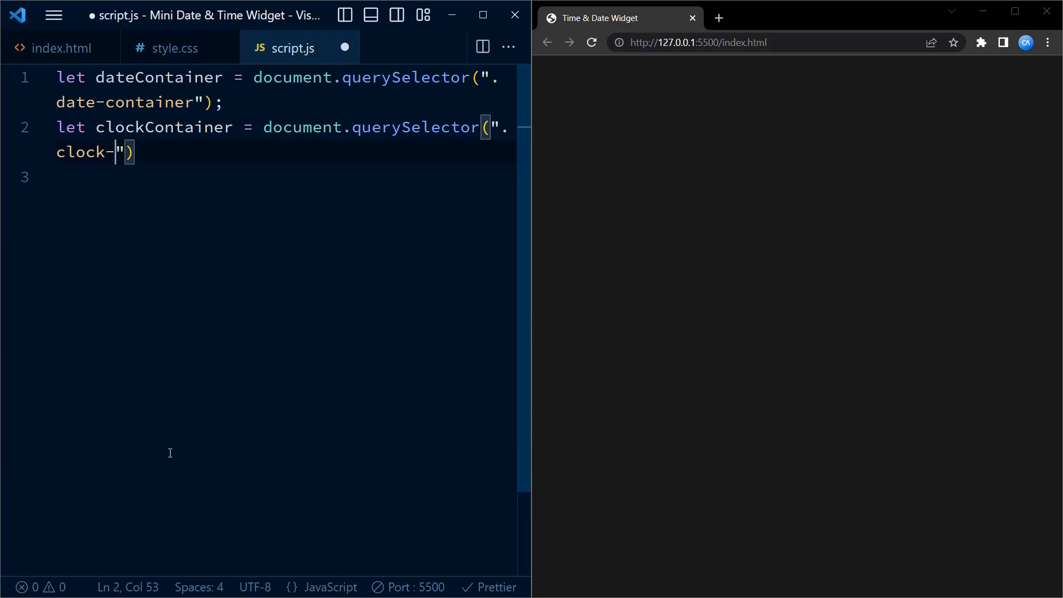
{"action": "type", "text": "container"}
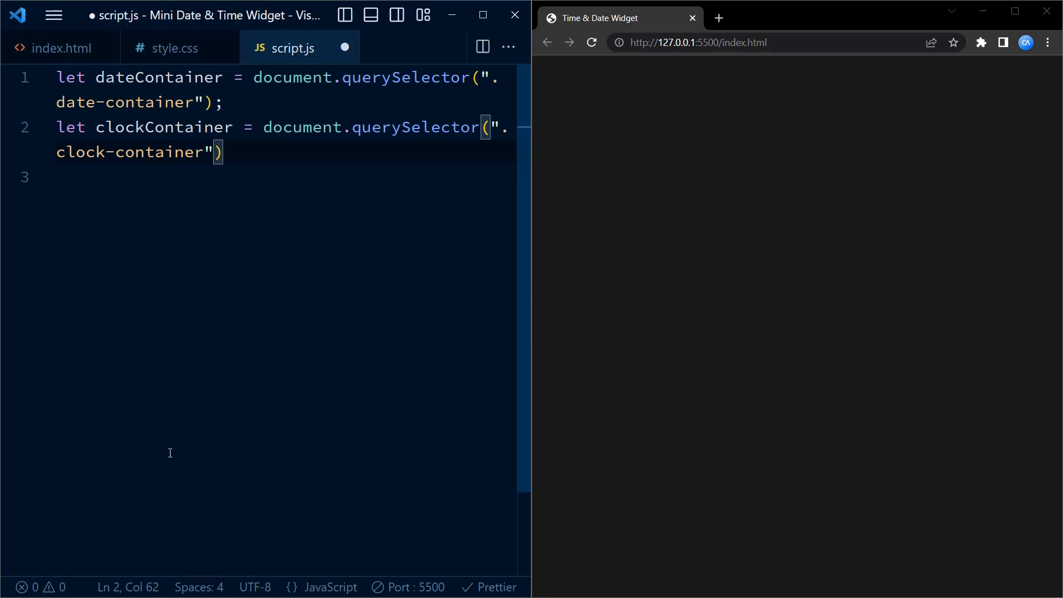
{"action": "type", "text": ";"}
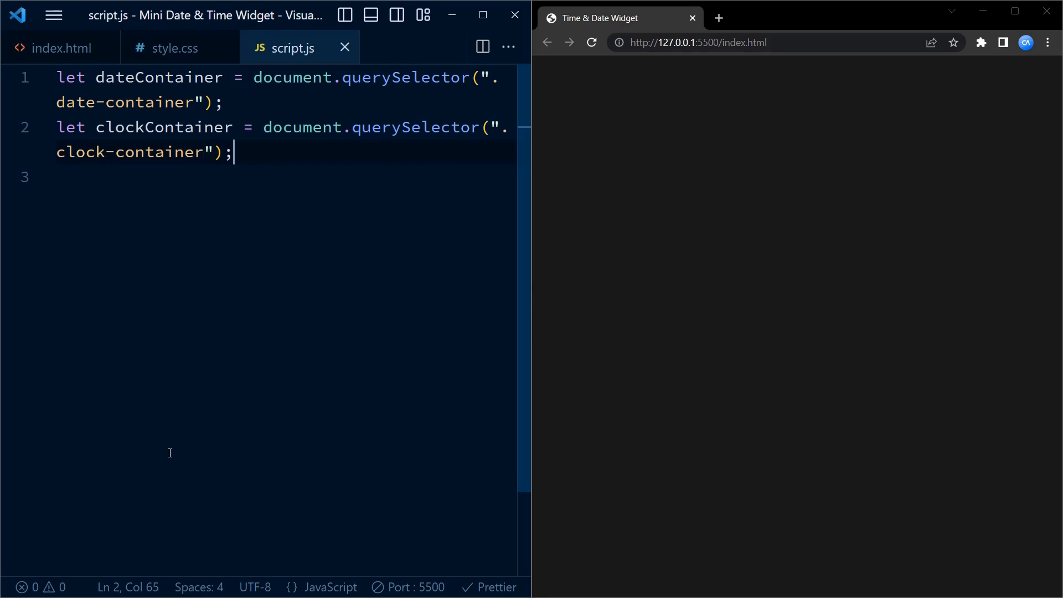
Step: Declare a const weekdays array listing Sunday through Saturday
{"action": "key", "text": "Return"}
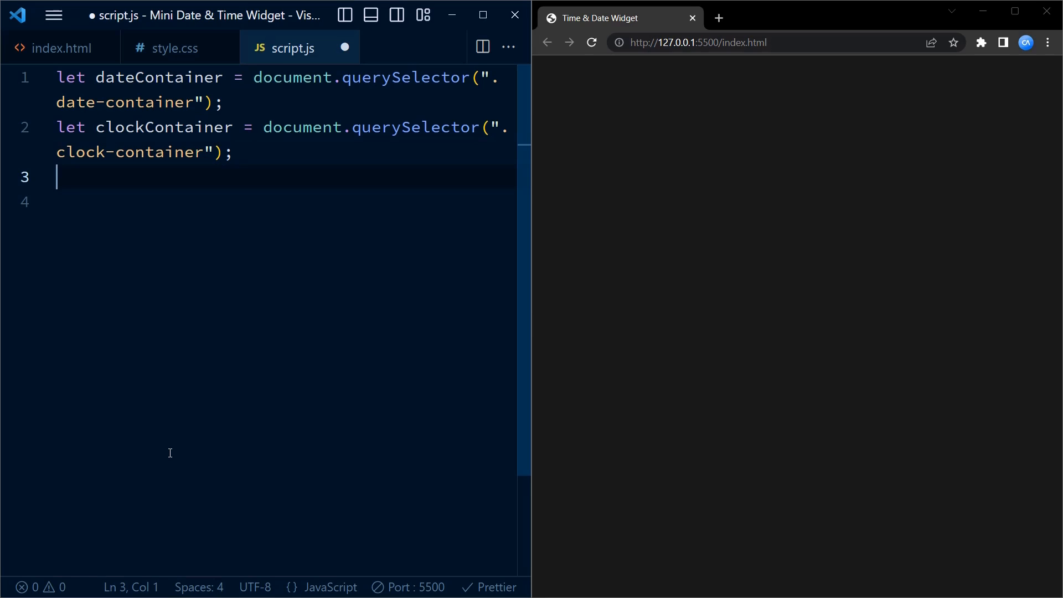
{"action": "type", "text": "const we"}
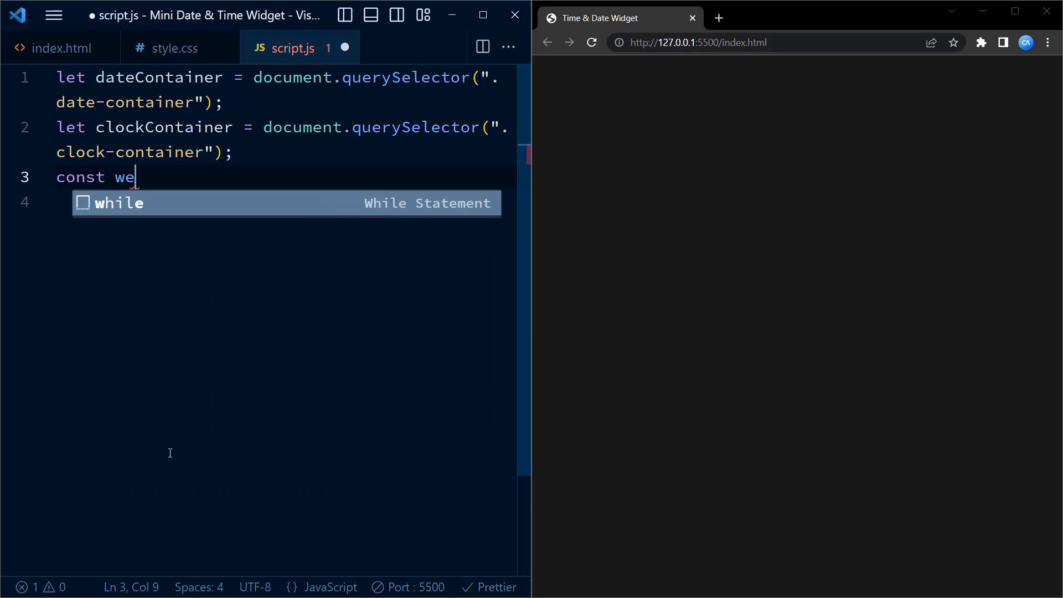
{"action": "type", "text": "ekdays ="}
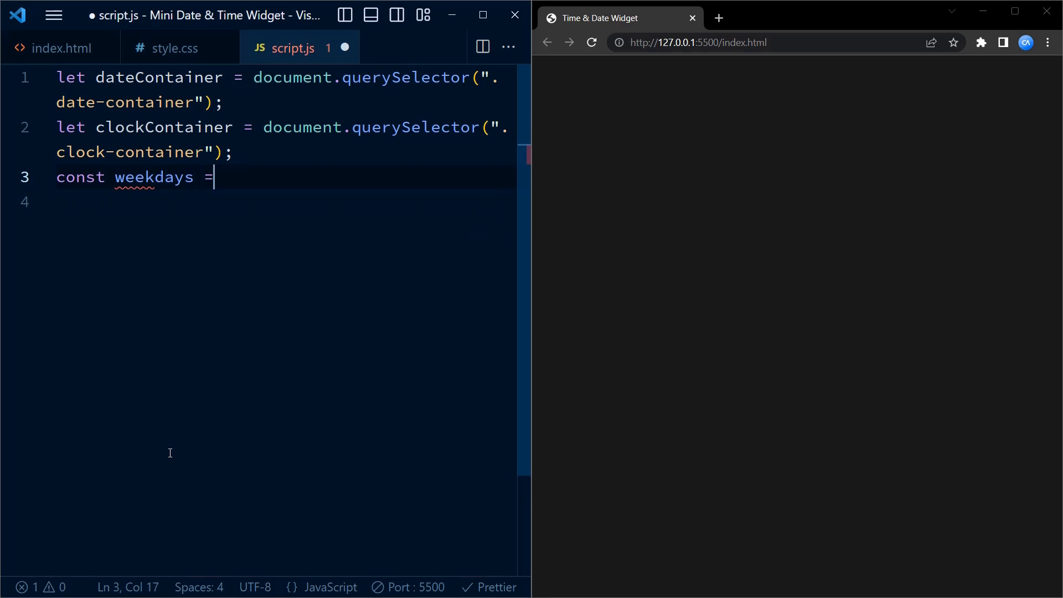
{"action": "type", "text": "[\"\"]"}
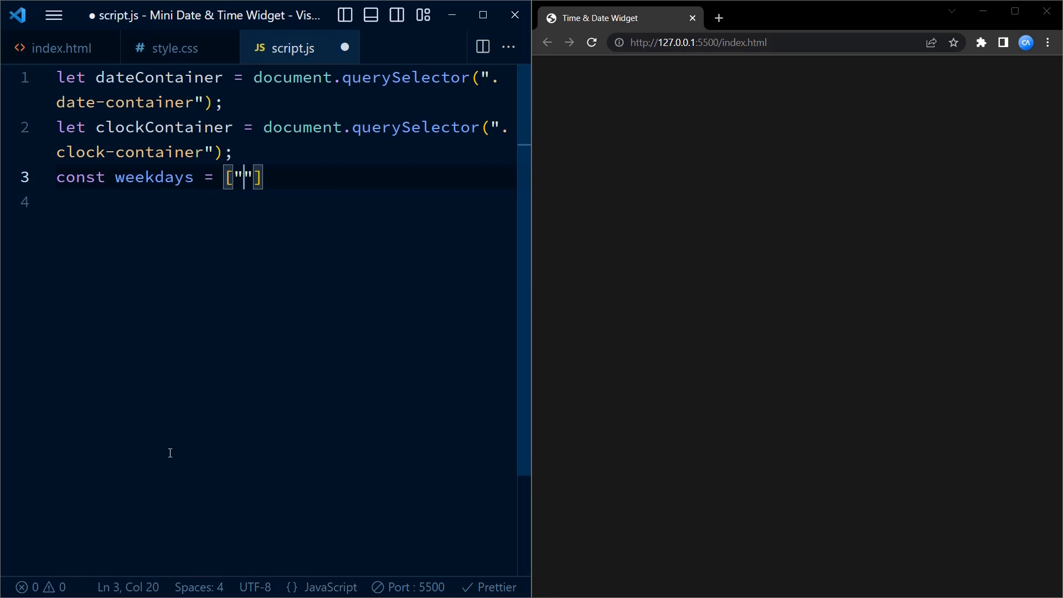
{"action": "type", "text": "Sunday\",\"Monday\","}
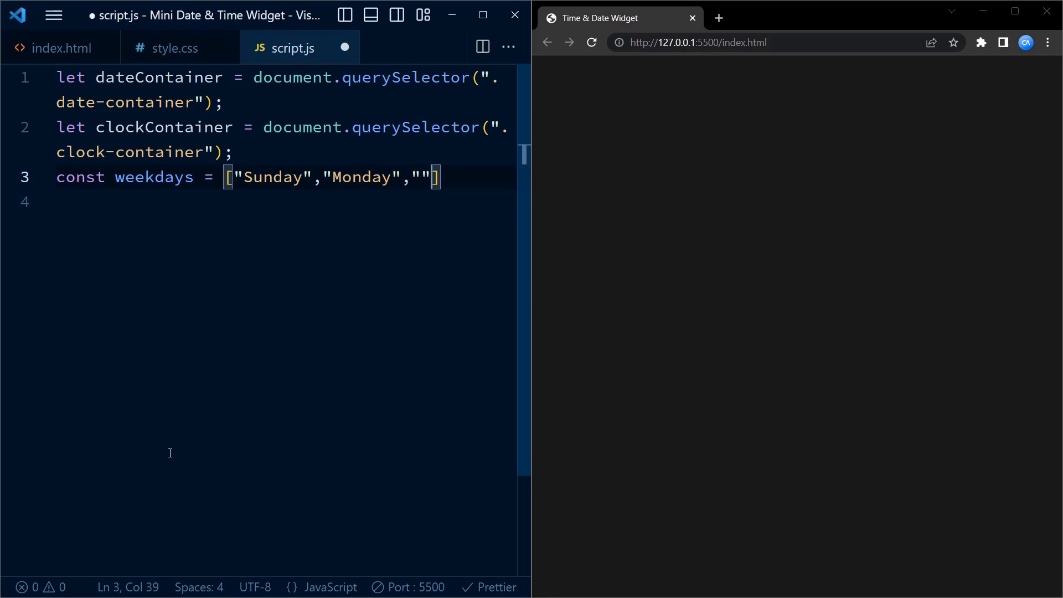
{"action": "type", "text": "Tuesday\",\"Wednesday\",\"Thur"}
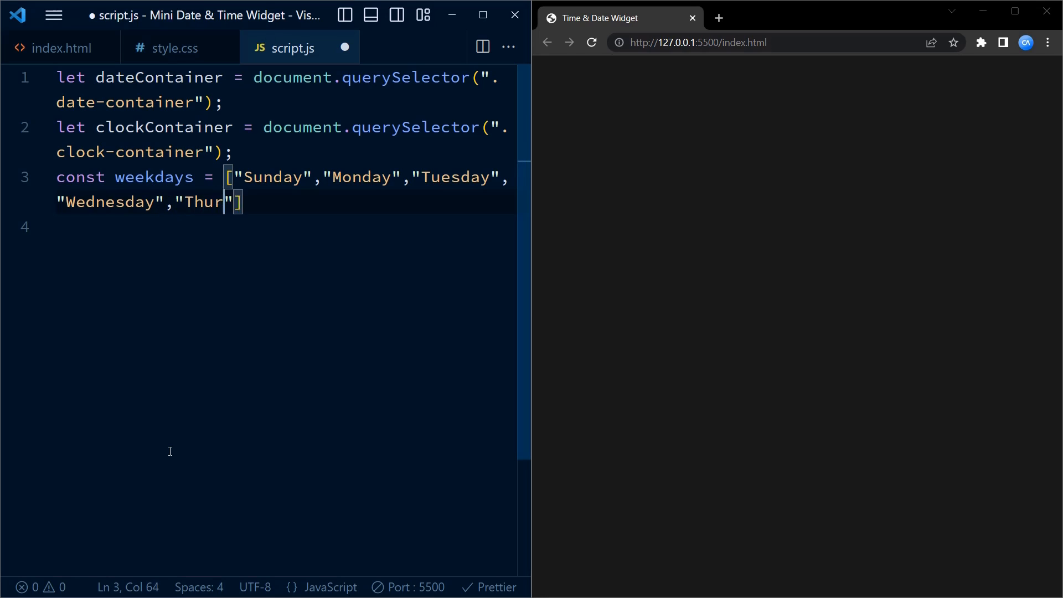
{"action": "type", "text": "sday\",\""}
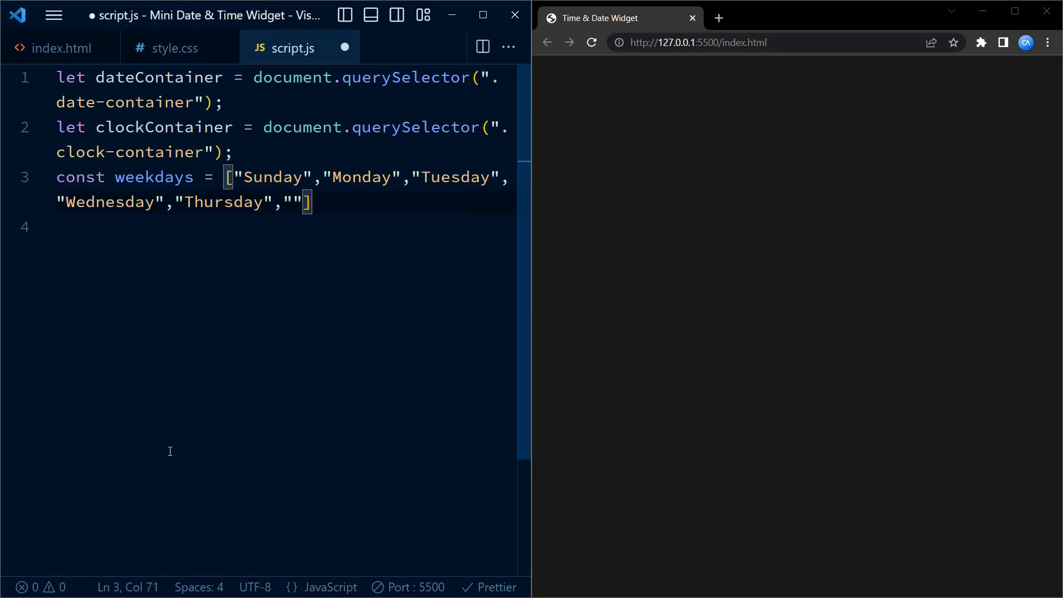
{"action": "type", "text": "Friday\","}
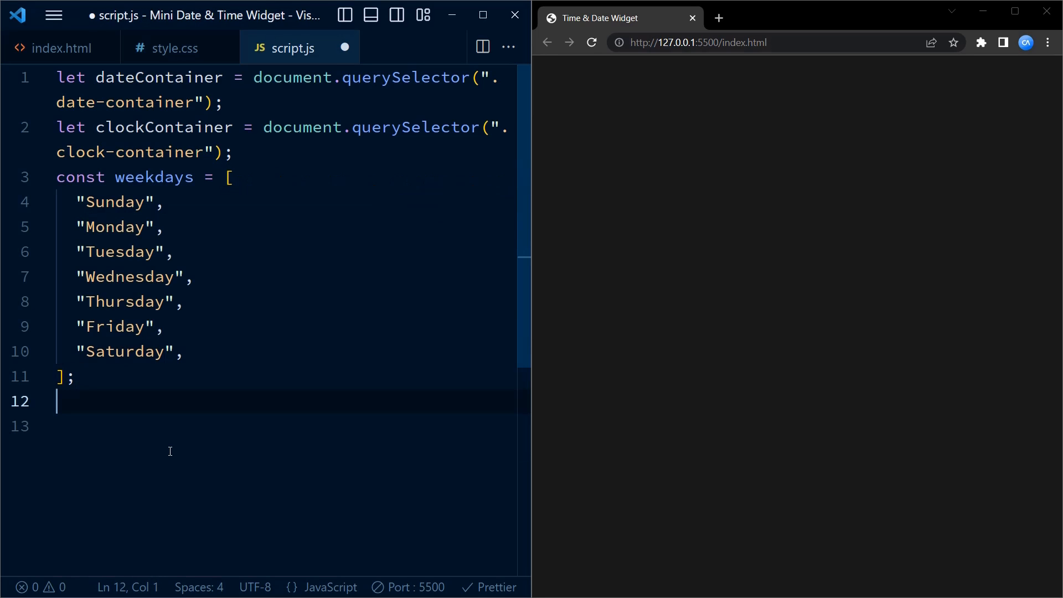
Step: Declare a const monthNames array for January through December
{"action": "type", "text": "const"}
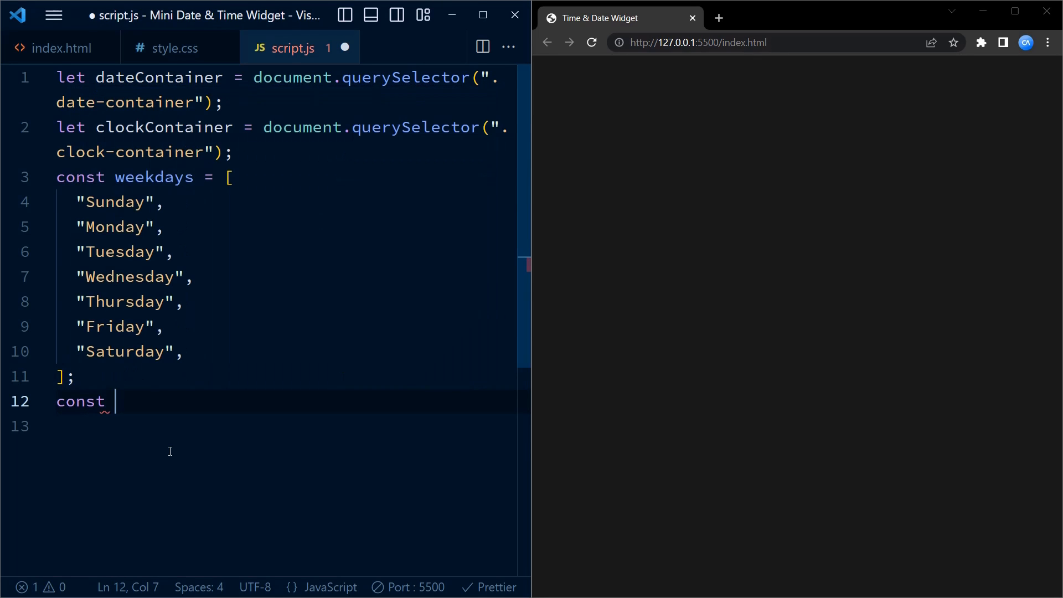
{"action": "type", "text": "month"}
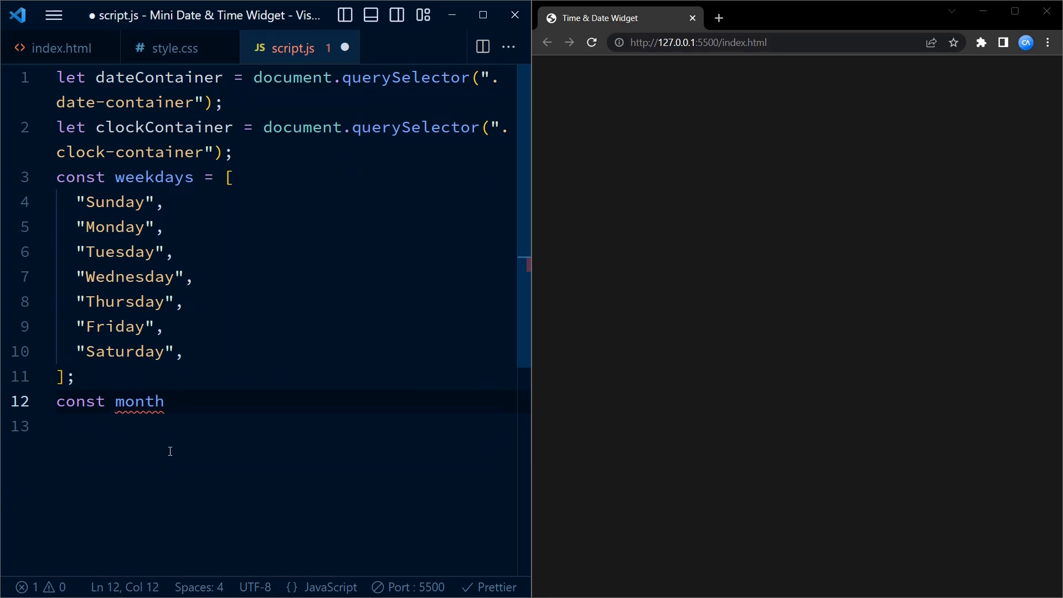
{"action": "type", "text": "Names"}
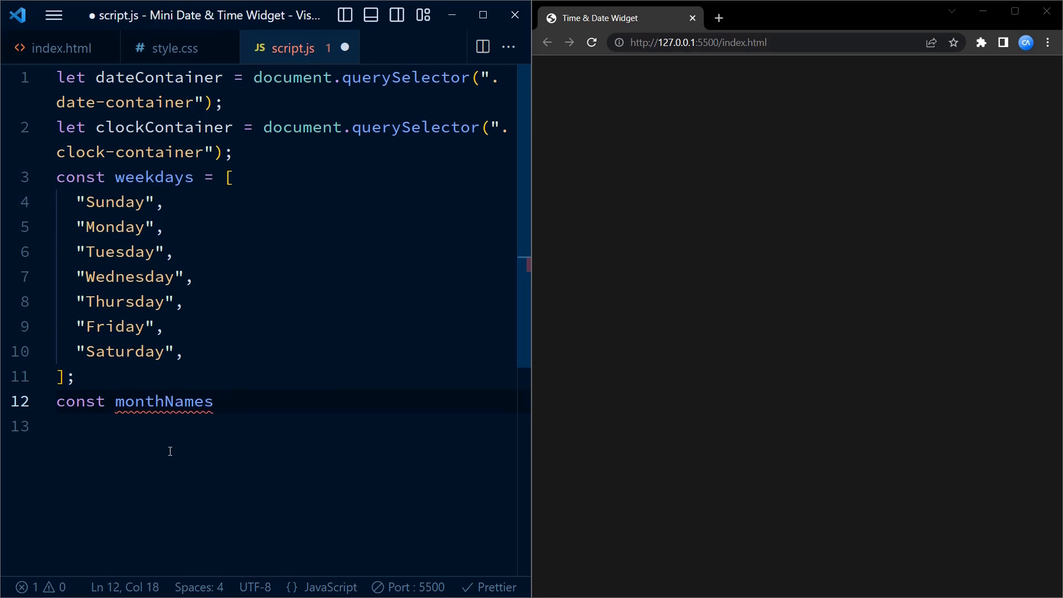
{"action": "type", "text": "= [];"}
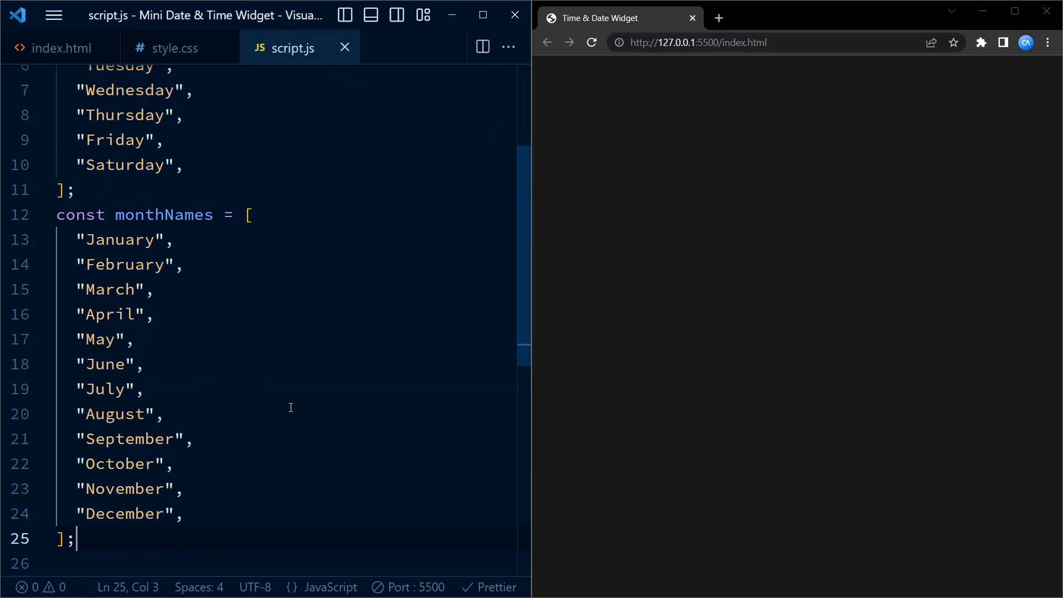
Step: Declare const dateClock as a setInterval call after the monthNames array
{"action": "key", "text": "Enter"}
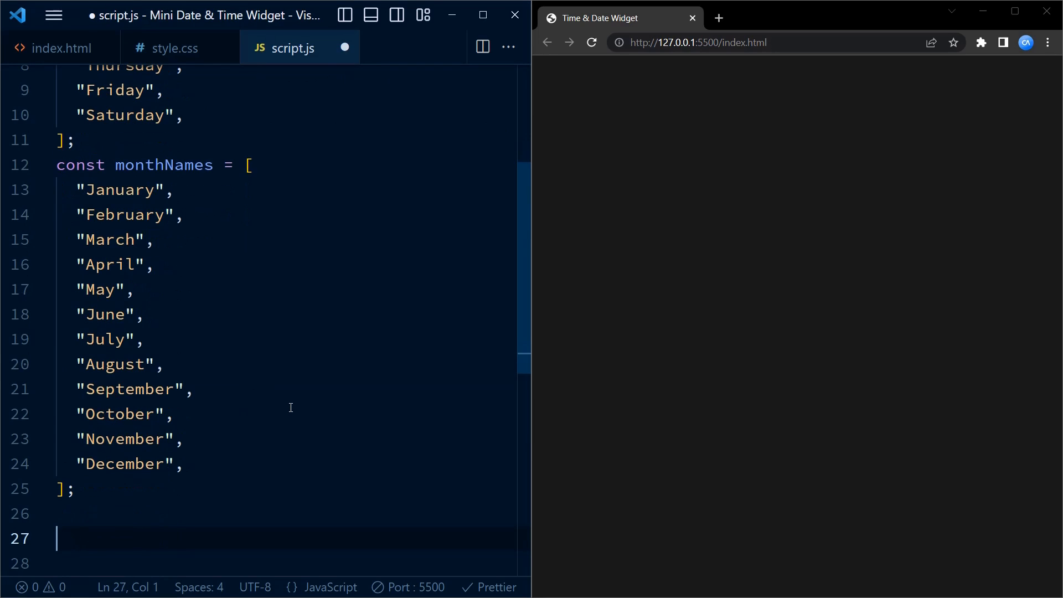
{"action": "type", "text": "const"}
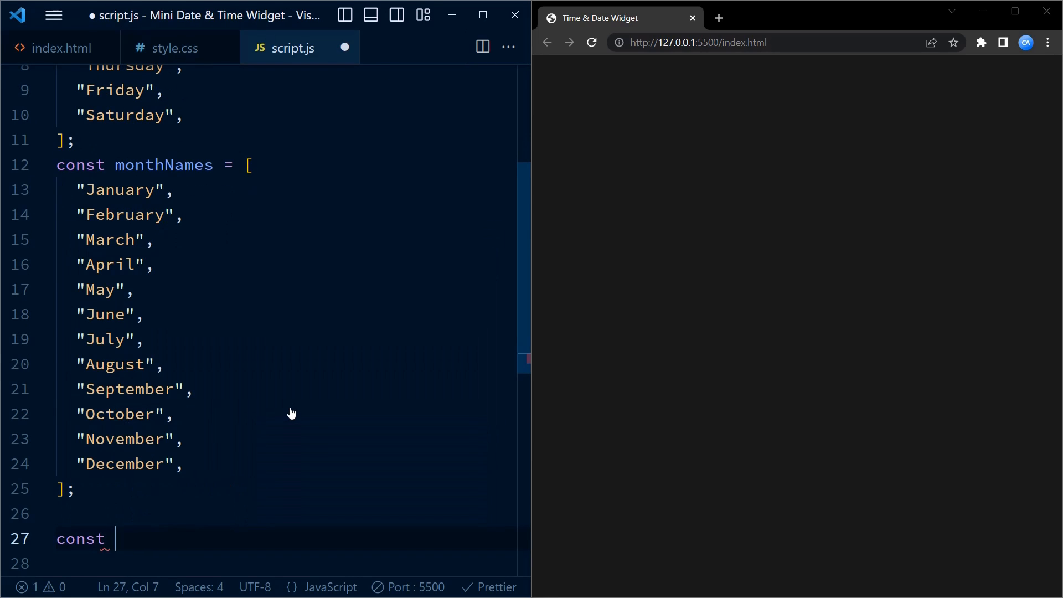
{"action": "type", "text": "dateCl"}
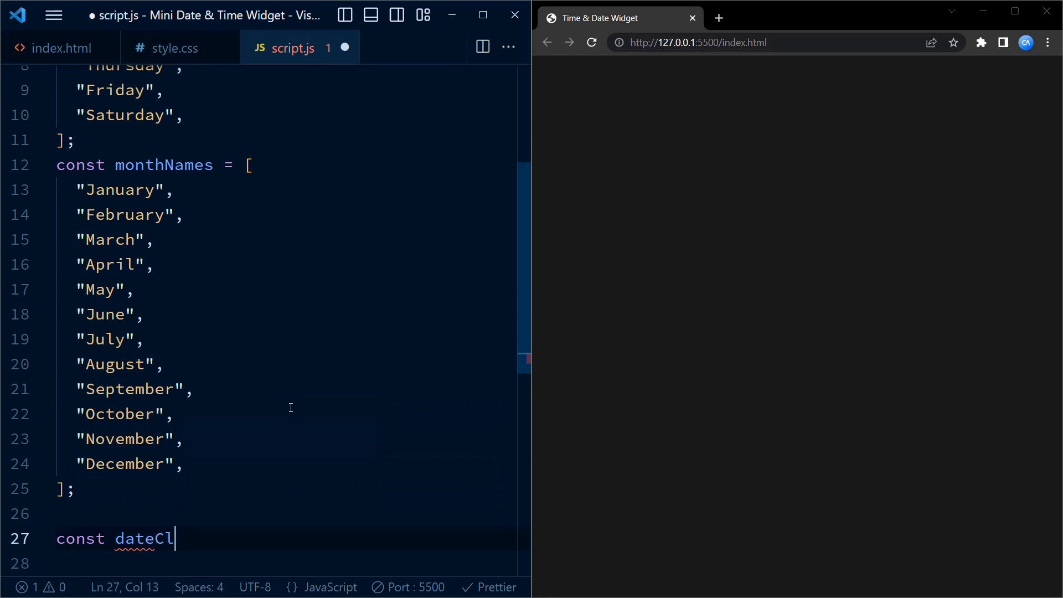
{"action": "type", "text": "ock ="}
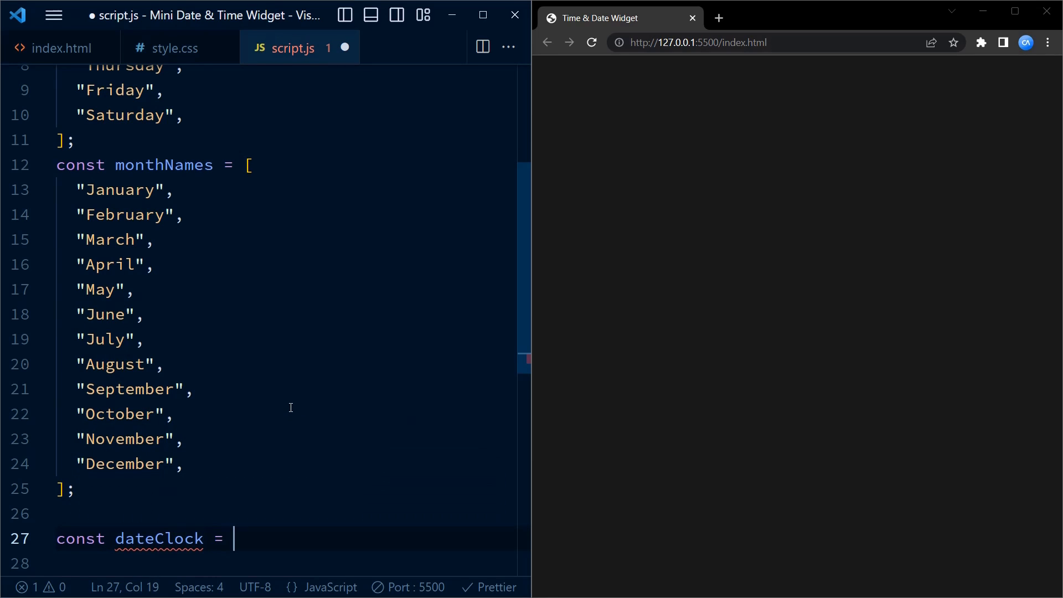
{"action": "type", "text": "set"}
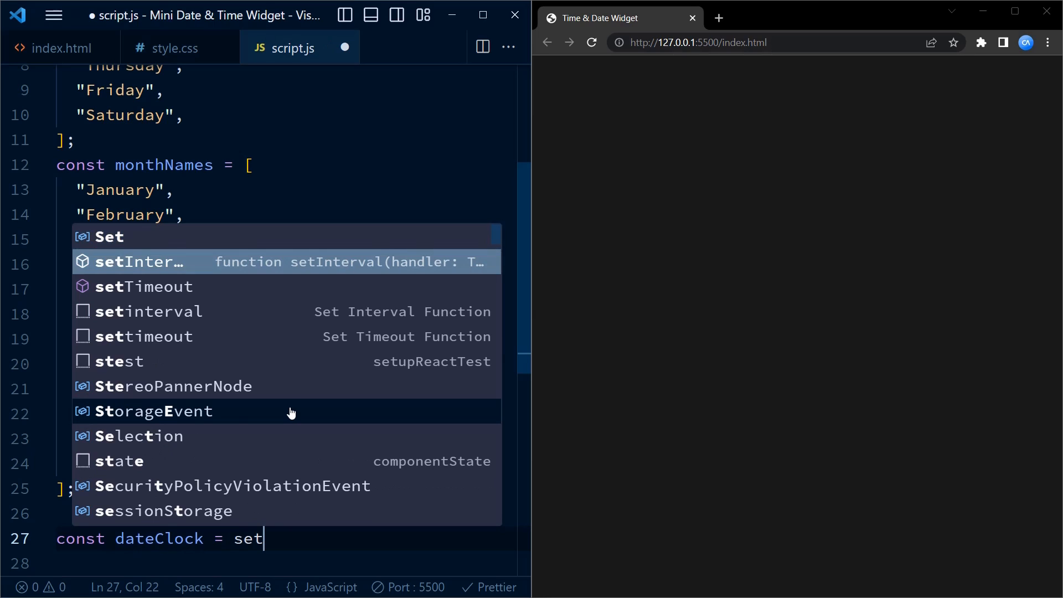
{"action": "left_click", "coordinate": [149, 262]}
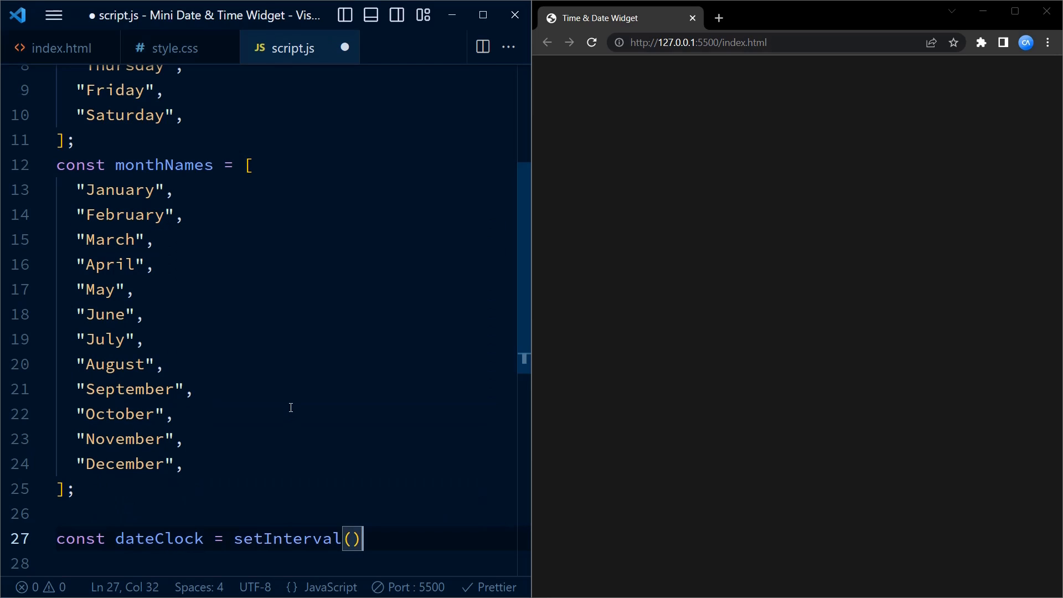
Step: Write function dateTime() inside setInterval with const today = new Date()
{"action": "type", "text": "funct"}
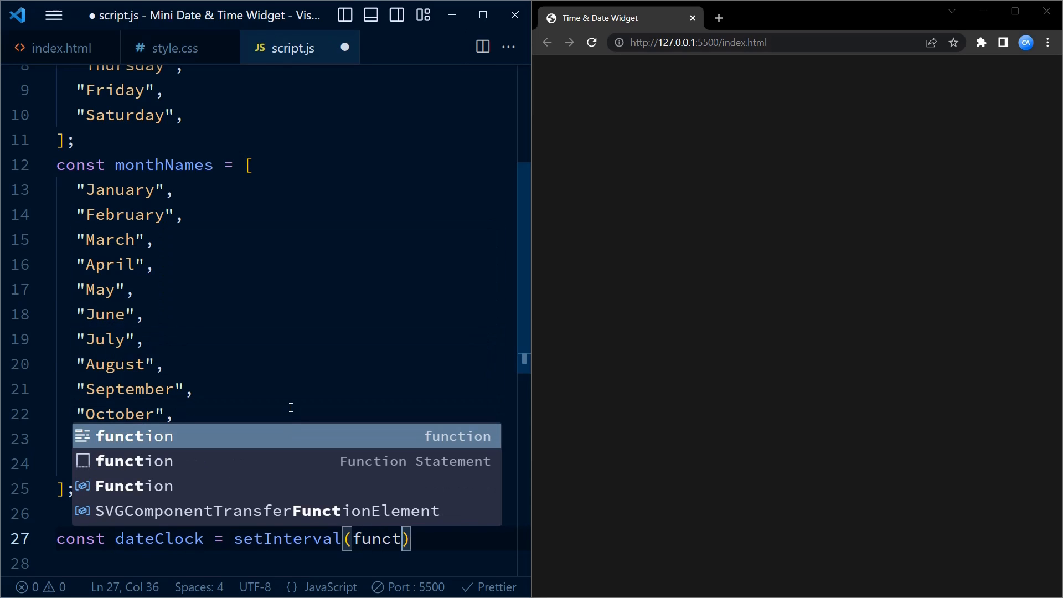
{"action": "type", "text": "ion date"}
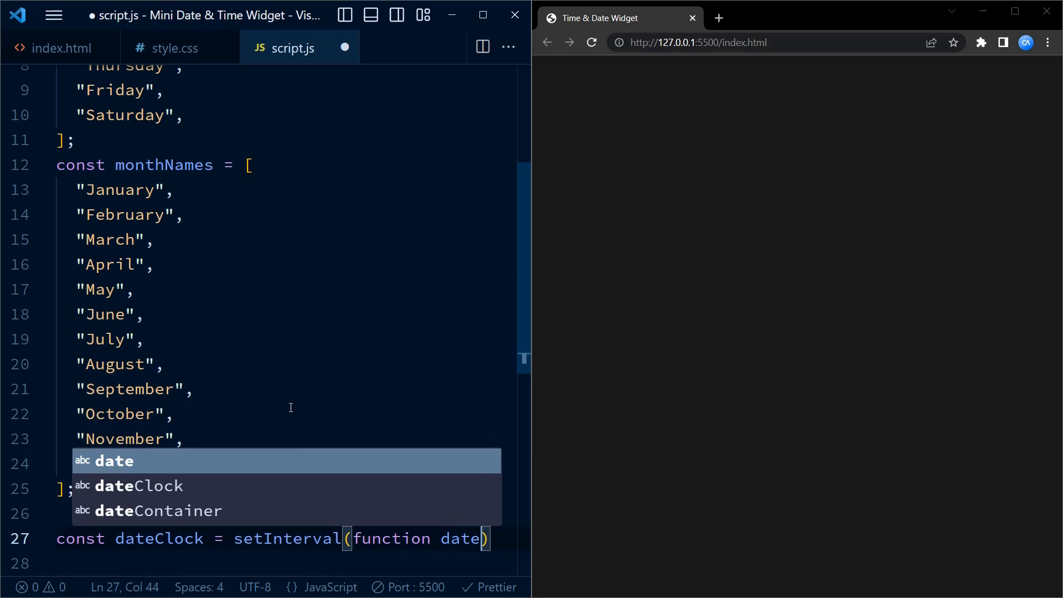
{"action": "type", "text": "Time("}
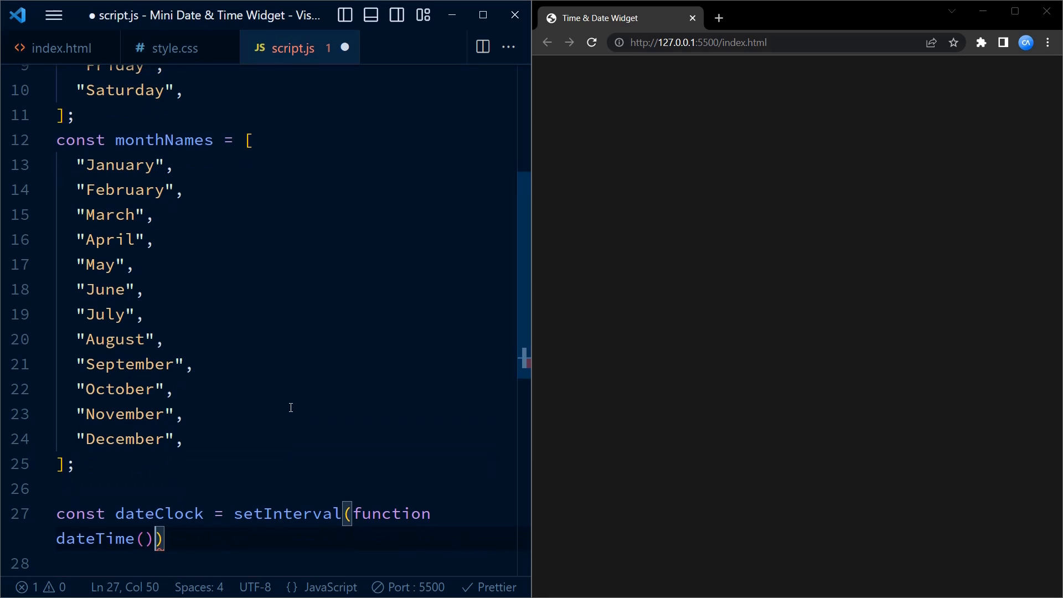
{"action": "type", "text": "{"}
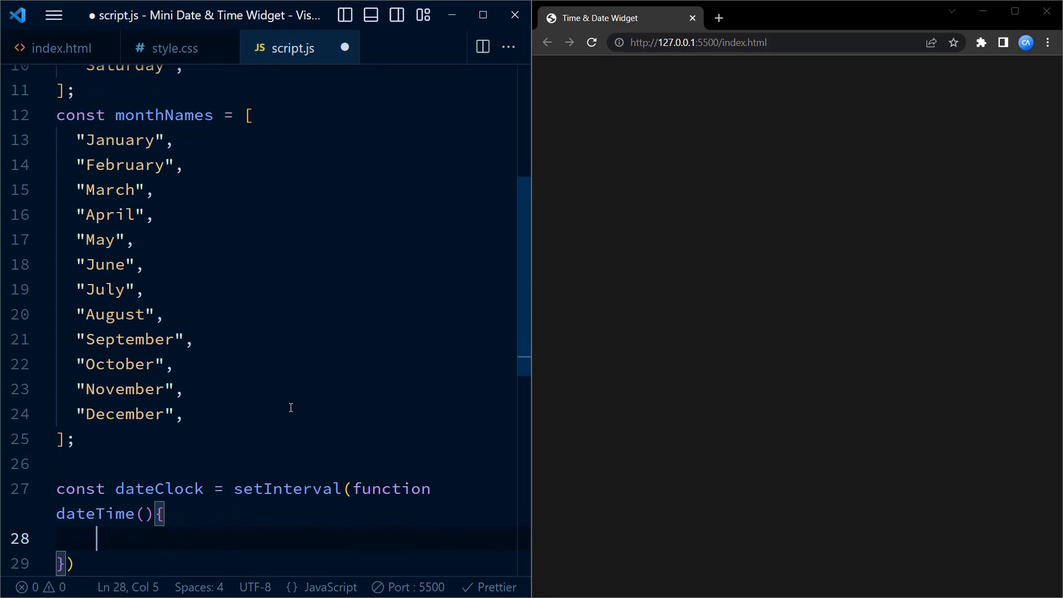
{"action": "type", "text": "const to"}
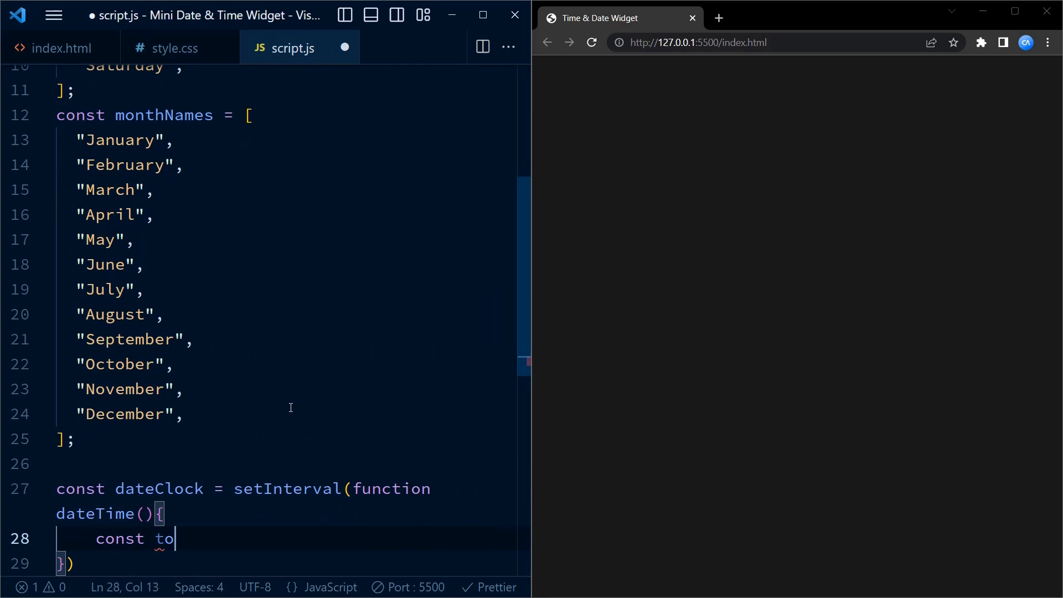
{"action": "type", "text": "day = n"}
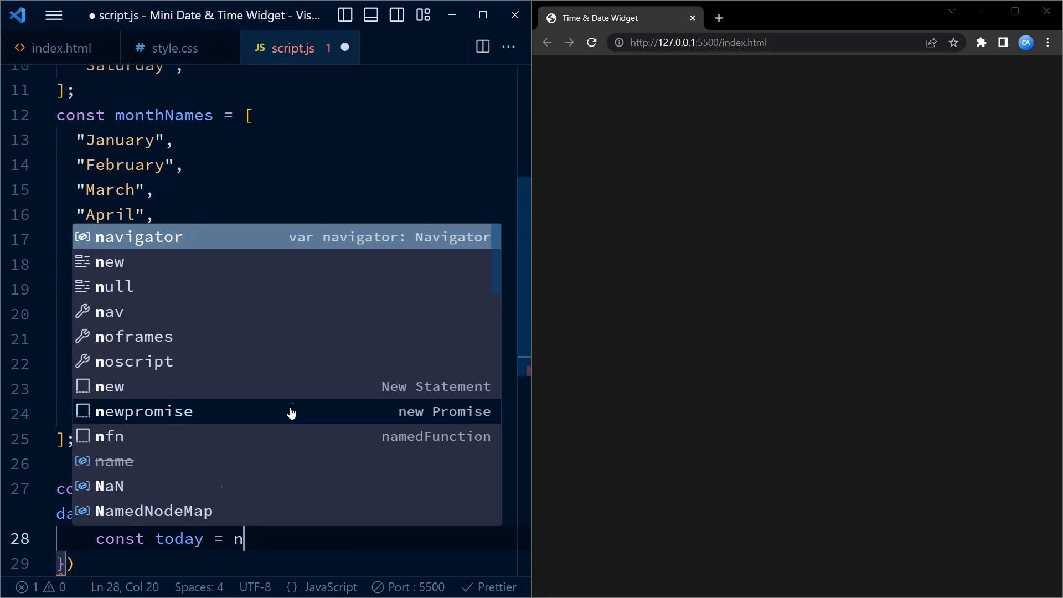
{"action": "type", "text": "ew Date();"}
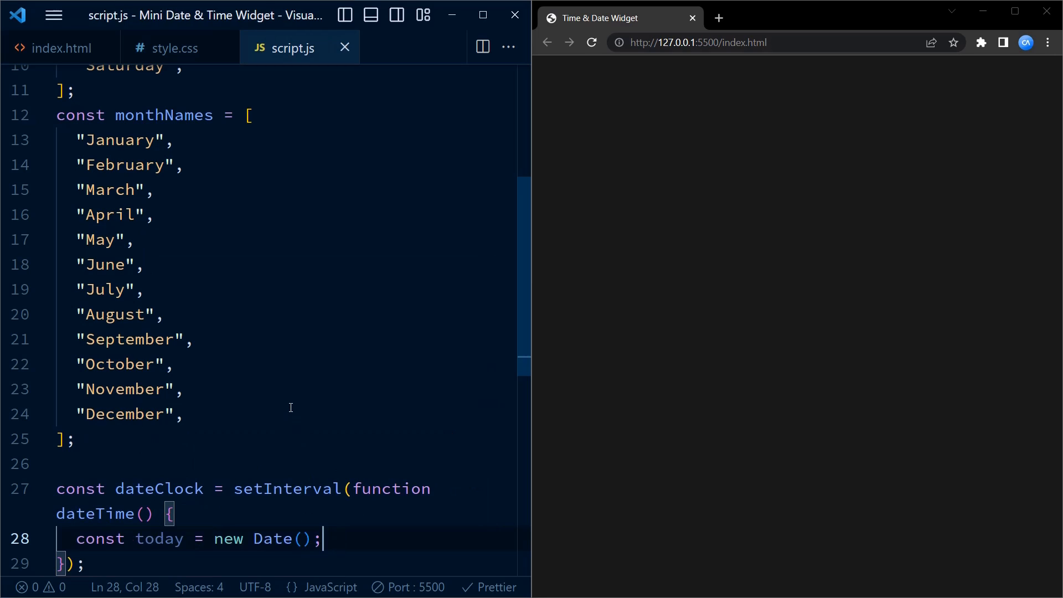
Step: Add let date = today.getDate(); inside dateTime
{"action": "key", "text": "Enter"}
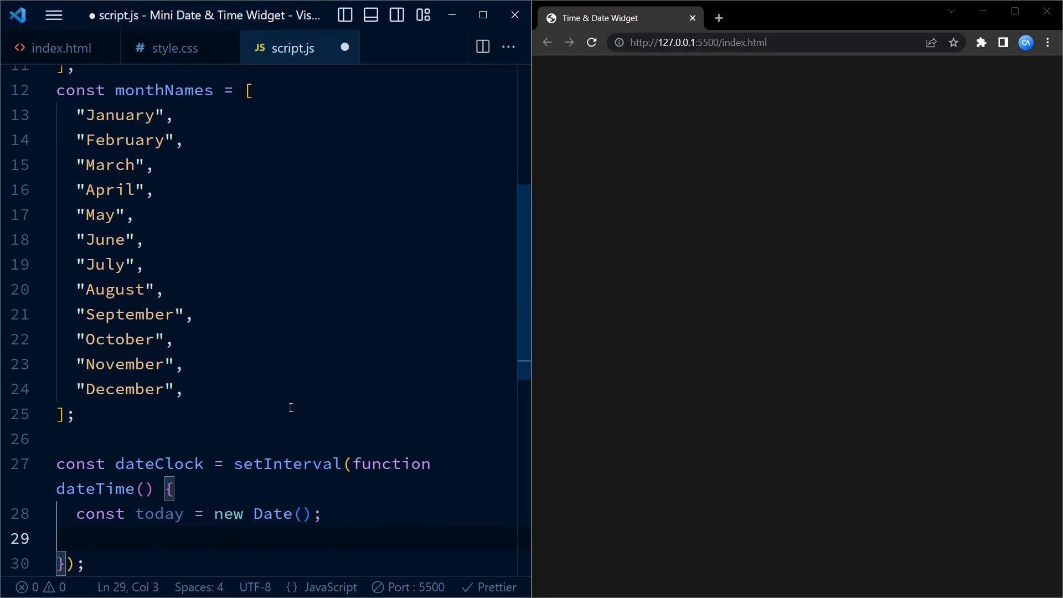
{"action": "type", "text": "let date"}
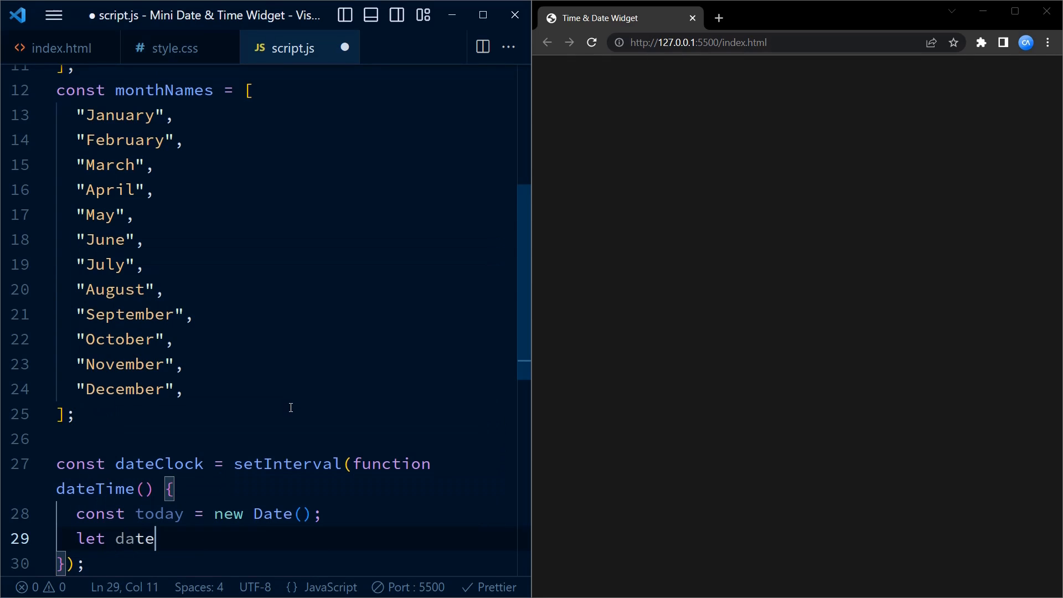
{"action": "type", "text": "= today"}
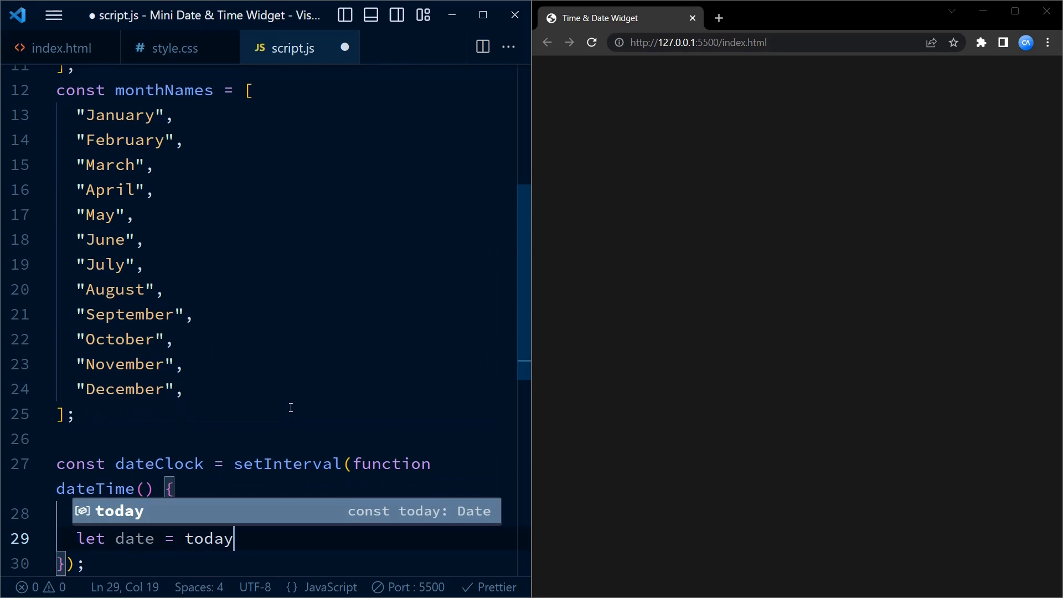
{"action": "type", "text": ".getDate"}
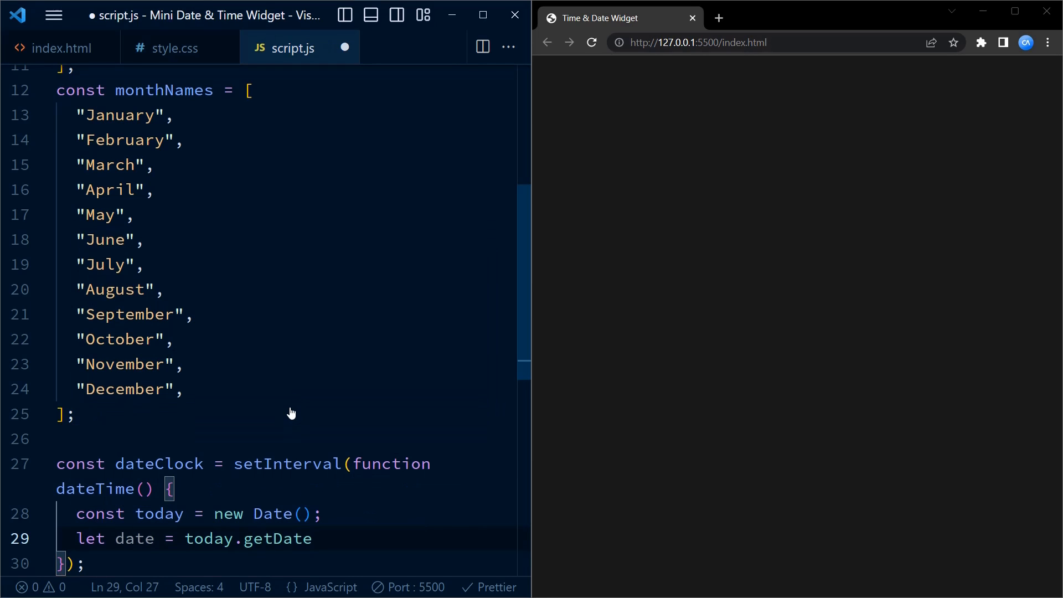
{"action": "type", "text": "();"}
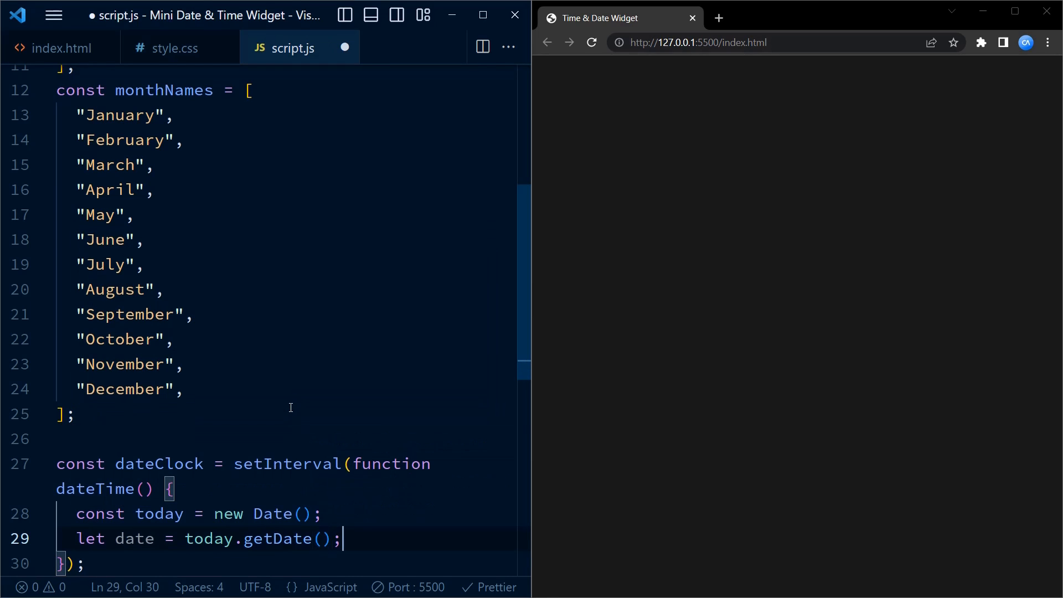
Step: Add let day = weekdays[today.getDay()];, fixing typos along the way
{"action": "type", "text": "d"}
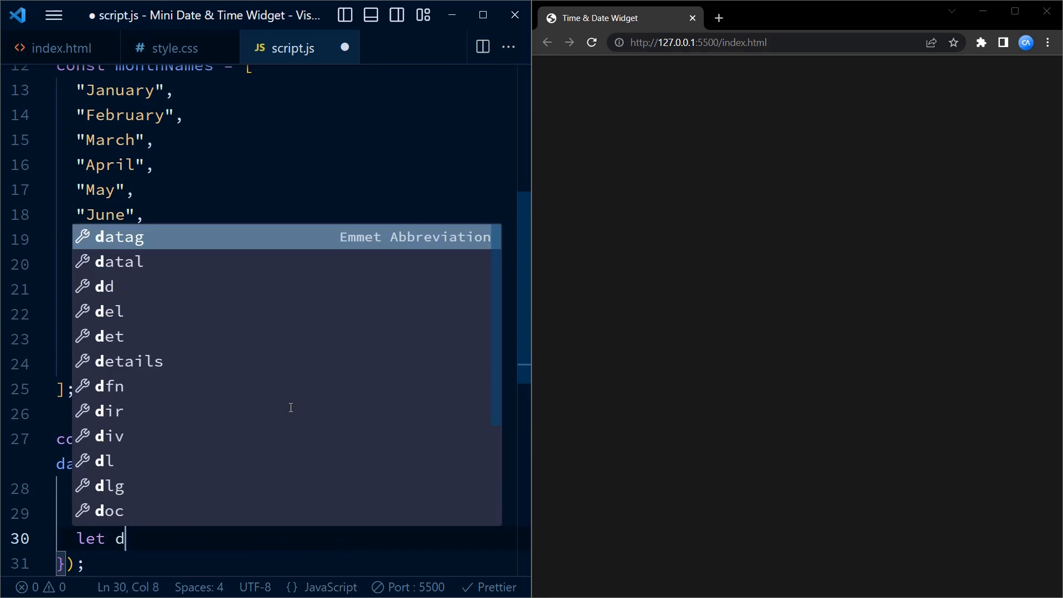
{"action": "type", "text": "ay = weekdays"}
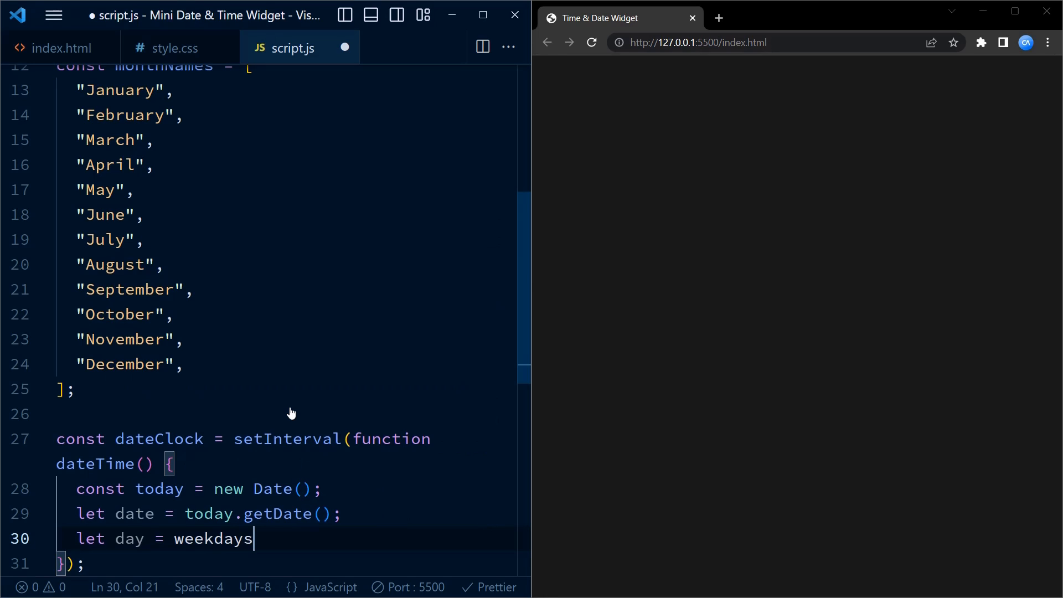
{"action": "type", "text": "[to"}
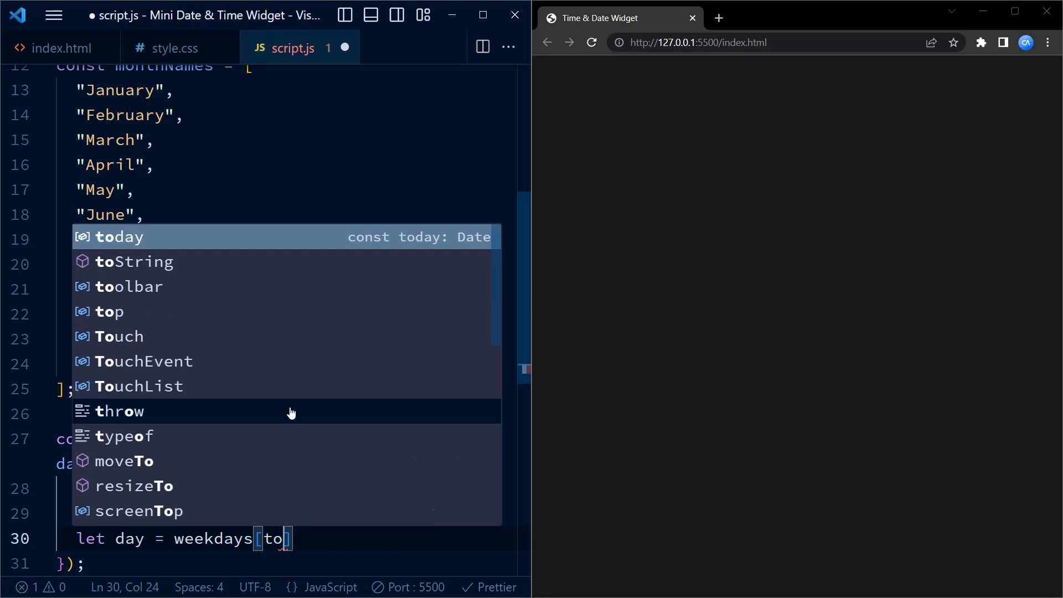
{"action": "type", "text": "days"}
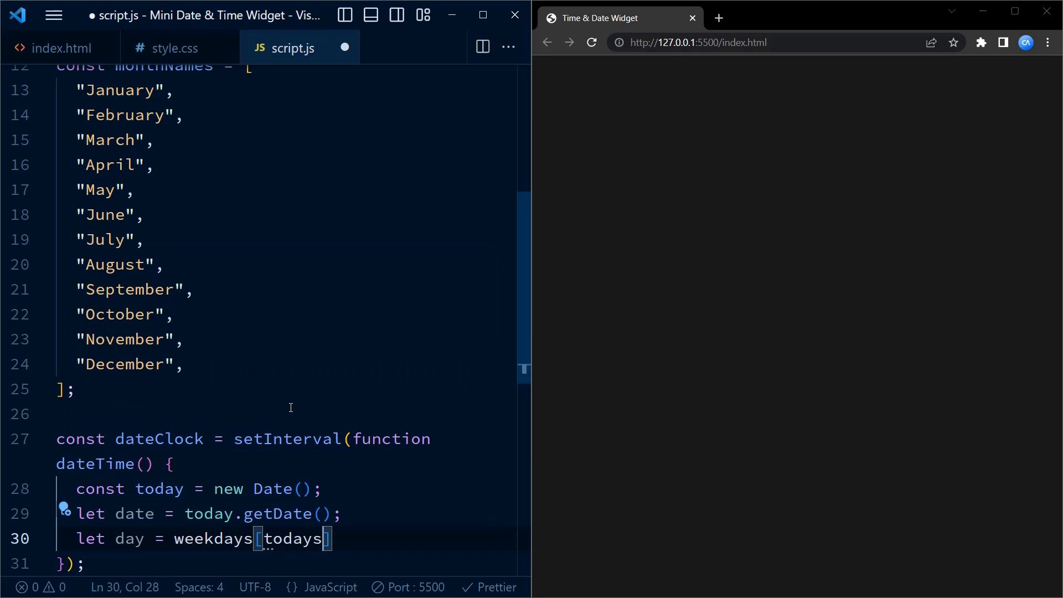
{"action": "key", "text": "Backspace"}
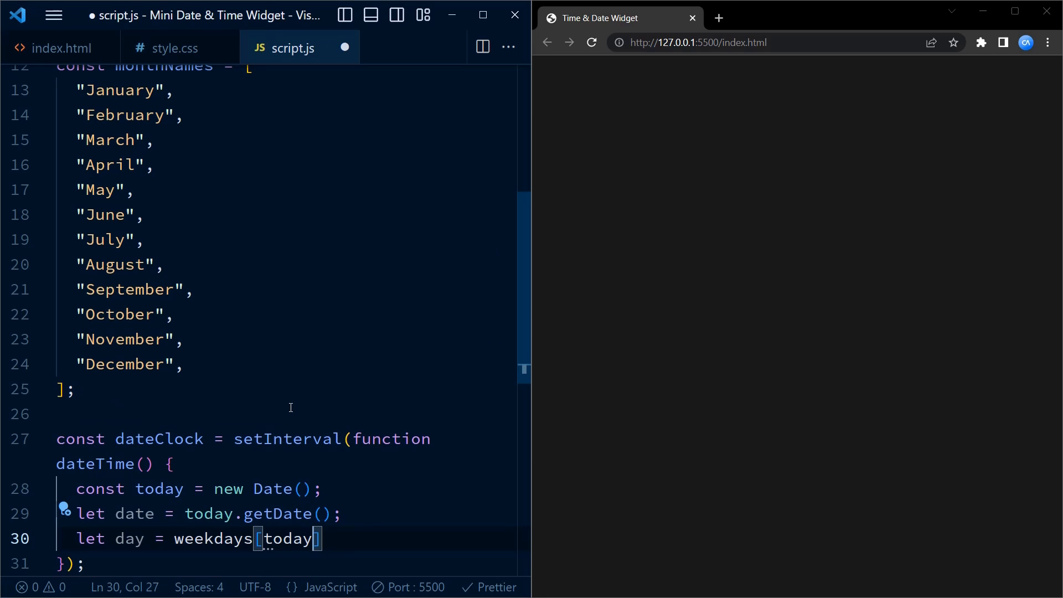
{"action": "type", "text": ".to"}
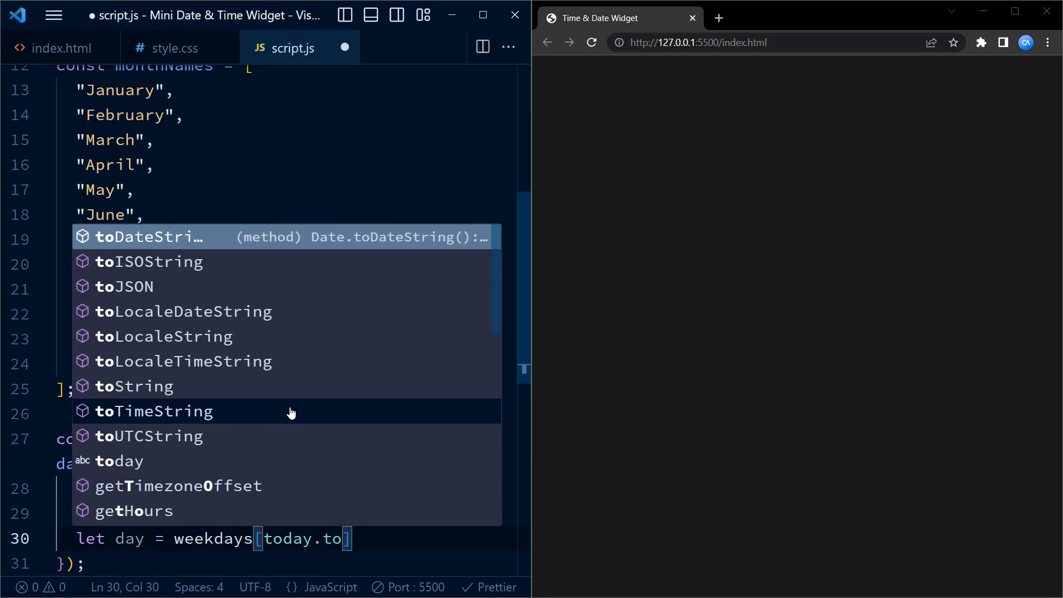
{"action": "key", "text": "Backspace"}
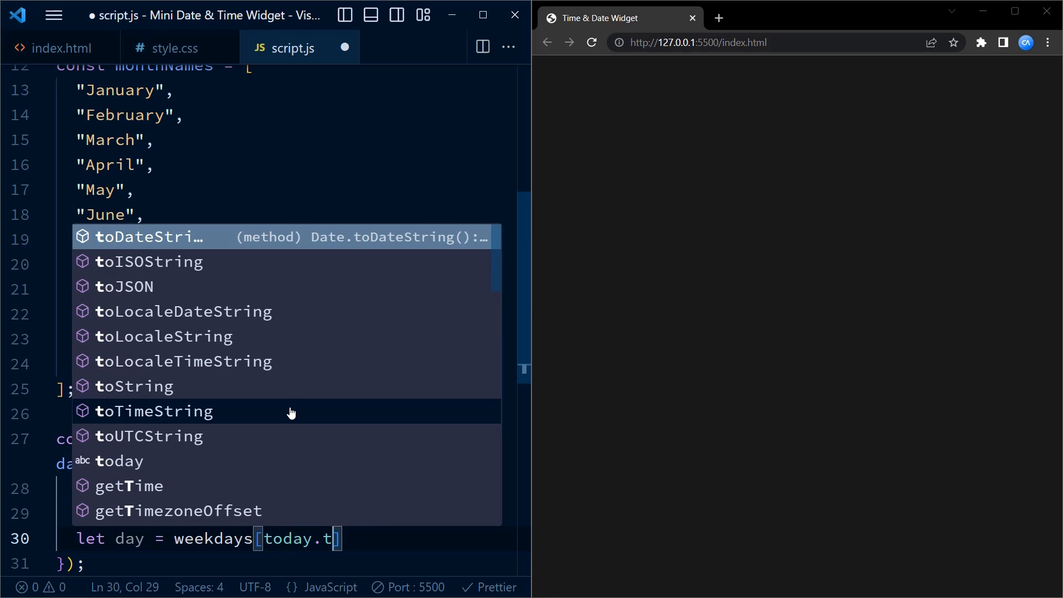
{"action": "type", "text": "et month ="}
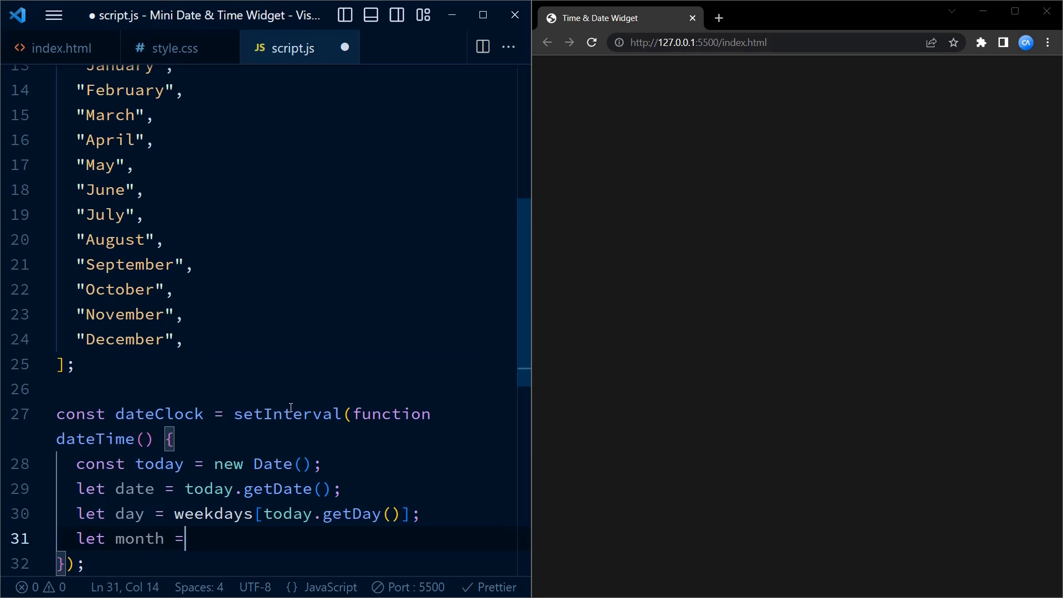
Step: Add let month = monthNames[today.getMonth()];
{"action": "type", "text": "monthNames"}
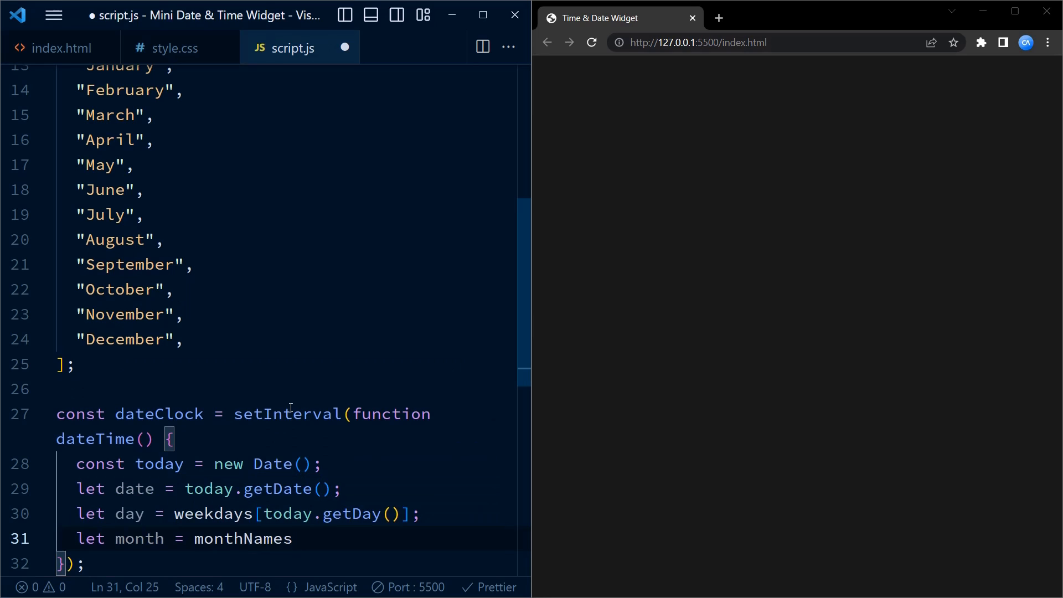
{"action": "type", "text": "[today"}
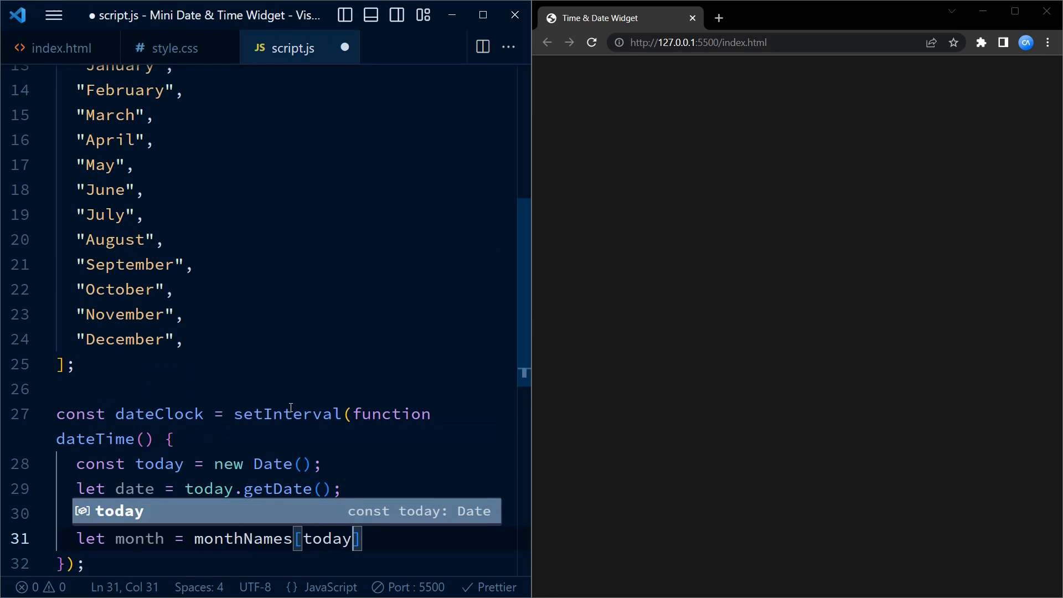
{"action": "type", "text": ".getMonth("}
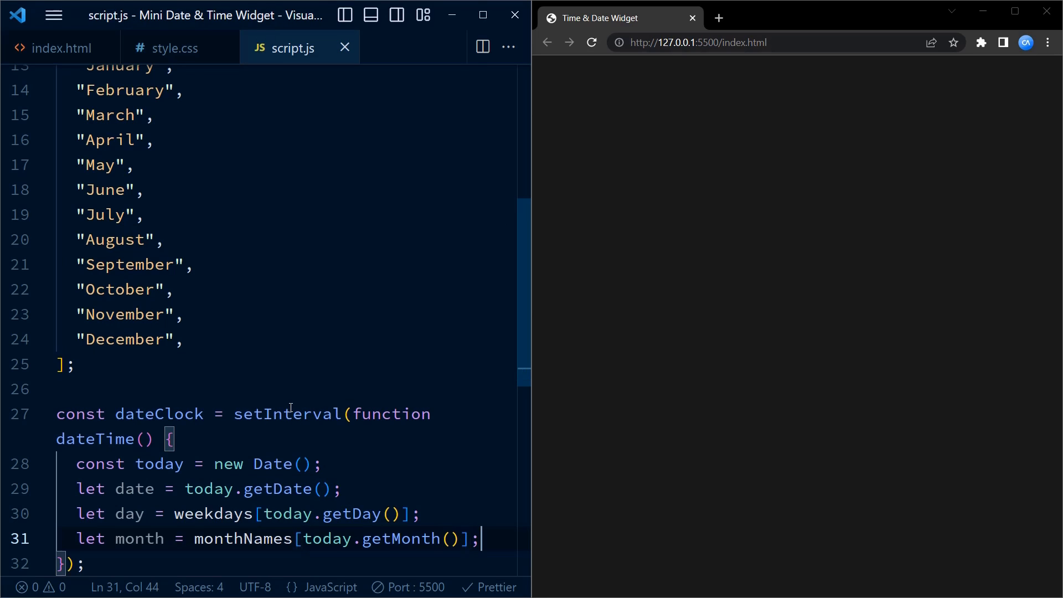
Step: Add let hours = today.getHours(); in the timer function
{"action": "type", "text": "le"}
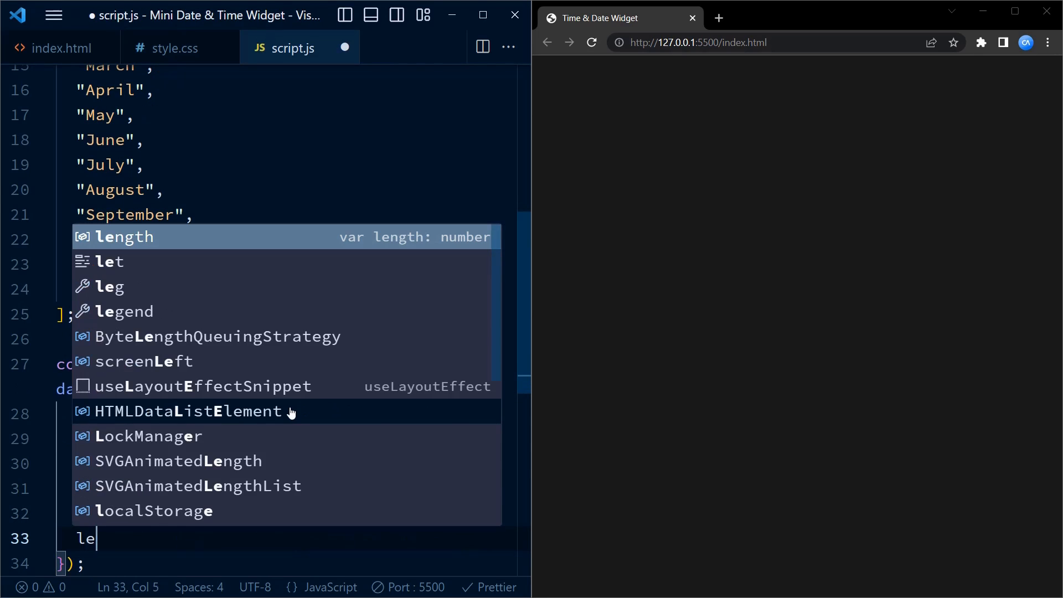
{"action": "type", "text": "t hour"}
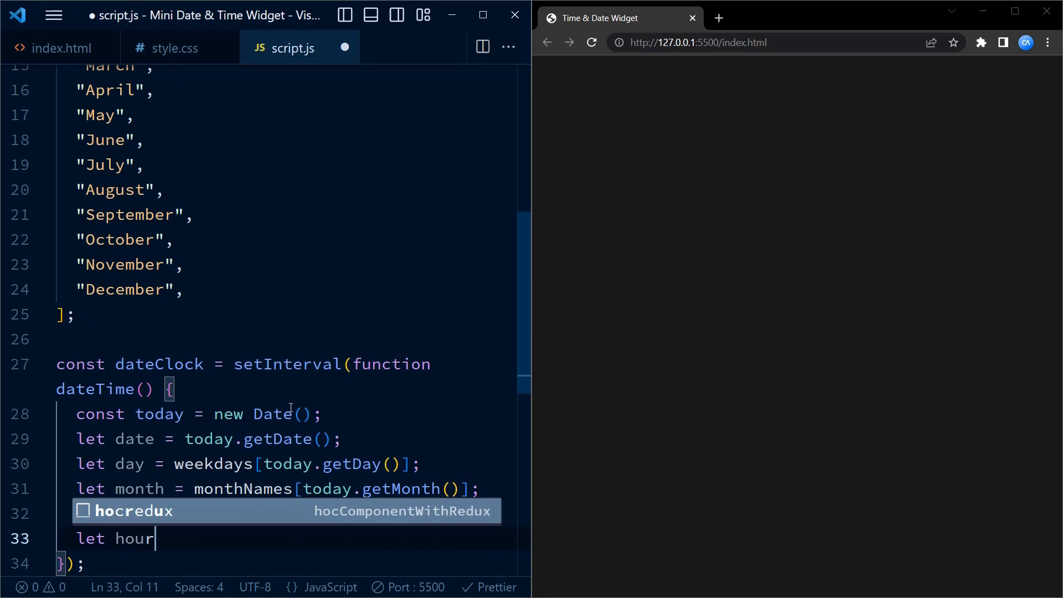
{"action": "type", "text": "s ="}
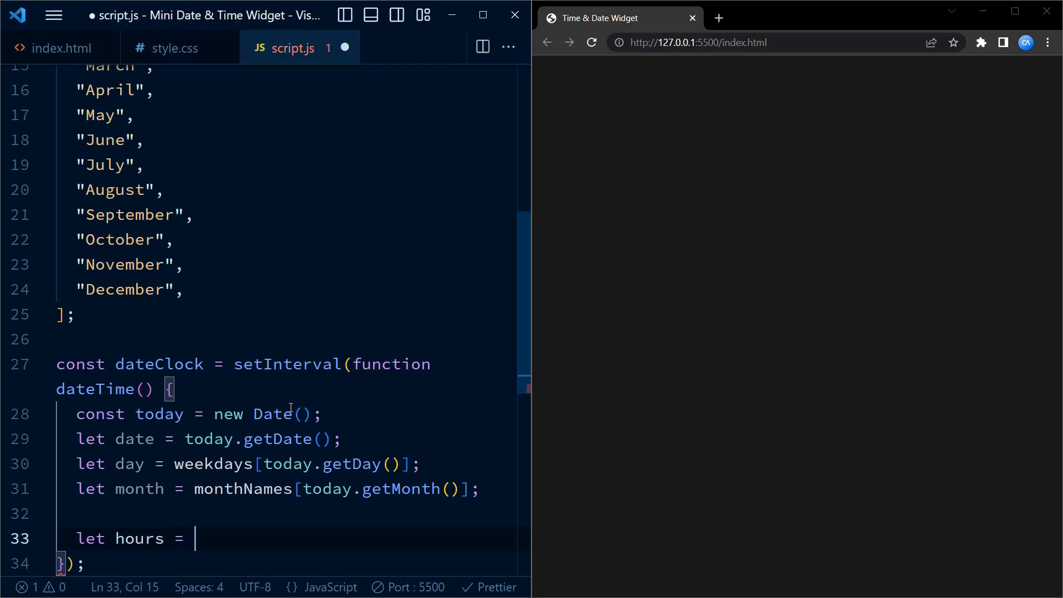
{"action": "type", "text": "today"}
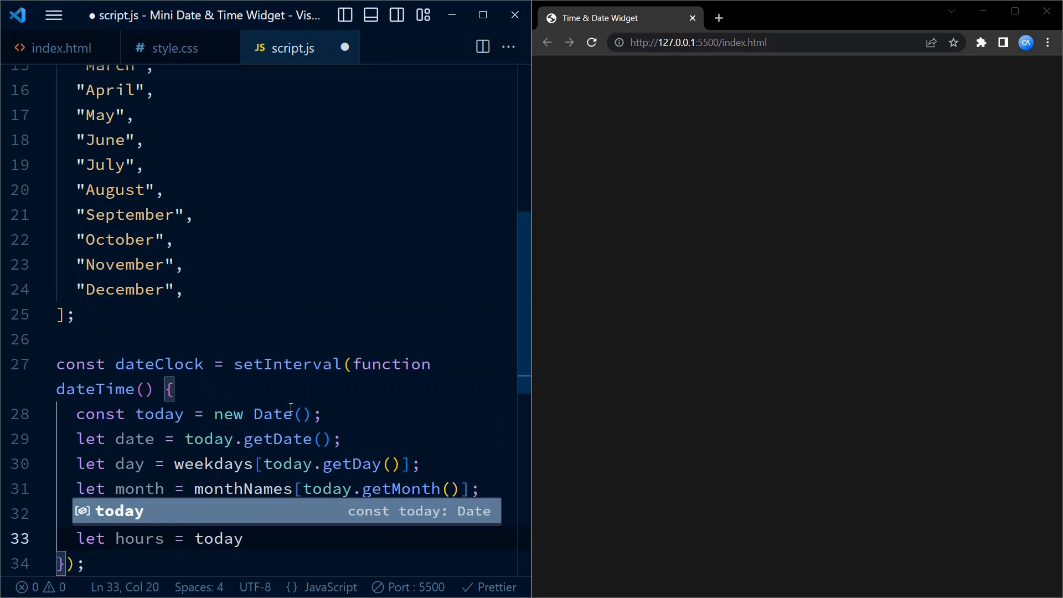
{"action": "type", "text": ".getHours"}
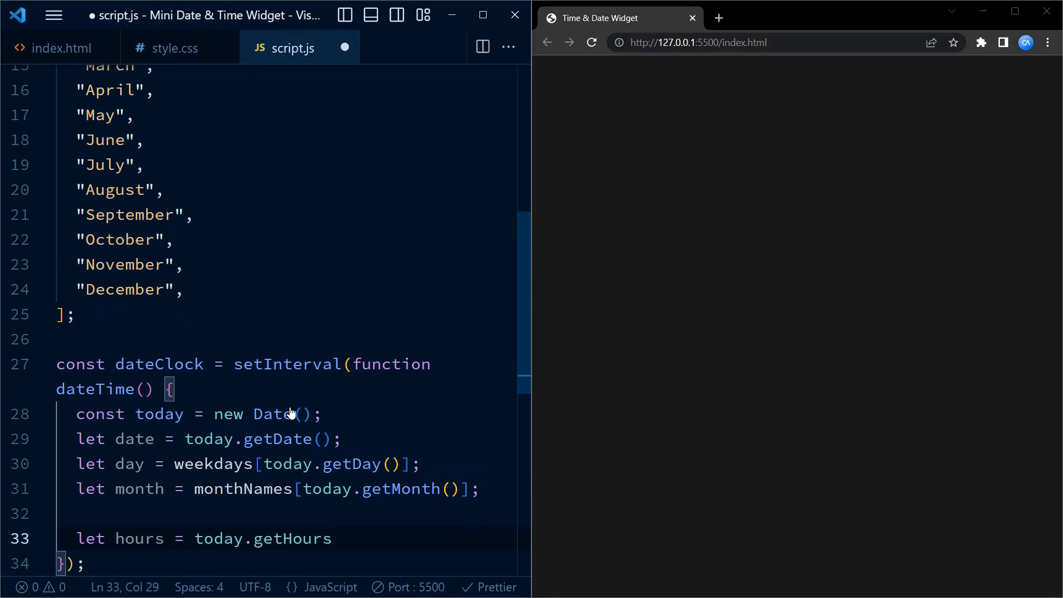
{"action": "type", "text": "();"}
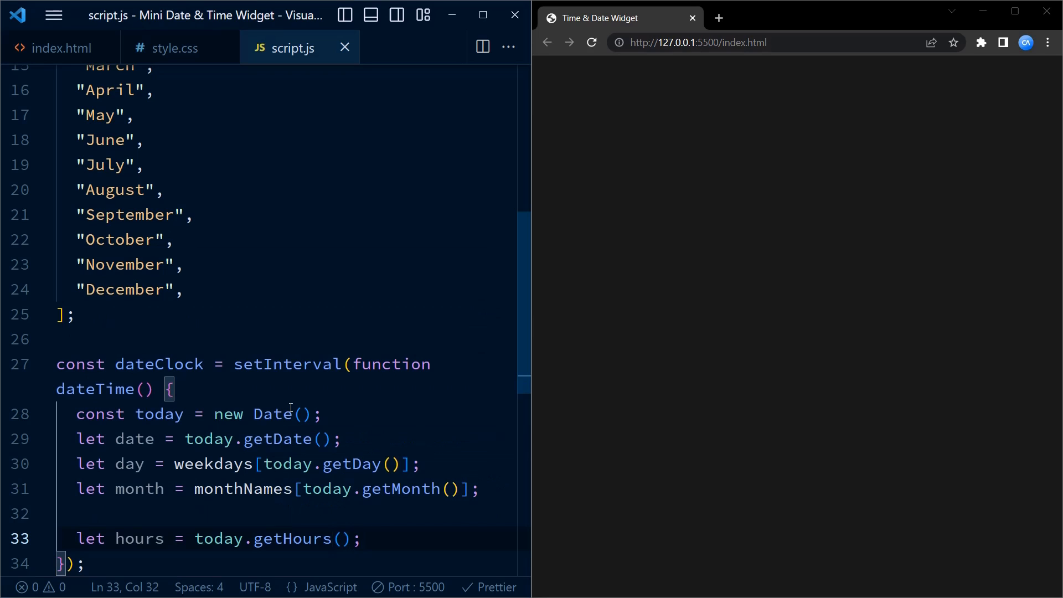
Step: Add let minutes = today.getMinutes();
{"action": "type", "text": "let minu"}
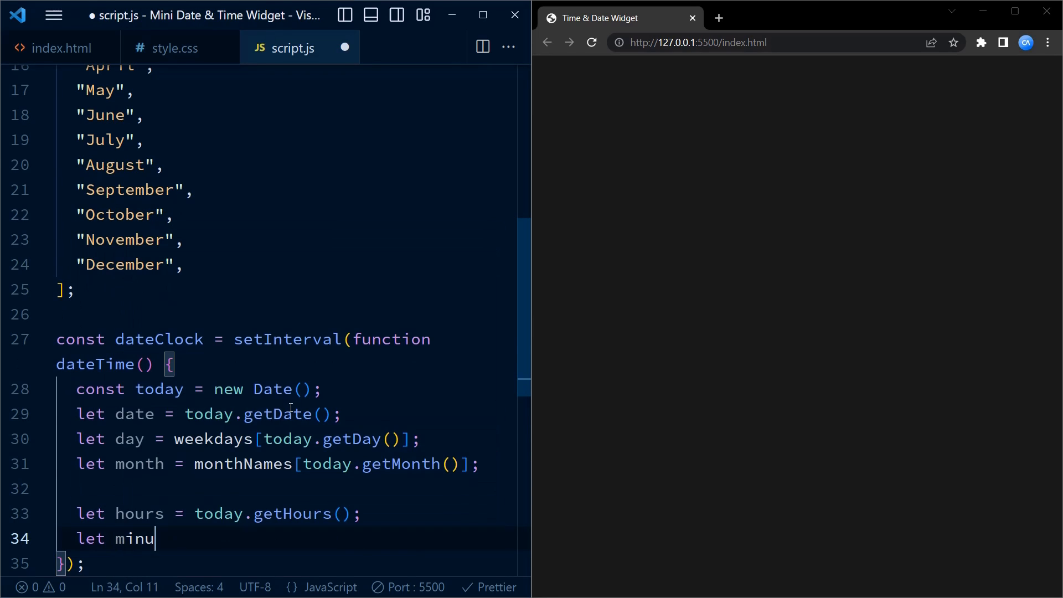
{"action": "type", "text": "tes = t"}
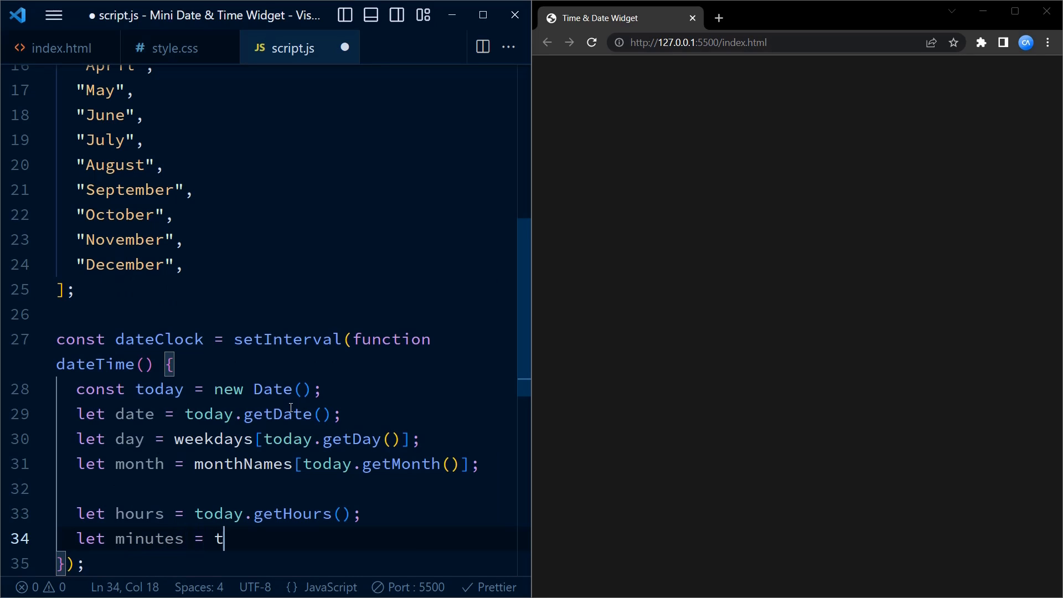
{"action": "type", "text": "oday"}
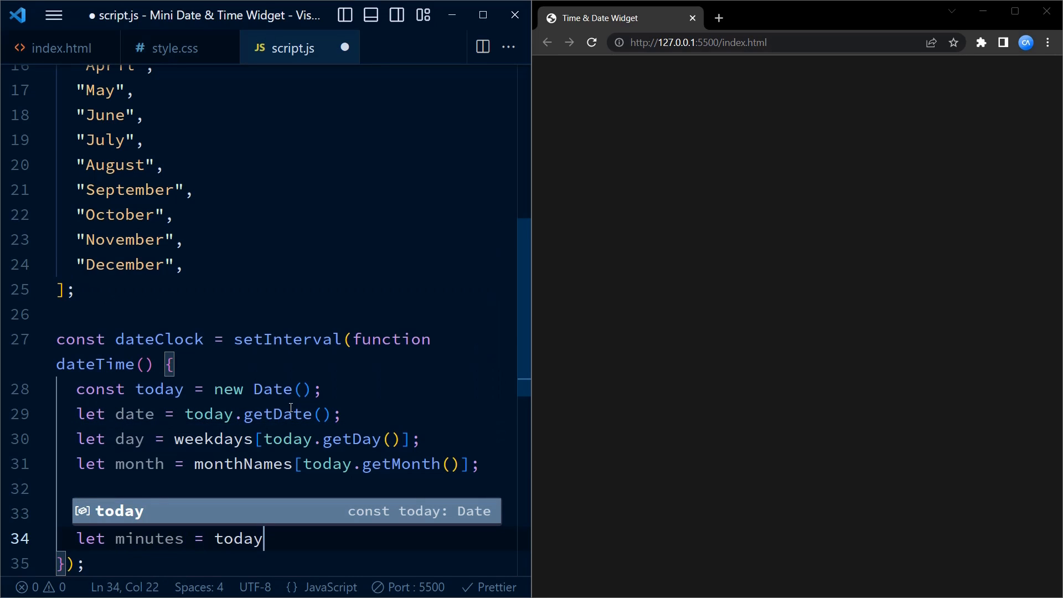
{"action": "type", "text": ".getMinutes"}
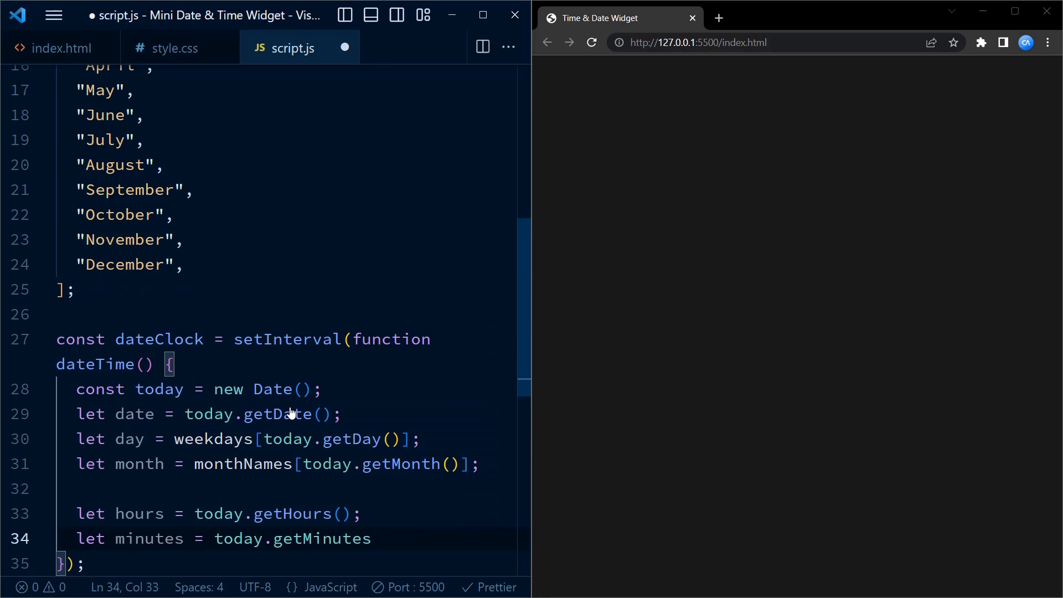
{"action": "type", "text": "();"}
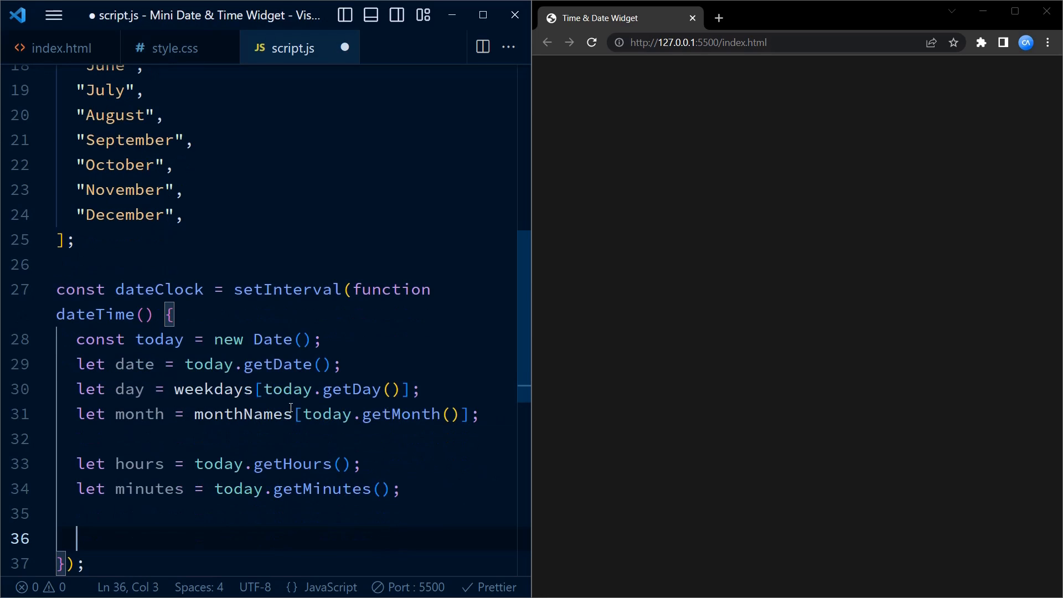
Step: Pad minutes with minutes = minutes < 10 ? "0" + minutes : minutes;
{"action": "type", "text": "minutes"}
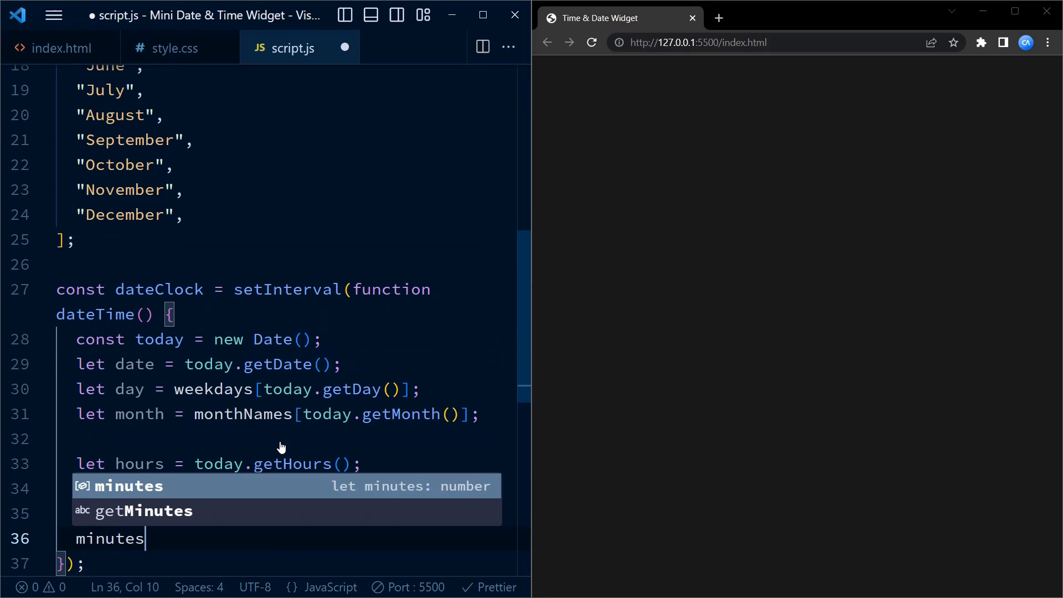
{"action": "type", "text": "= minutes <"}
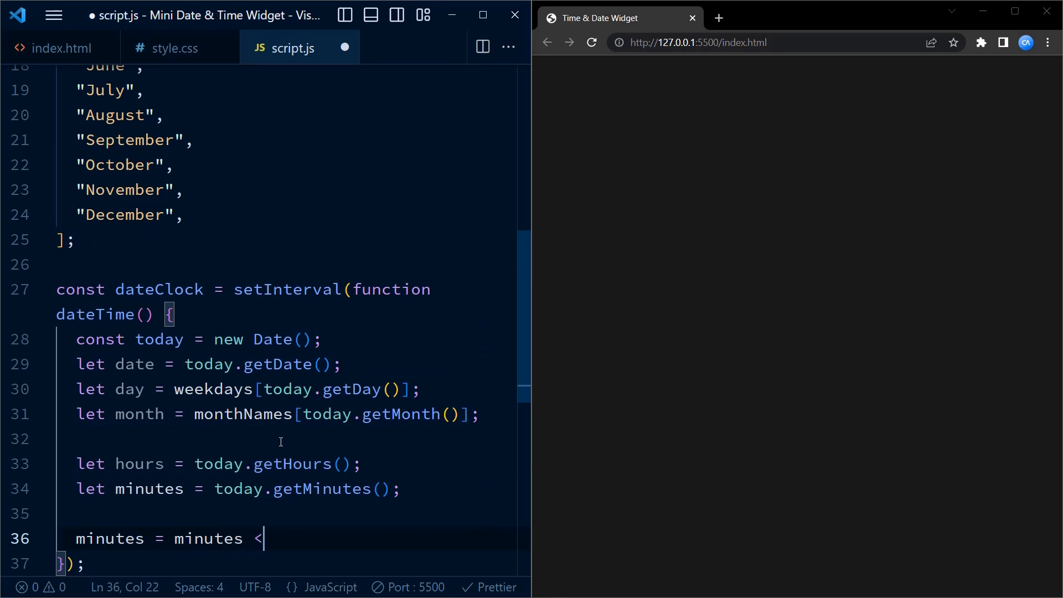
{"action": "type", "text": "10"}
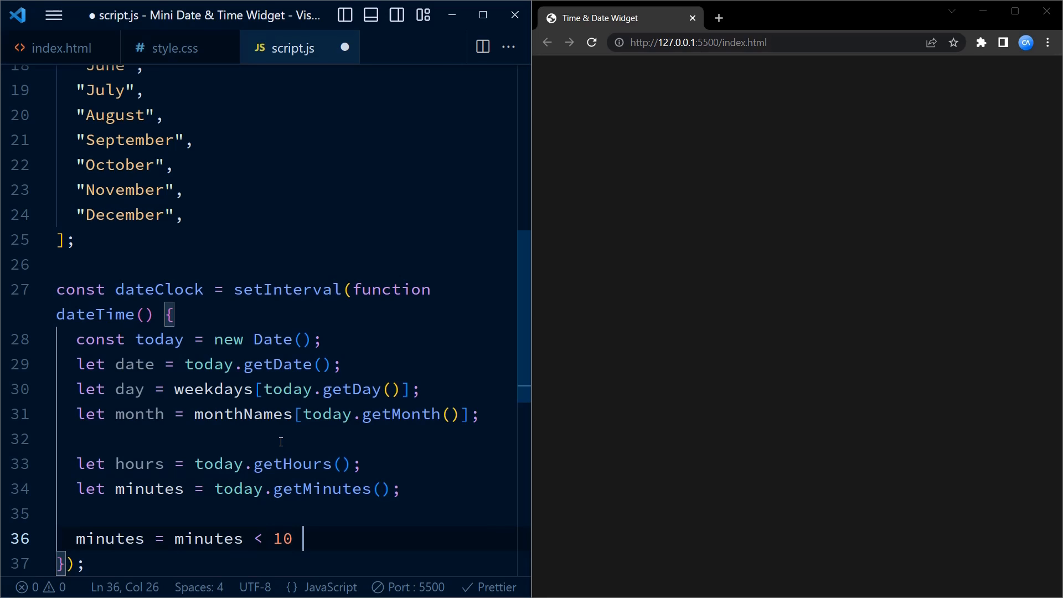
{"action": "type", "text": "? \"\""}
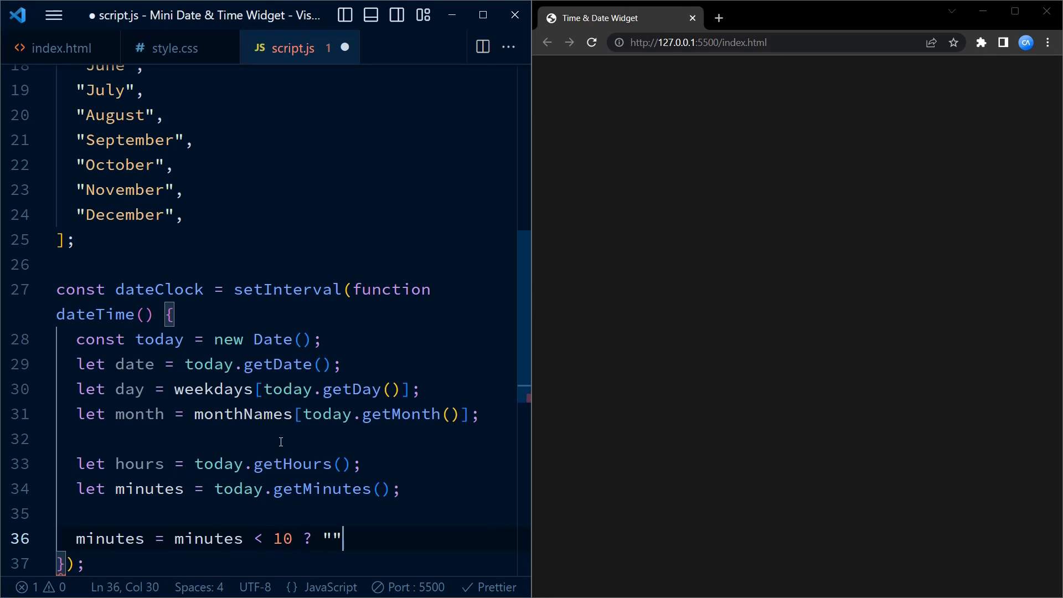
{"action": "type", "text": "0"}
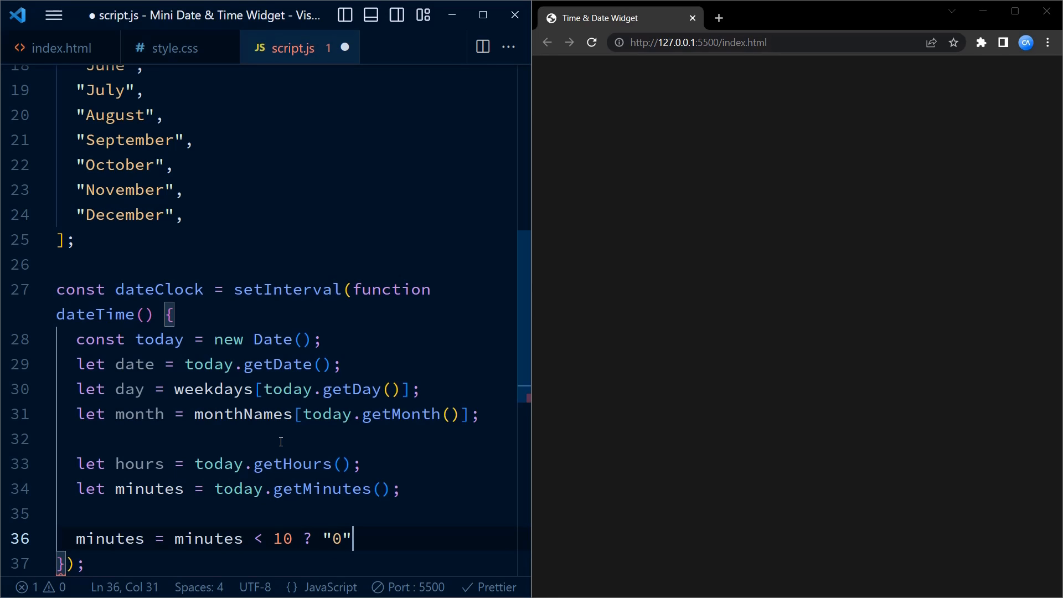
{"action": "type", "text": "+ minutes"}
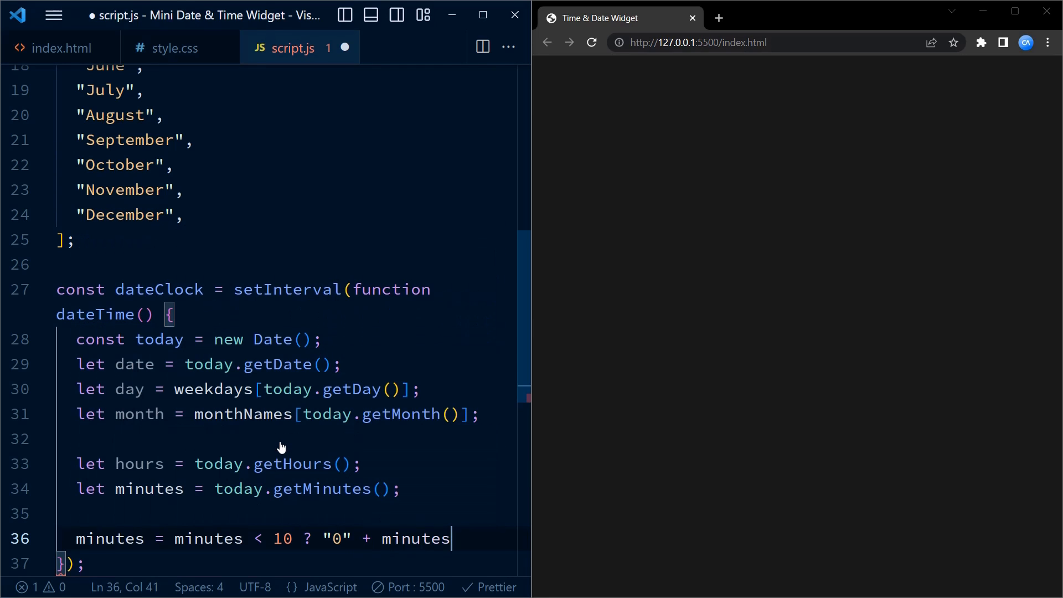
{"action": "type", "text": "minutes;"}
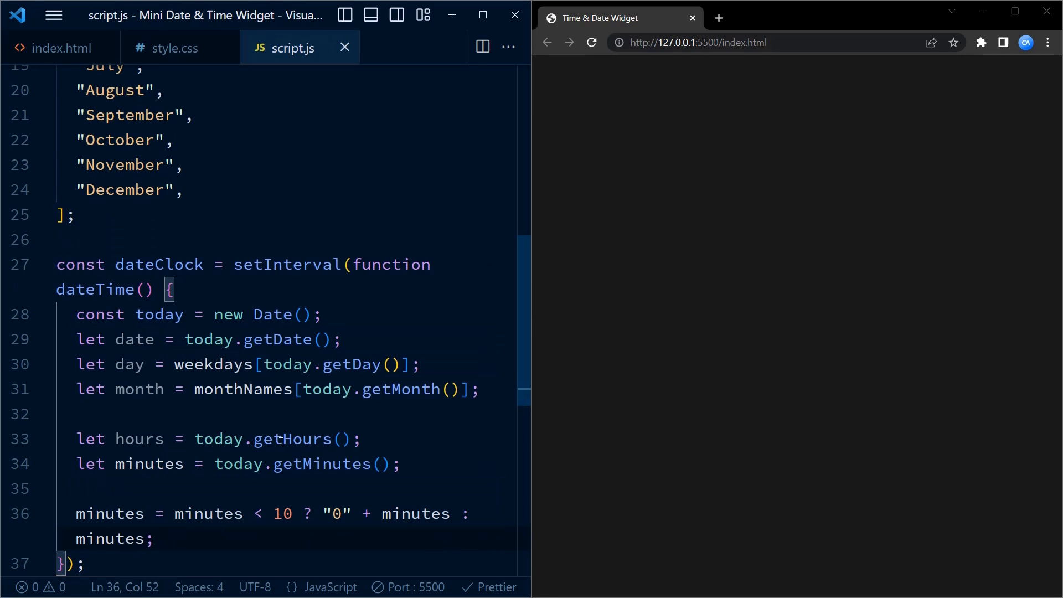
{"action": "key", "text": "enter"}
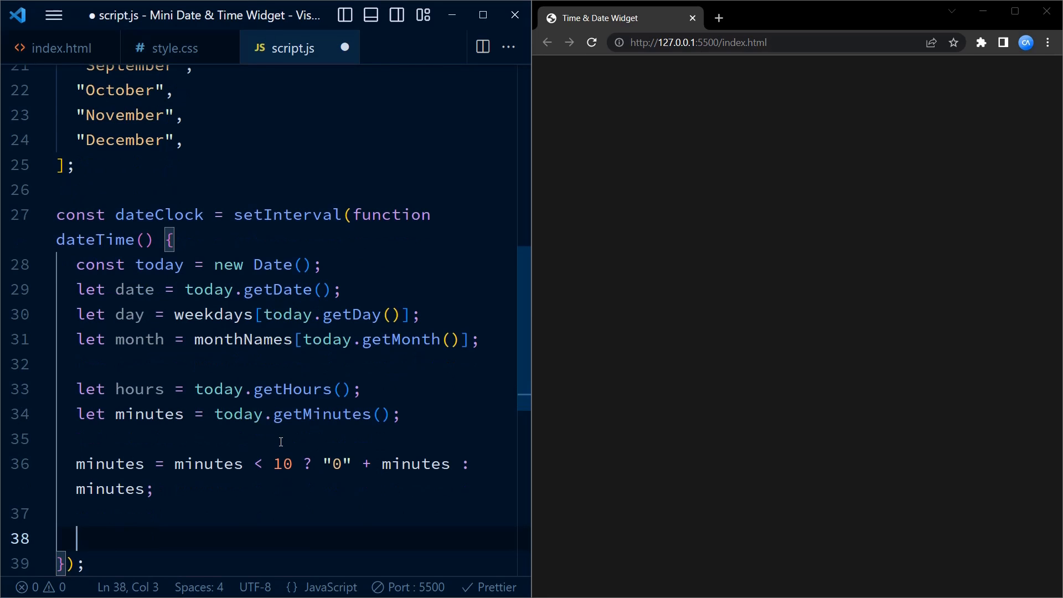
Step: Set dateContainer.innerHTML to a template with ${day}, ${date} span and ${month} paragraphs
{"action": "type", "text": "da"}
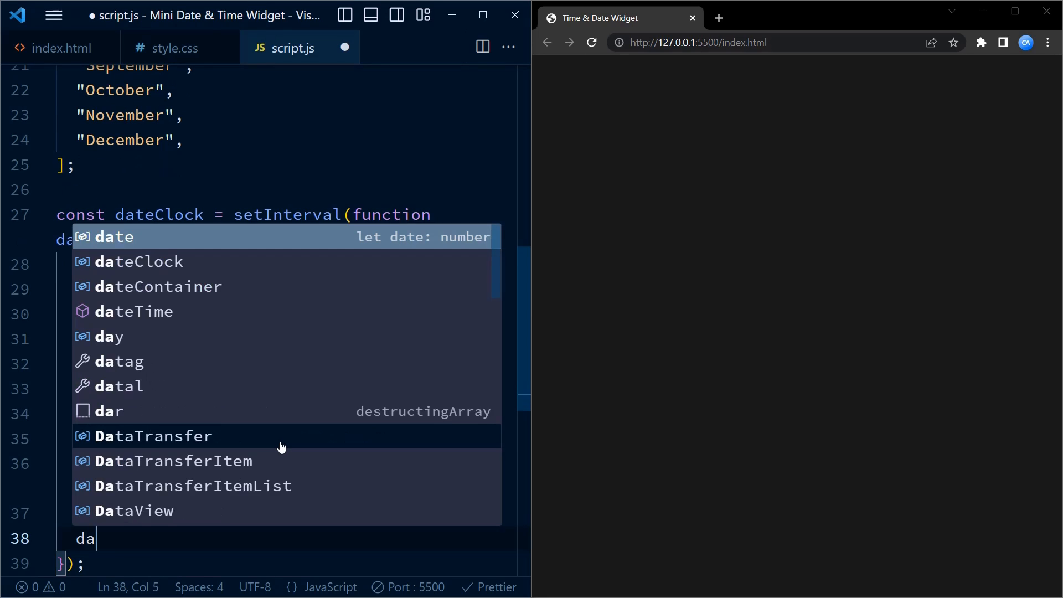
{"action": "type", "text": "teContainer.innerHTML = `"}
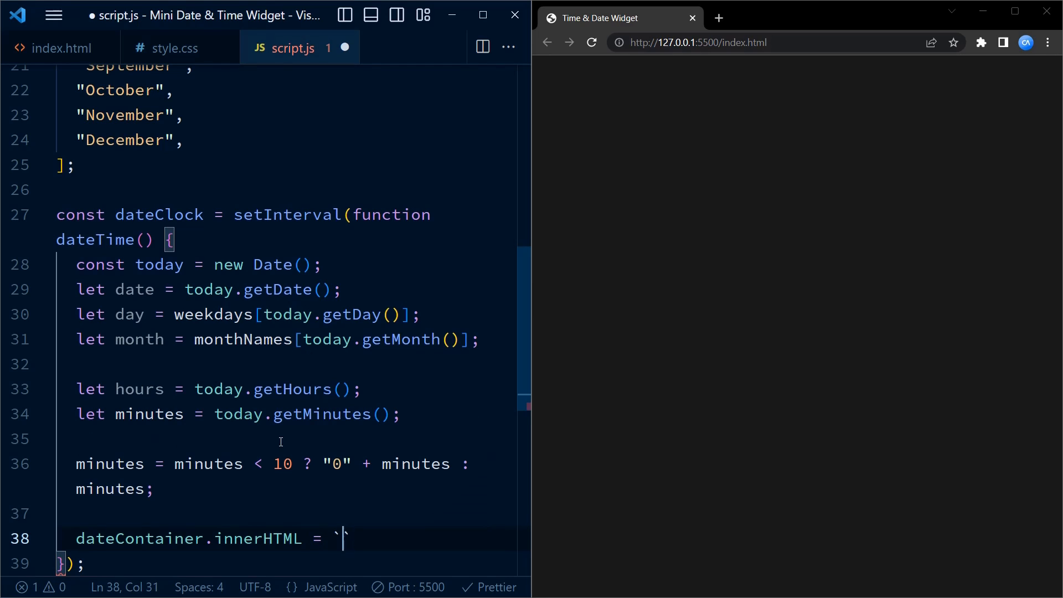
{"action": "type", "text": "<p>${day}</p>"}
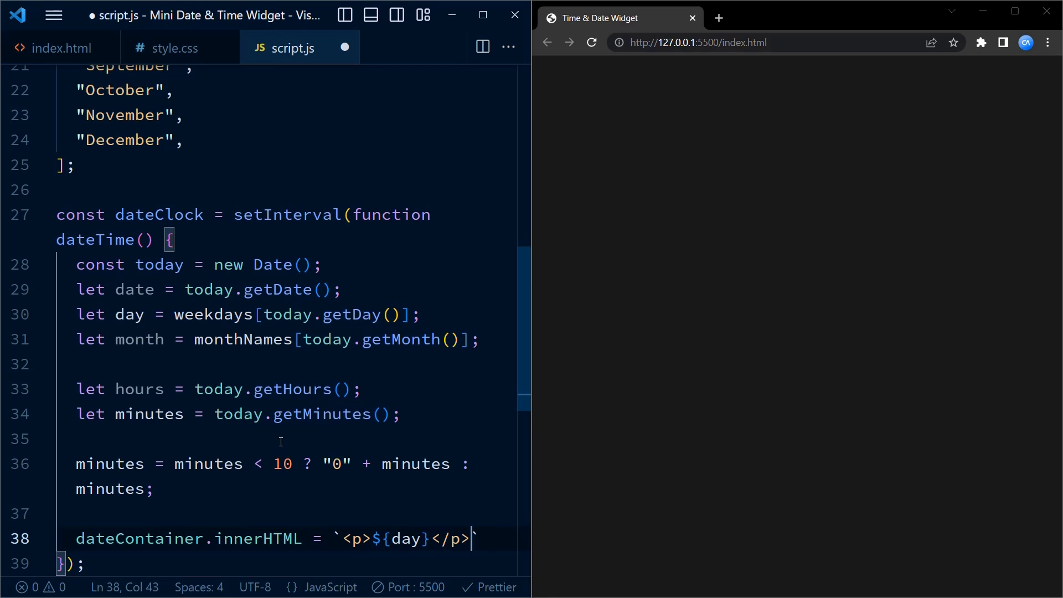
{"action": "type", "text": "<p`"}
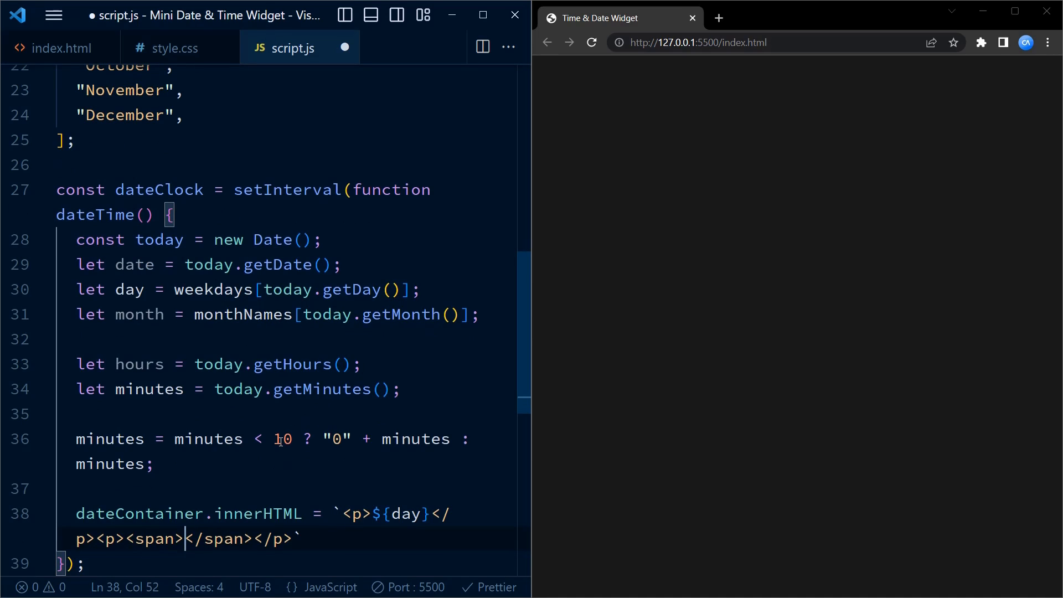
{"action": "type", "text": "${}"}
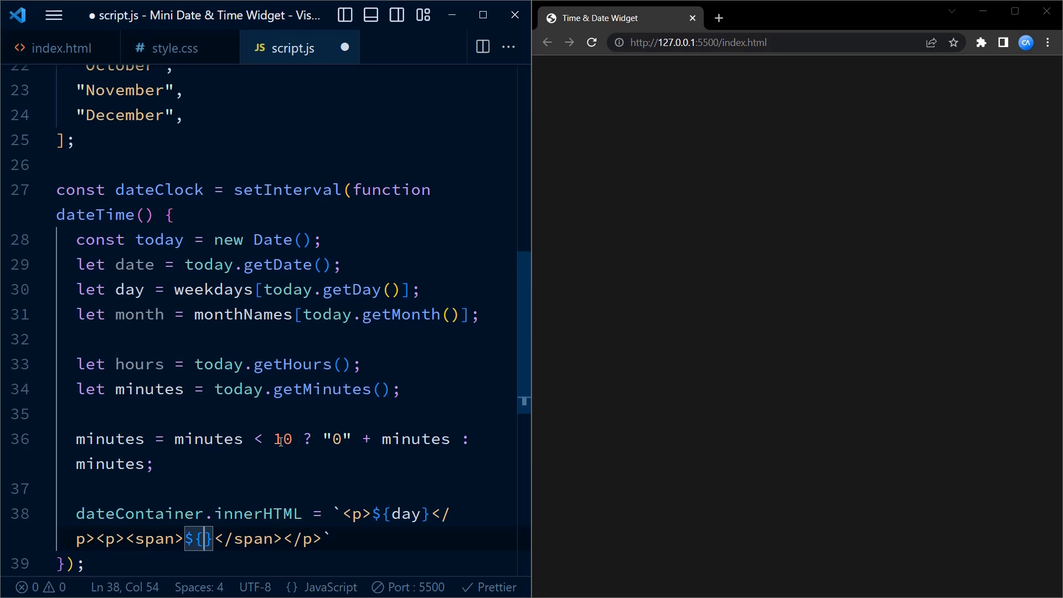
{"action": "type", "text": "date"}
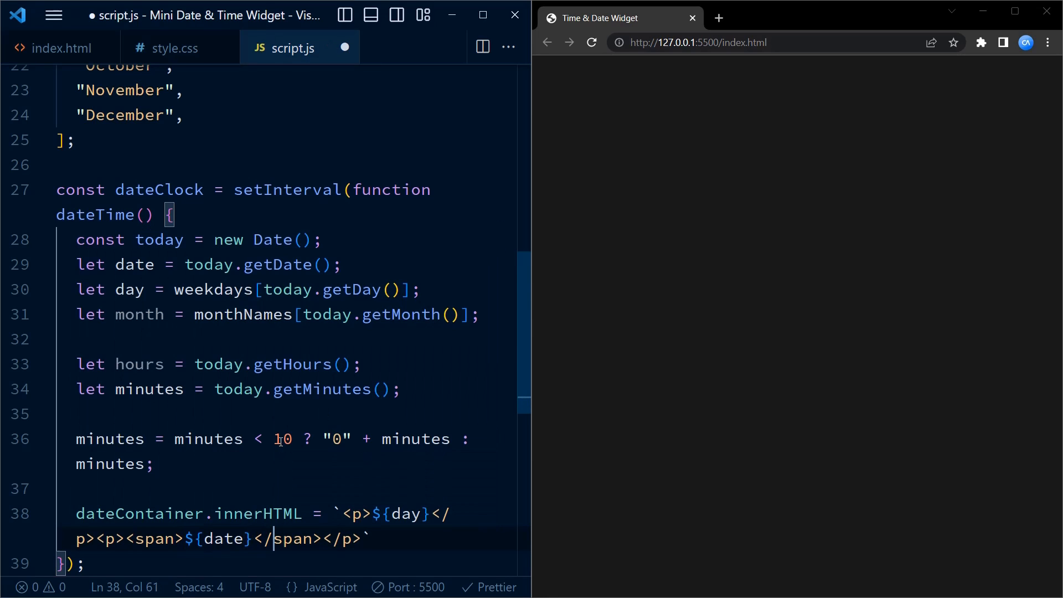
{"action": "type", "text": "<p></p>"}
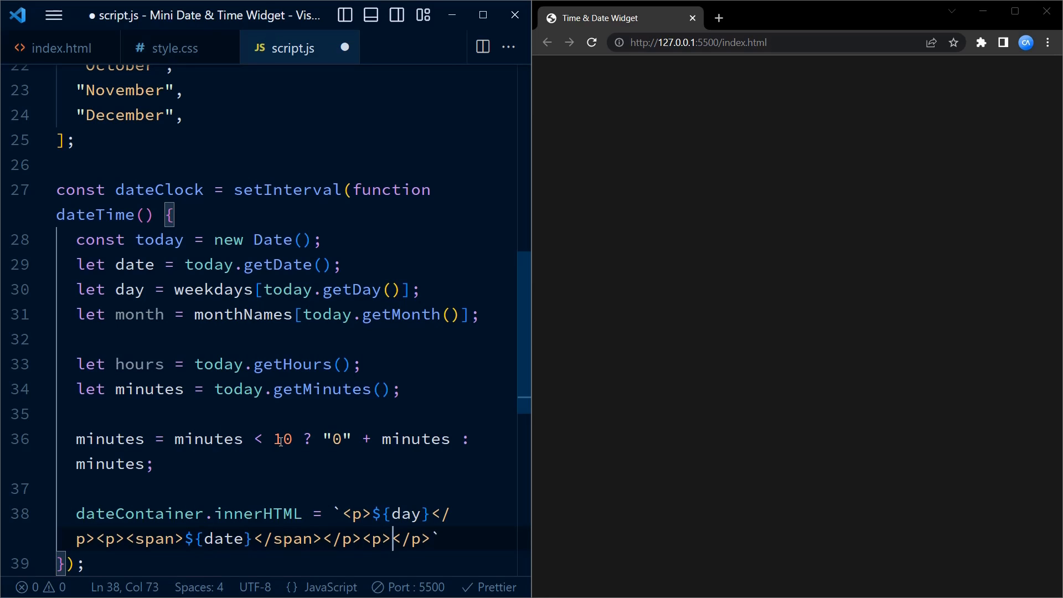
{"action": "type", "text": "${}"}
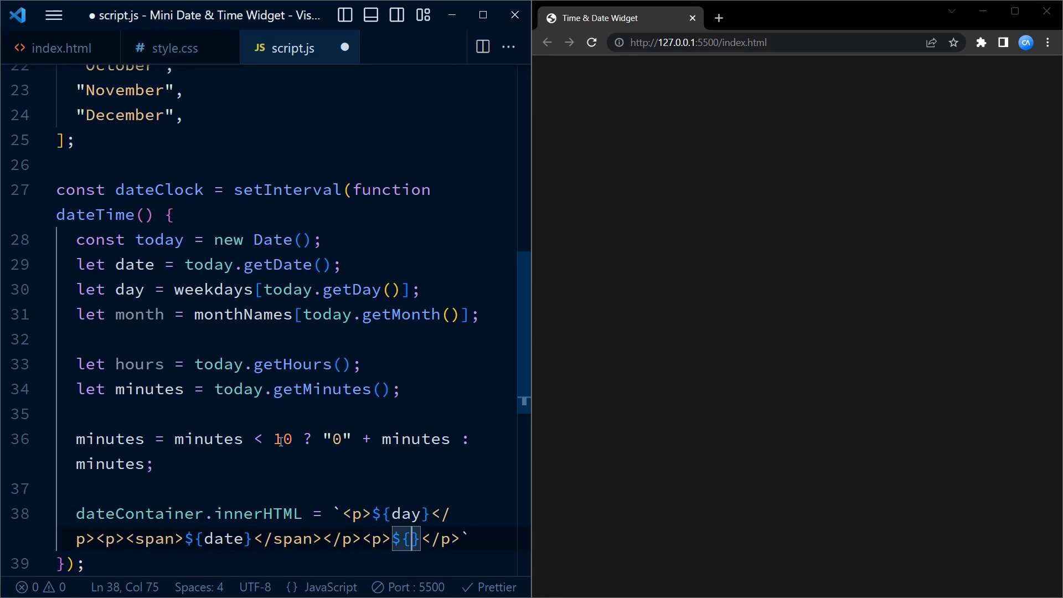
{"action": "type", "text": "month"}
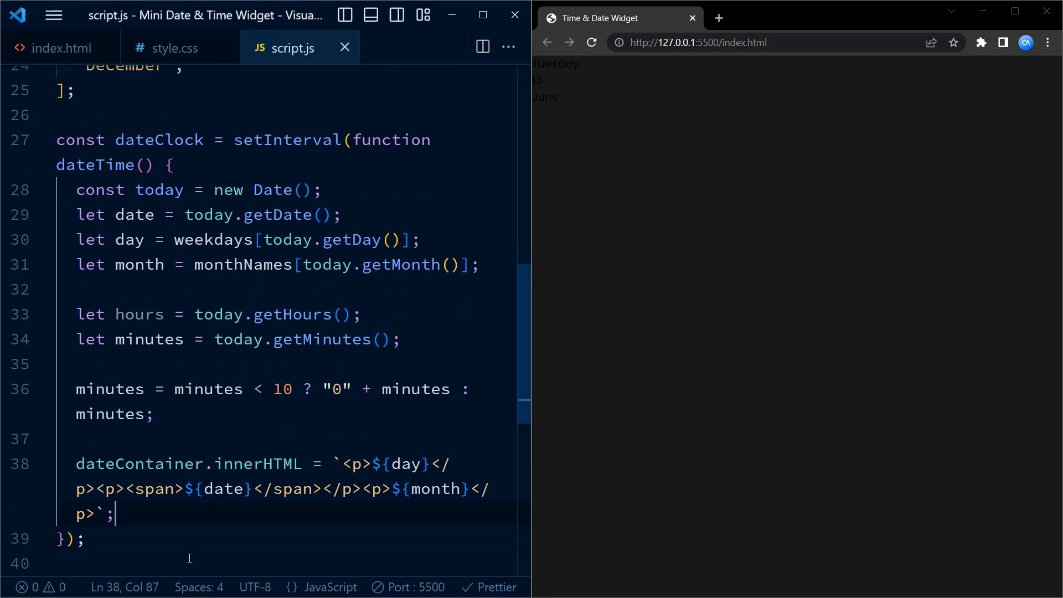
Step: Set clockContainer.innerHTML to `${hours}:${minutes}` and give setInterval a 1000 ms delay
{"action": "type", "text": "clockContainer"}
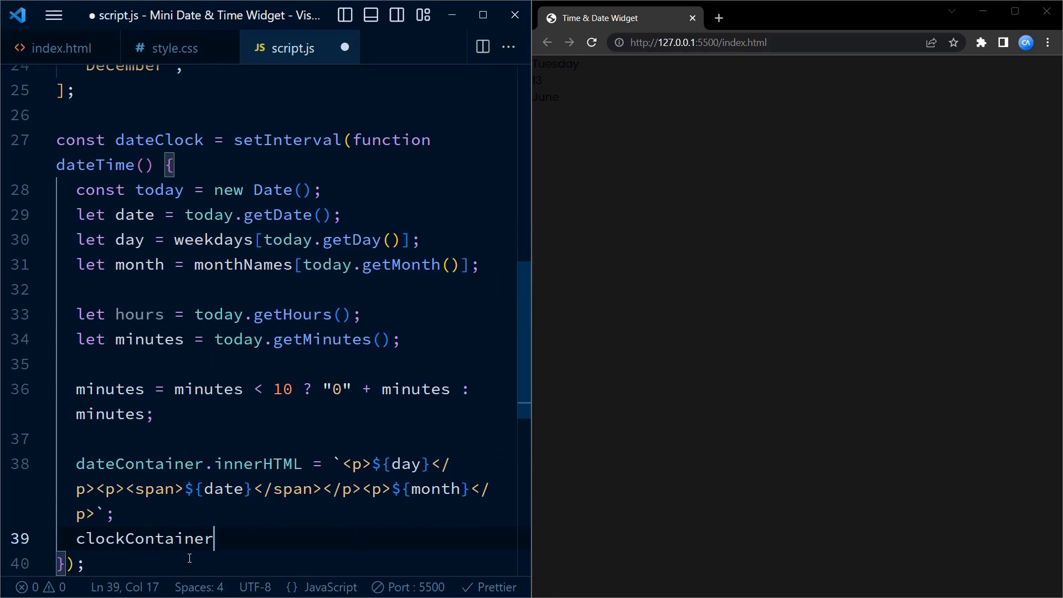
{"action": "type", "text": ".inn"}
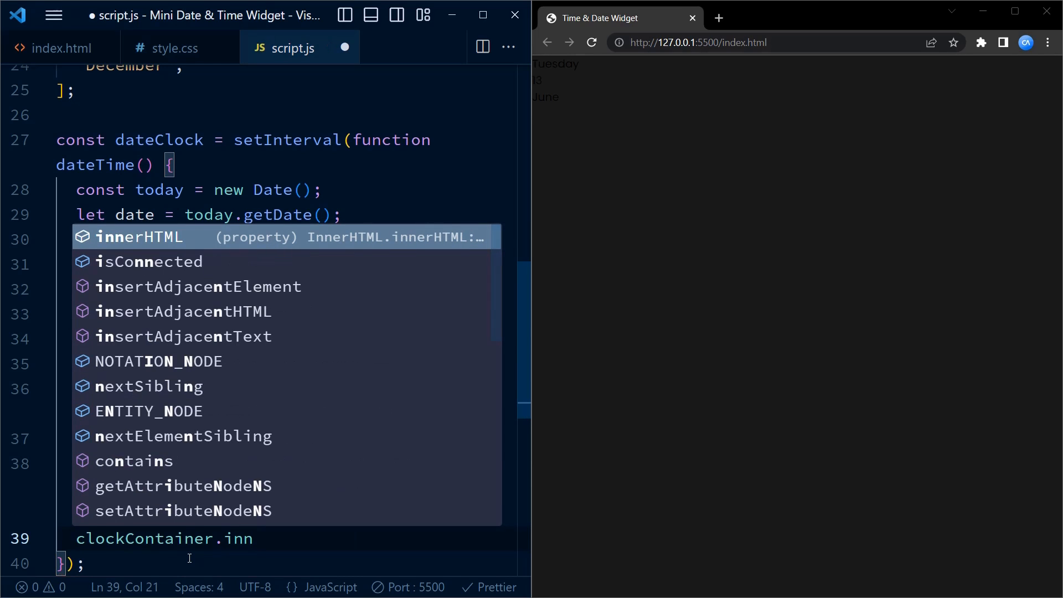
{"action": "type", "text": "innerHTML ="}
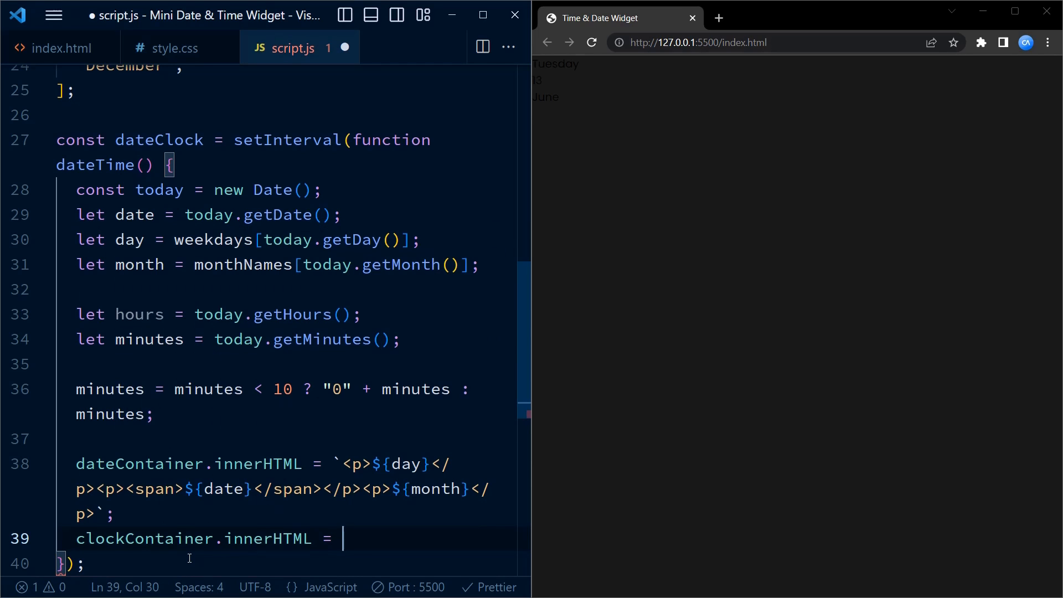
{"action": "type", "text": "`$`"}
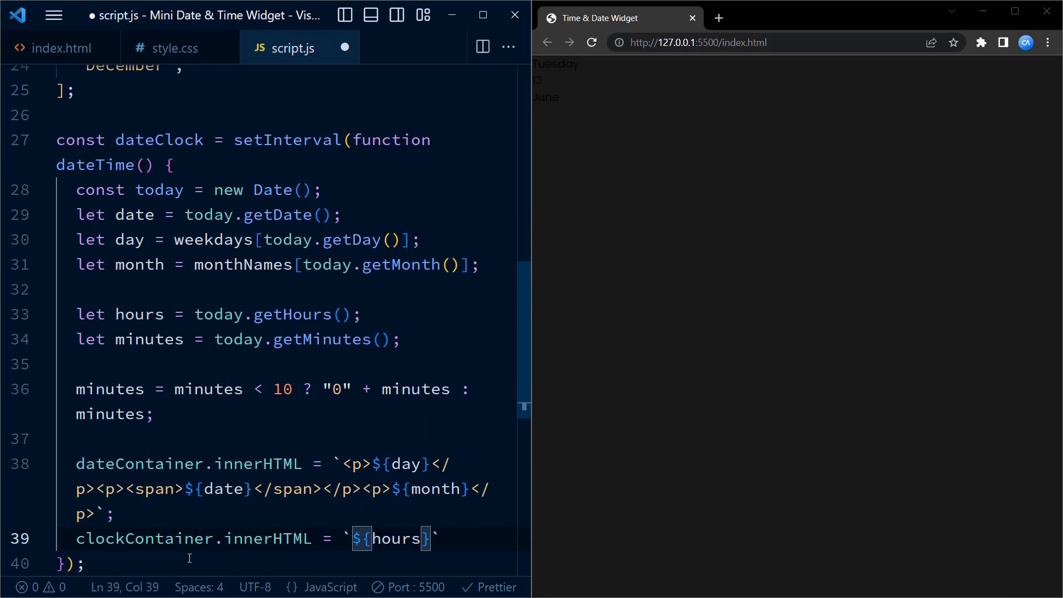
{"action": "type", "text": ":${}"}
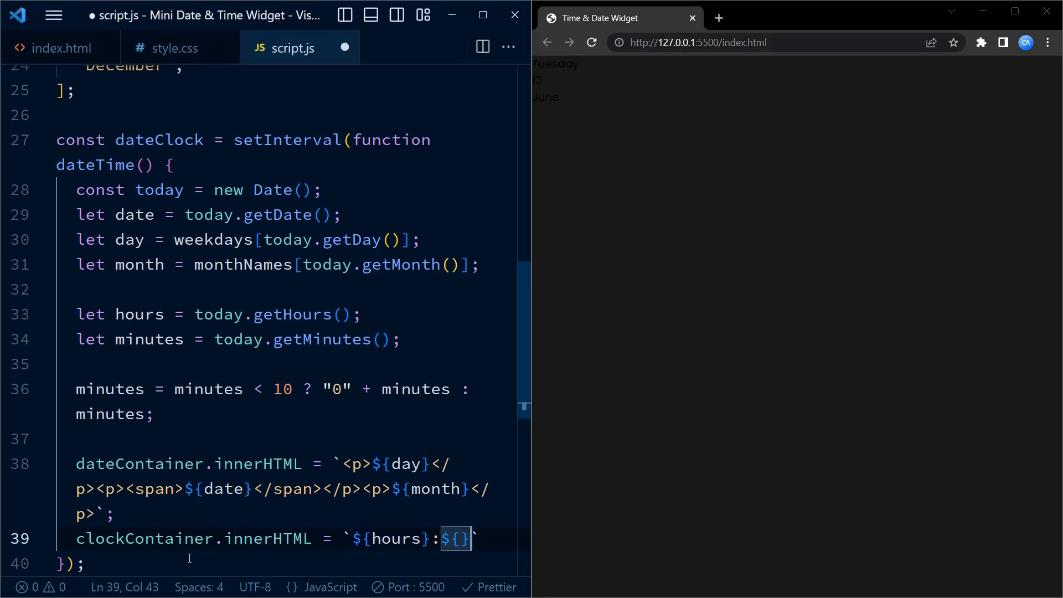
{"action": "type", "text": "minutes"}
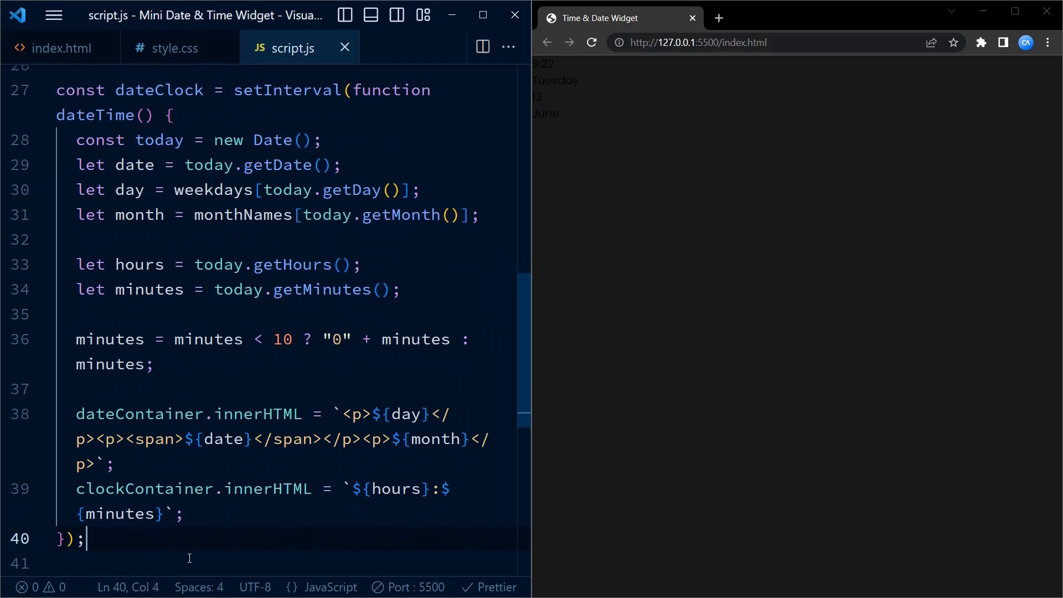
{"action": "type", "text": ",1000"}
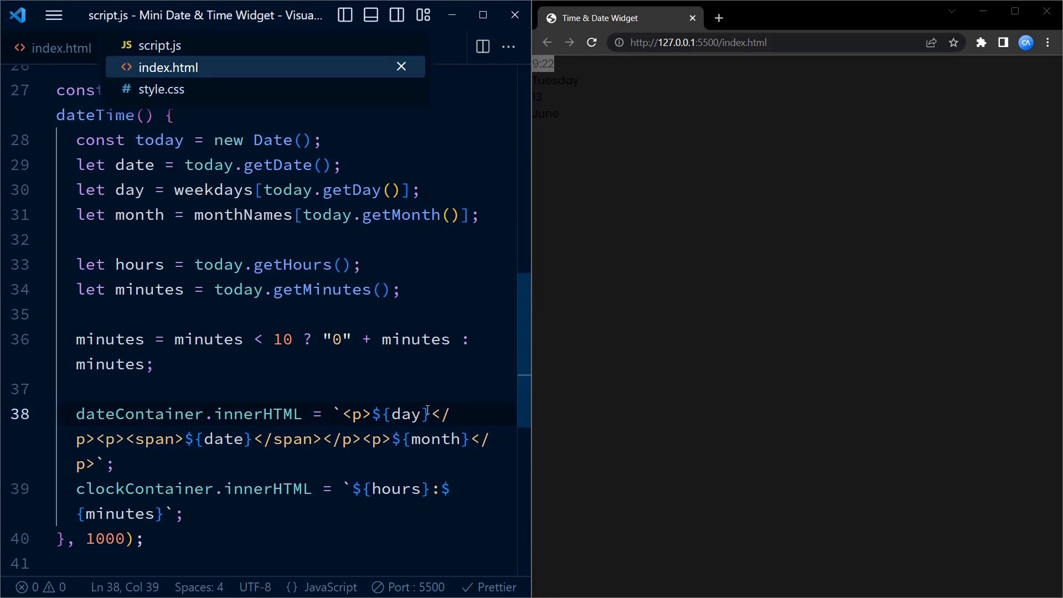
Step: Switch from script.js to index.html and then to the style.css tab
{"action": "left_click", "coordinate": [167, 67]}
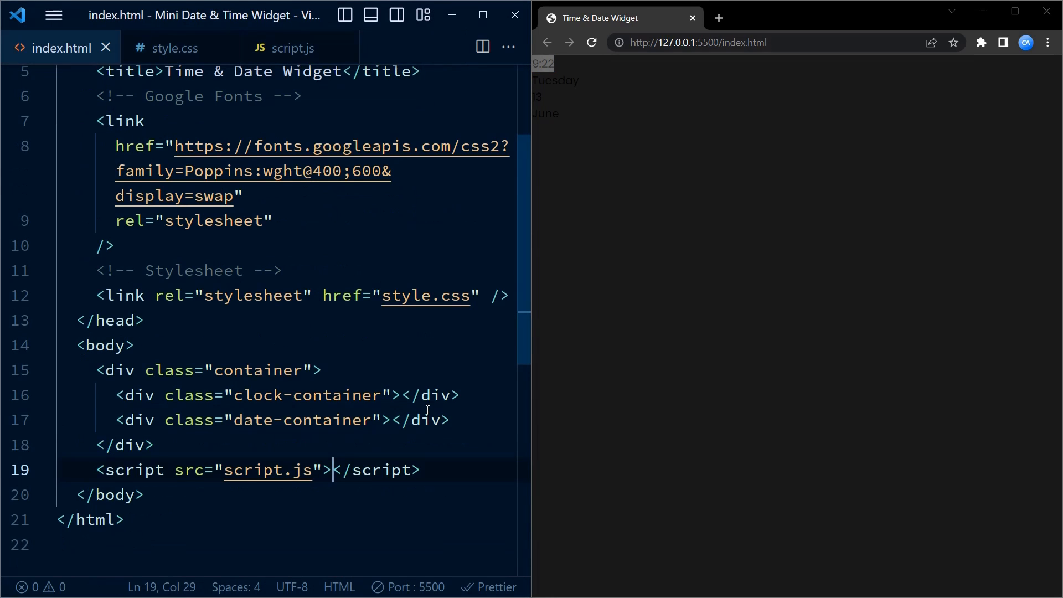
{"action": "left_click", "coordinate": [174, 48]}
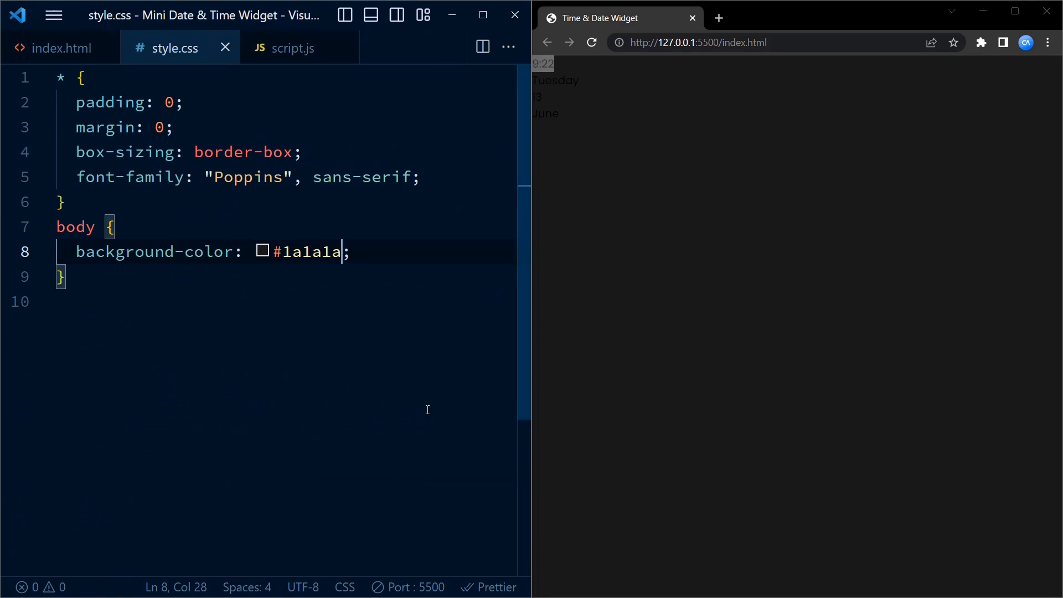
Step: Start a .container rule: width 21.87em, display grid, absolute position, translate(-50%,-50%), left/top 50%
{"action": "type", "text": ".c"}
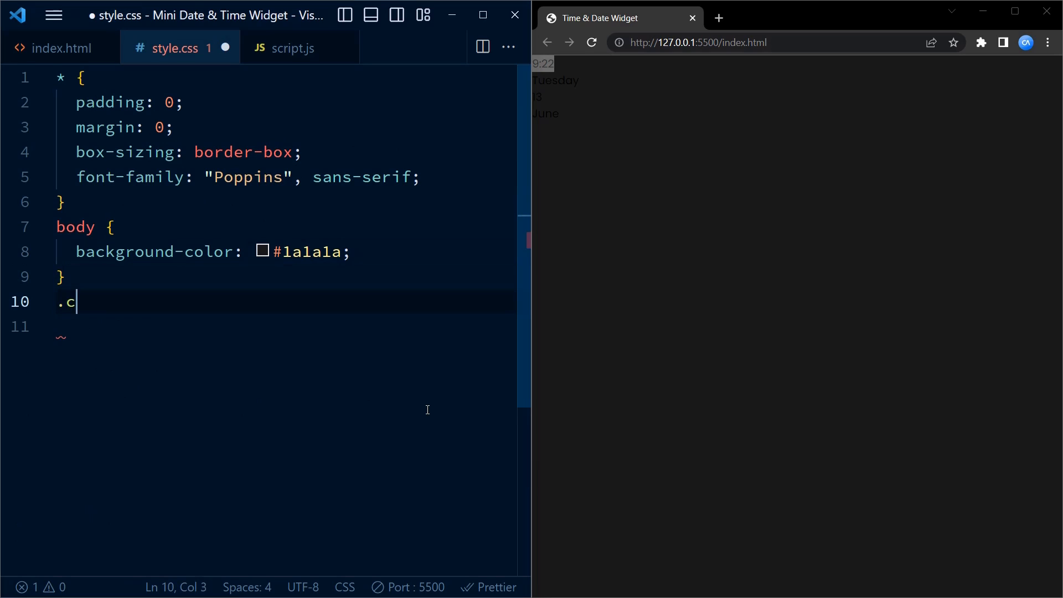
{"action": "type", "text": "ontai"}
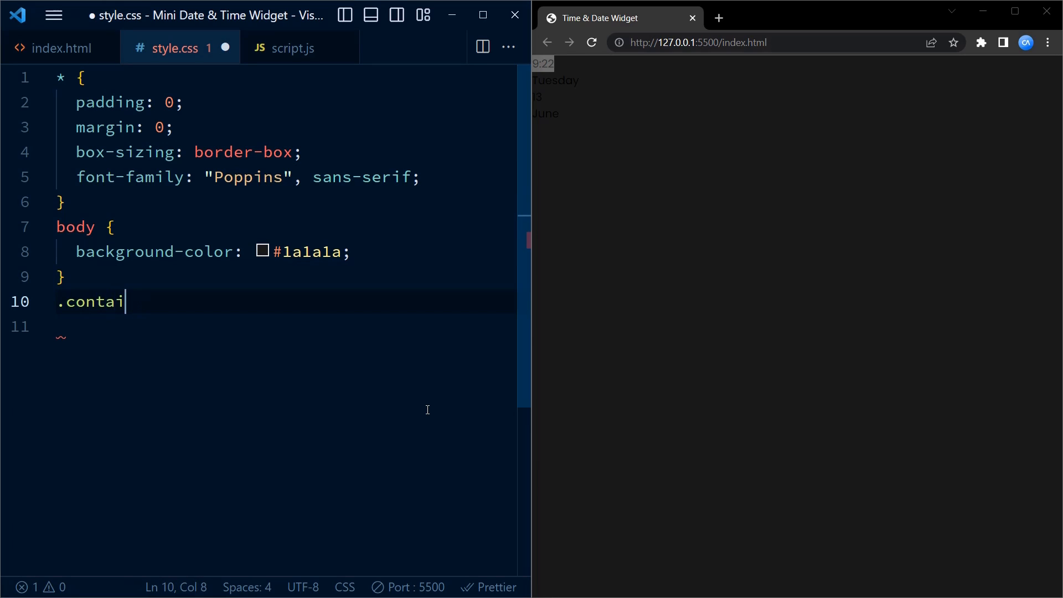
{"action": "type", "text": "ner{"}
{"action": "left_click", "coordinate": [284, 326]}
{"action": "type", "text": "width: ;"}
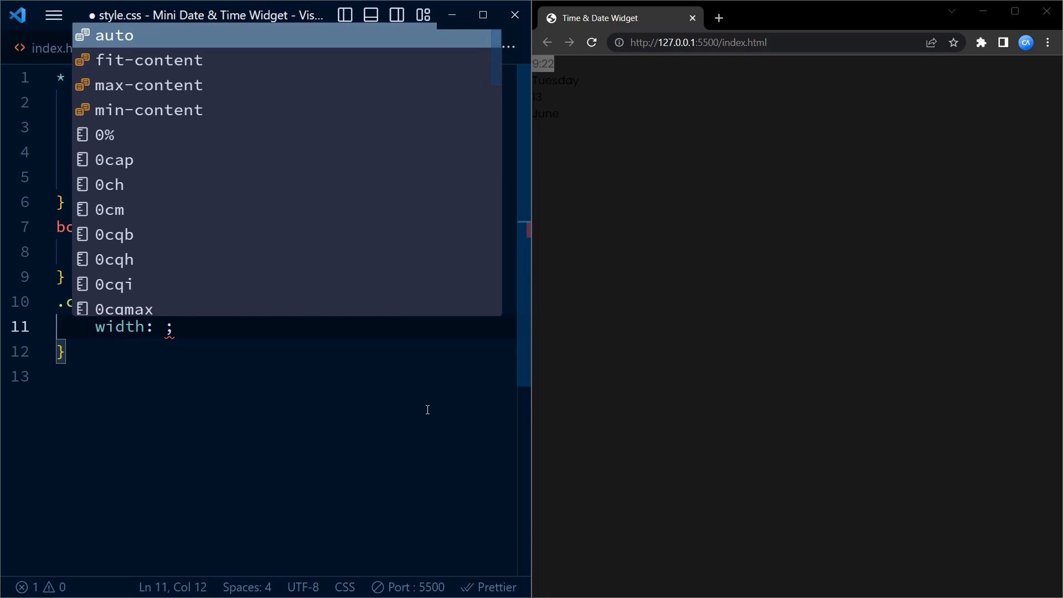
{"action": "type", "text": "21.87em"}
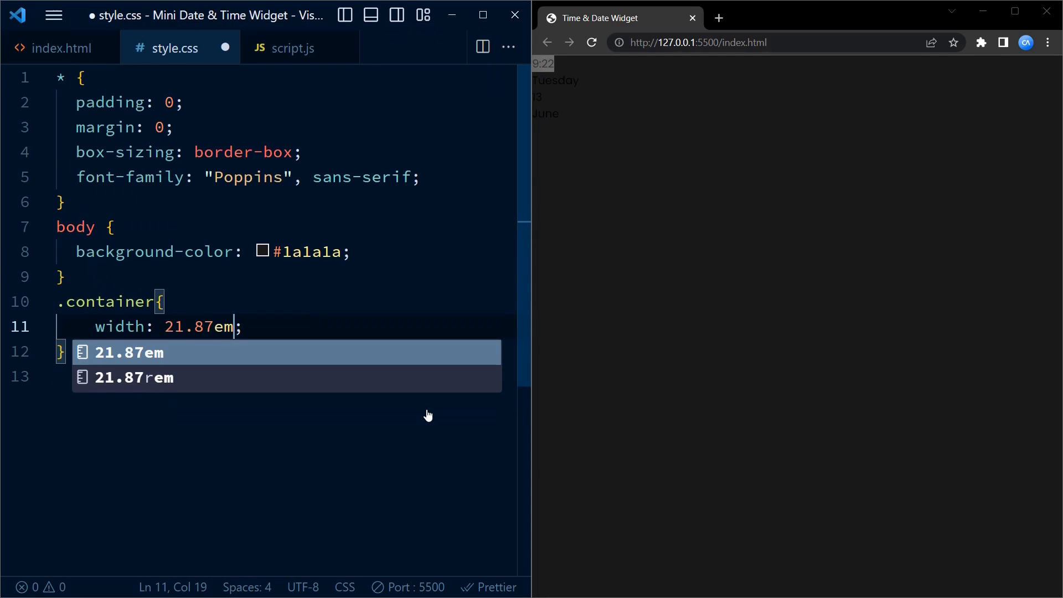
{"action": "type", "text": "display: grid;"}
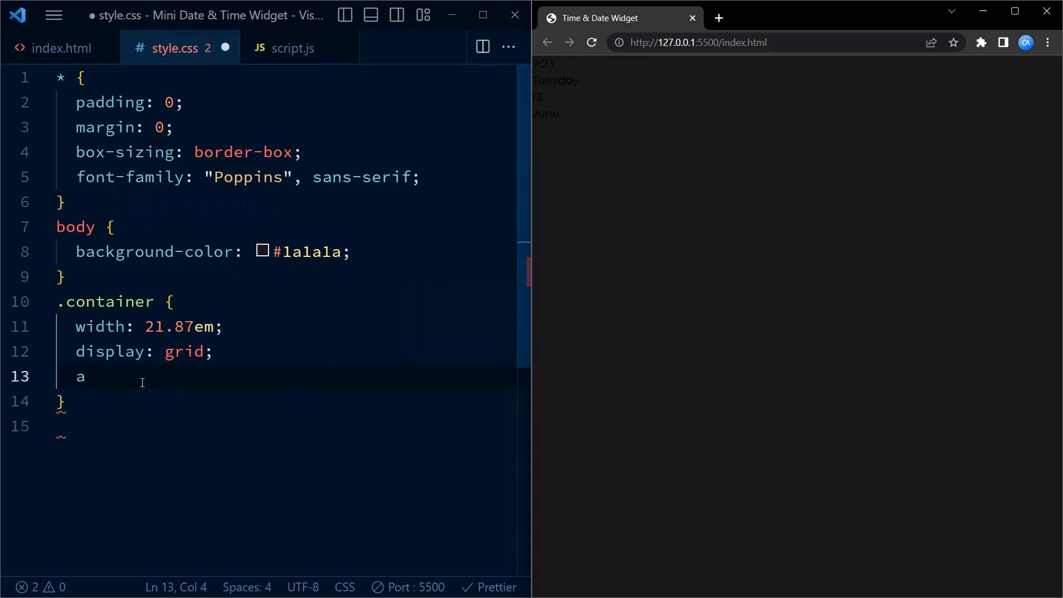
{"action": "key", "text": "Backspace"}
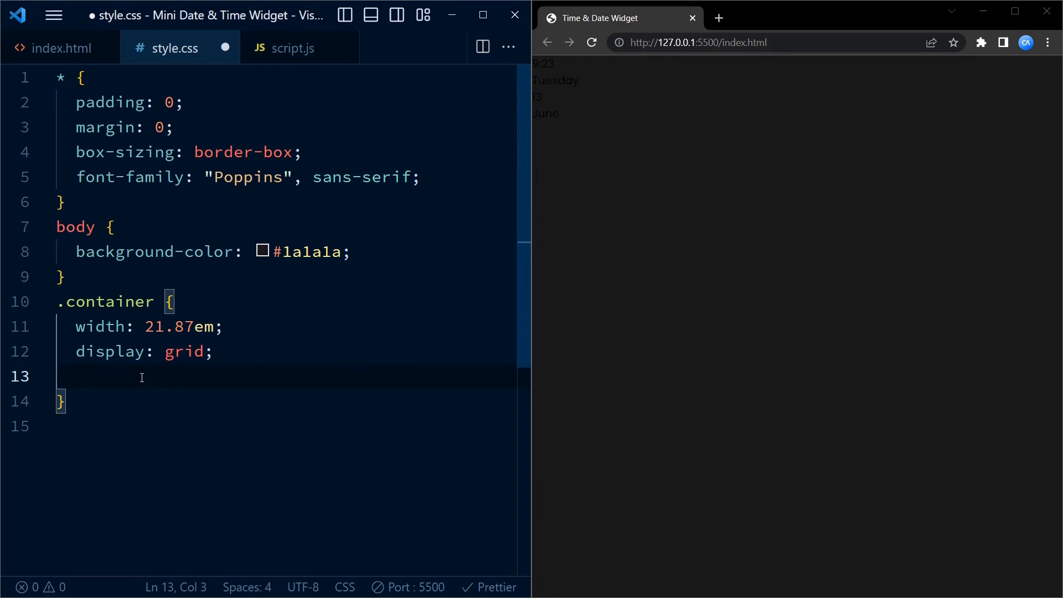
{"action": "type", "text": "position: absolute;"}
{"action": "type", "text": "transform: translate();"}
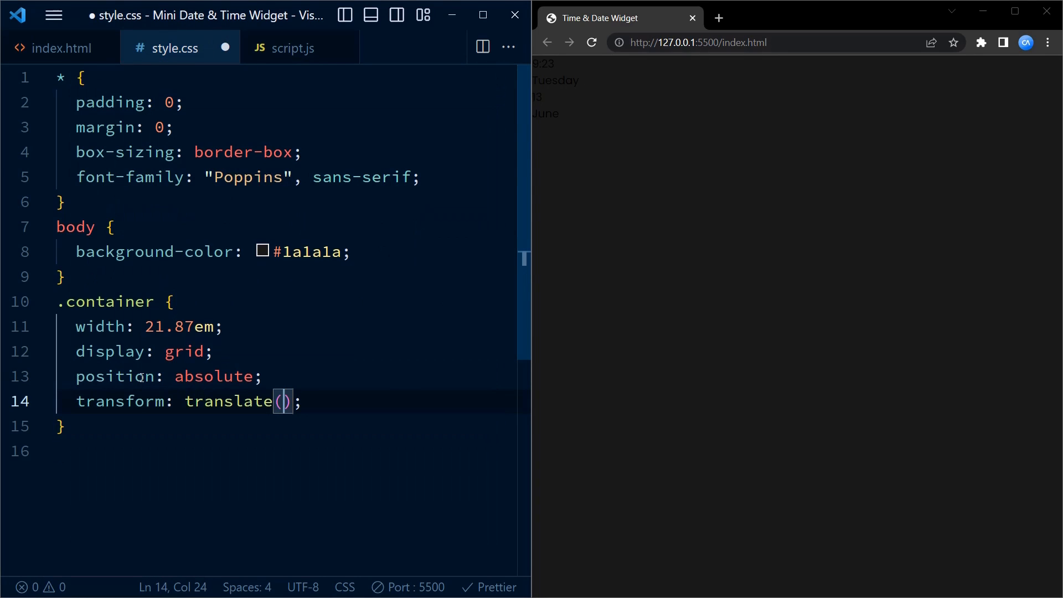
{"action": "type", "text": "-50%,-"}
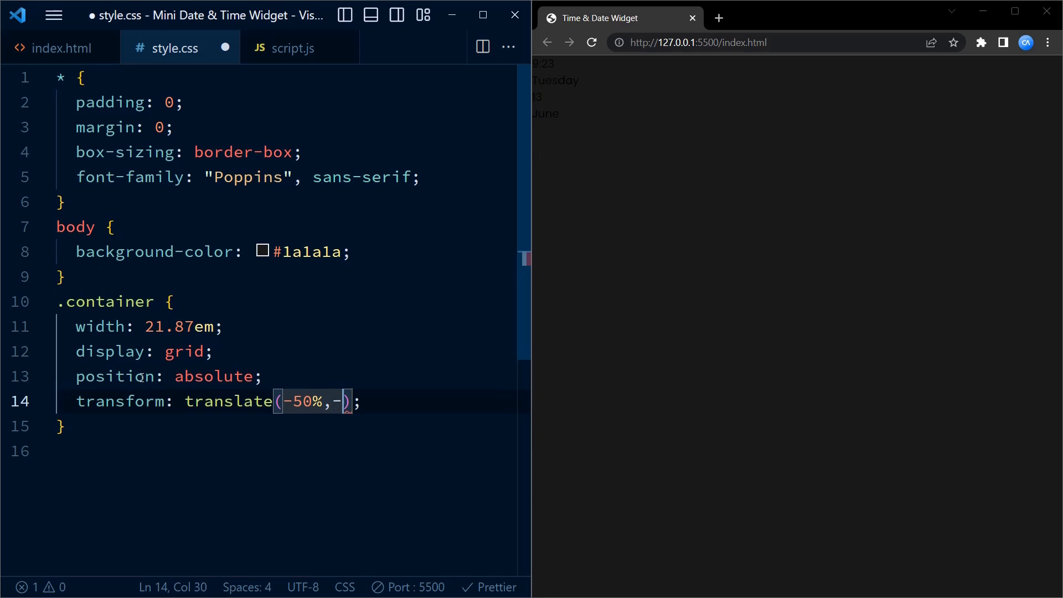
{"action": "type", "text": "50%"}
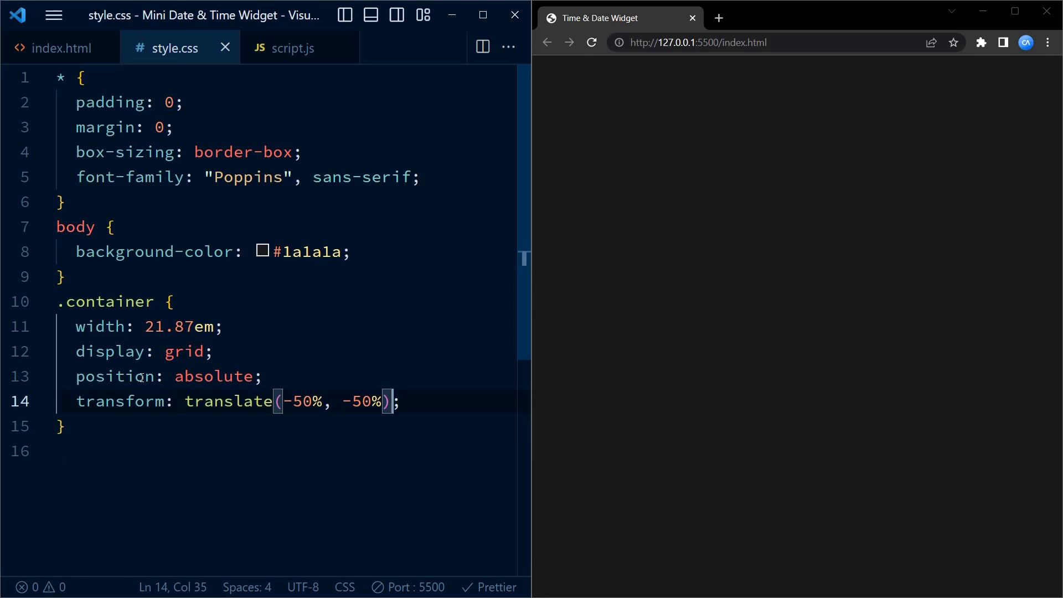
{"action": "type", "text": "left: 5;"}
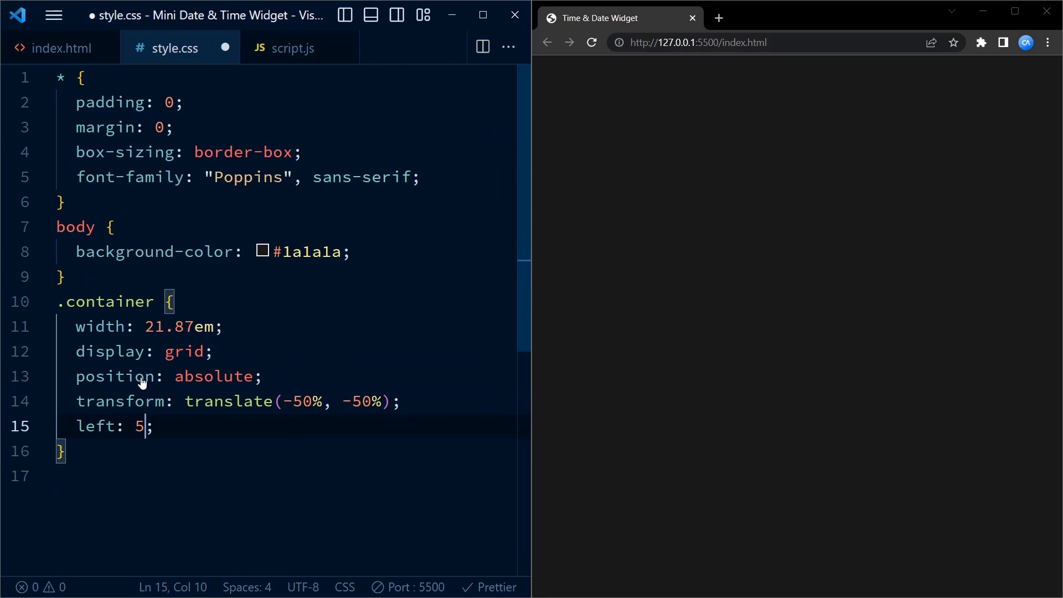
{"action": "type", "text": "top: 50%;"}
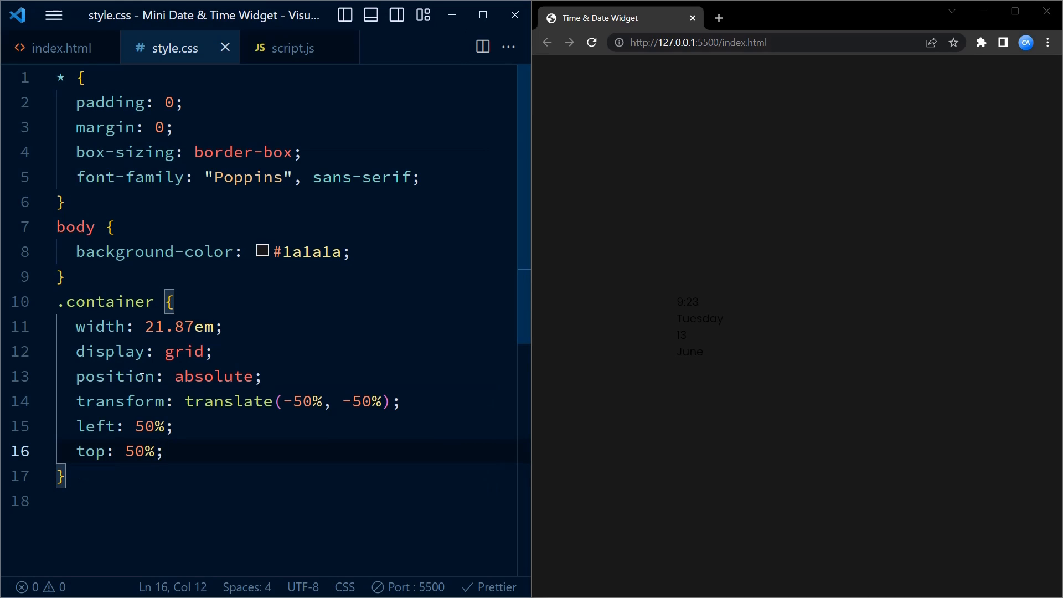
Step: Add align-items, white #ffffff color, grid columns 8fr 4fr, blue background and border-radius to .container
{"action": "type", "text": "al"}
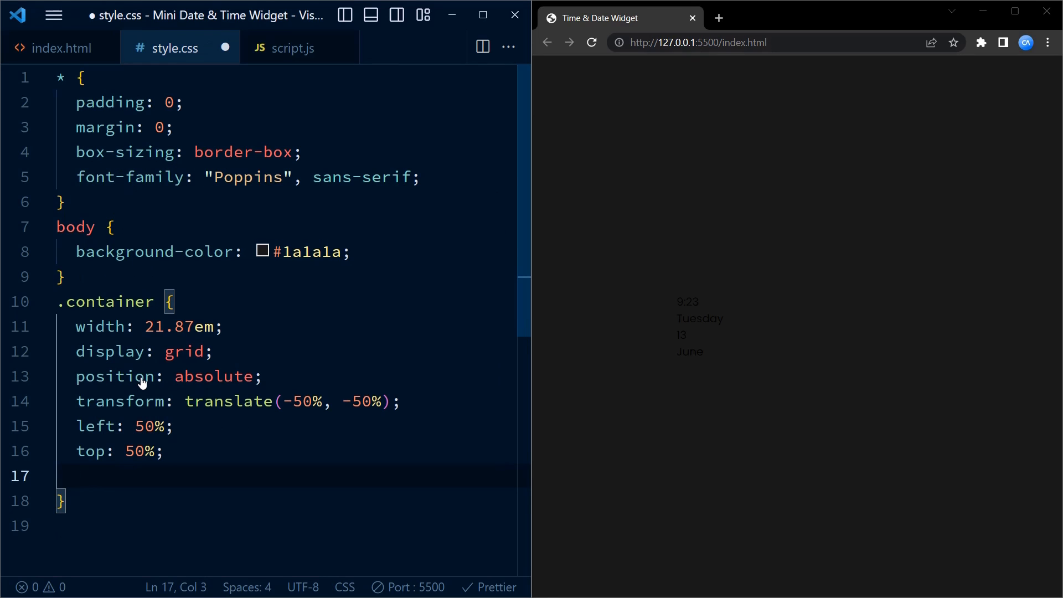
{"action": "type", "text": "color: ;"}
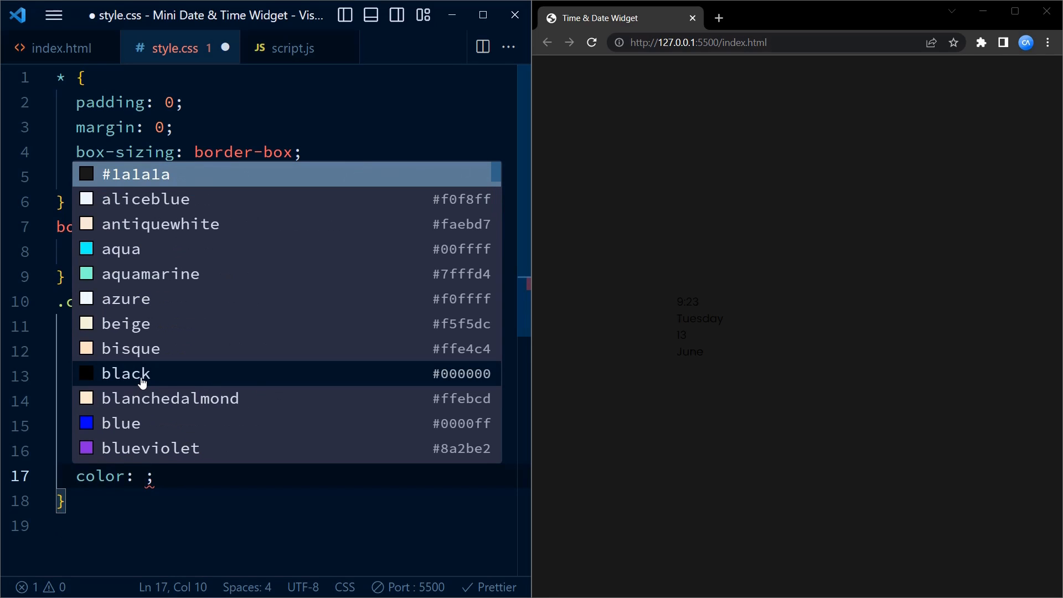
{"action": "type", "text": "#ffffff"}
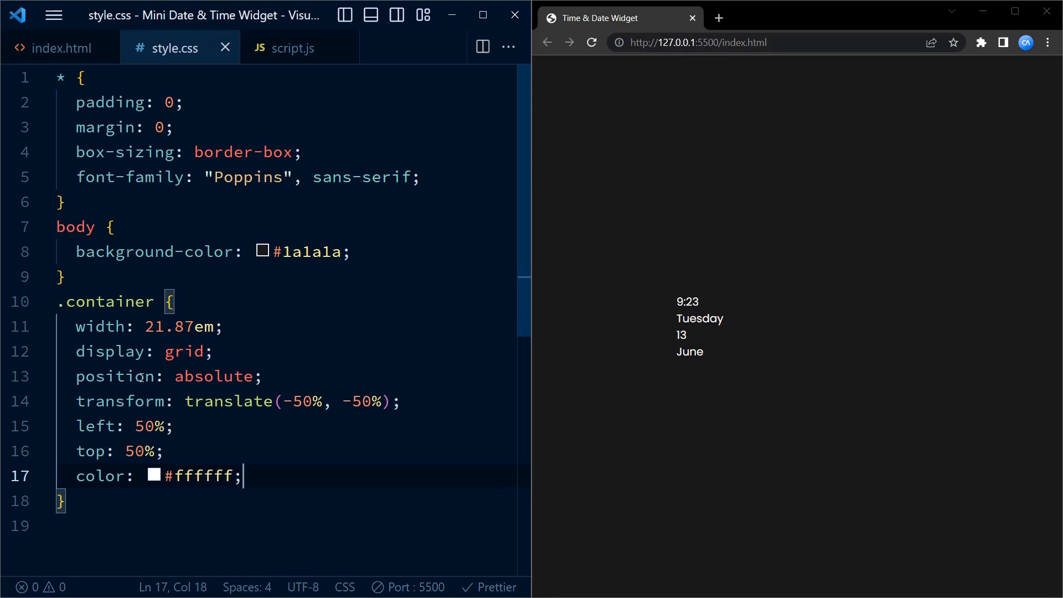
{"action": "type", "text": "align-items: center;"}
{"action": "type", "text": "border-radius: 0.5em;"}
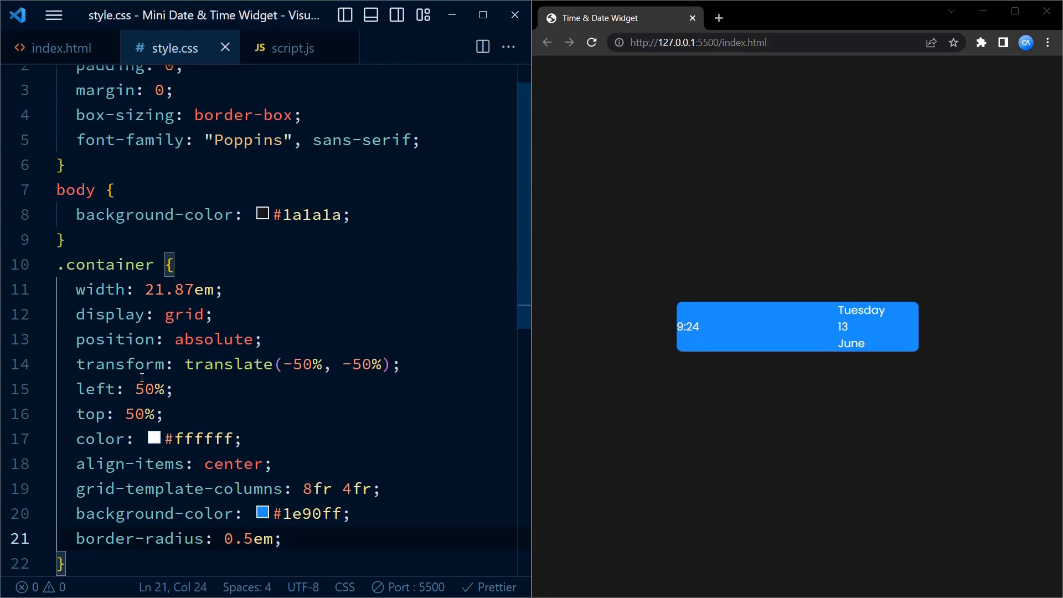
{"action": "scroll", "scroll_direction": "down", "scroll_amount": 3}
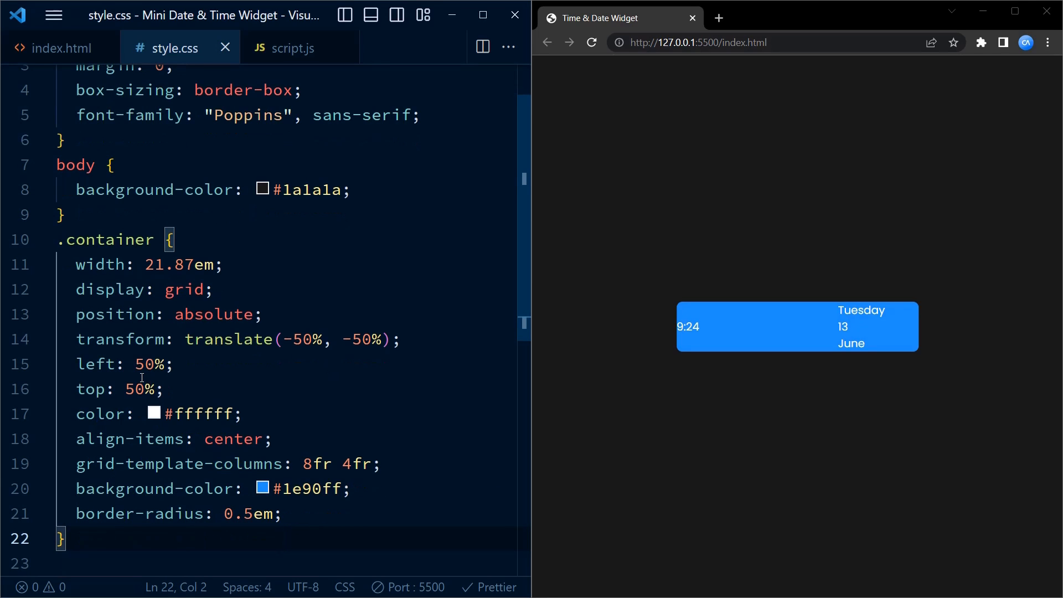
Step: Add a .clock-container rule with dark background-color, white color and text-align center, and save
{"action": "type", "text": ".clock"}
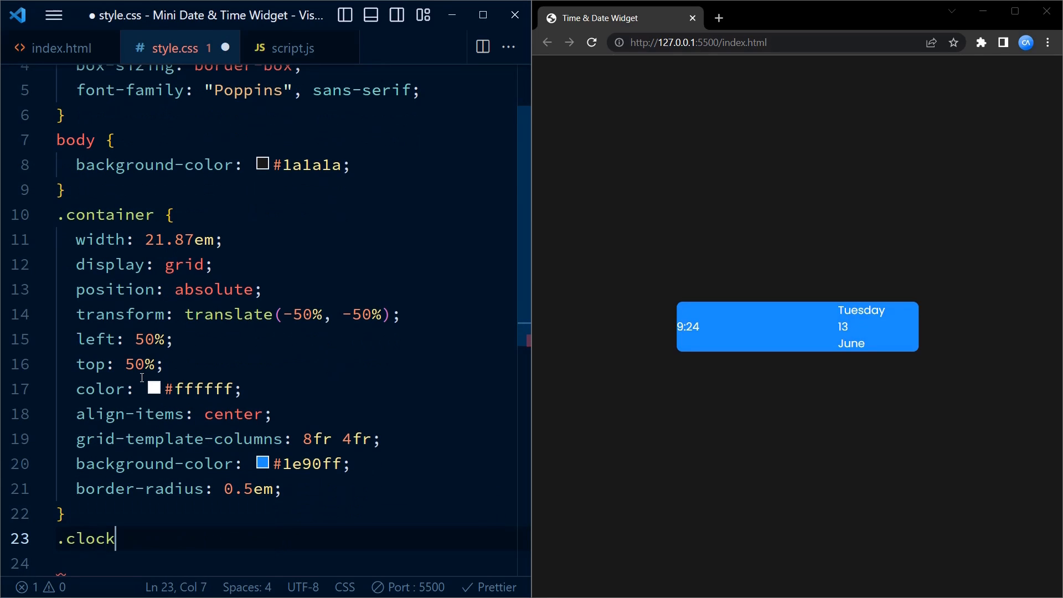
{"action": "type", "text": "-container{"}
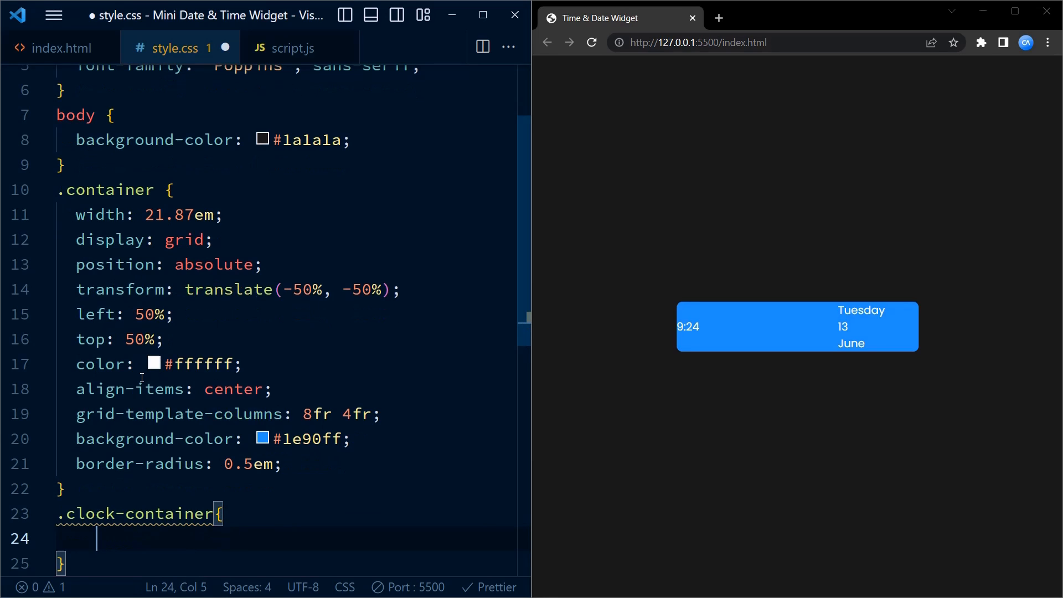
{"action": "type", "text": "bacj"}
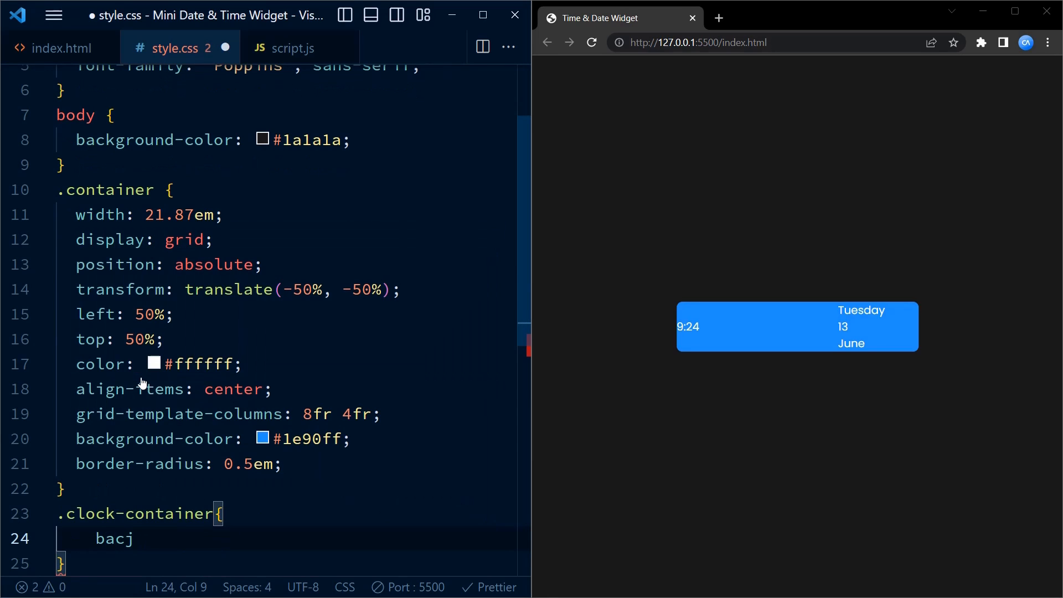
{"action": "type", "text": "background-color: #1a1a1aa;"}
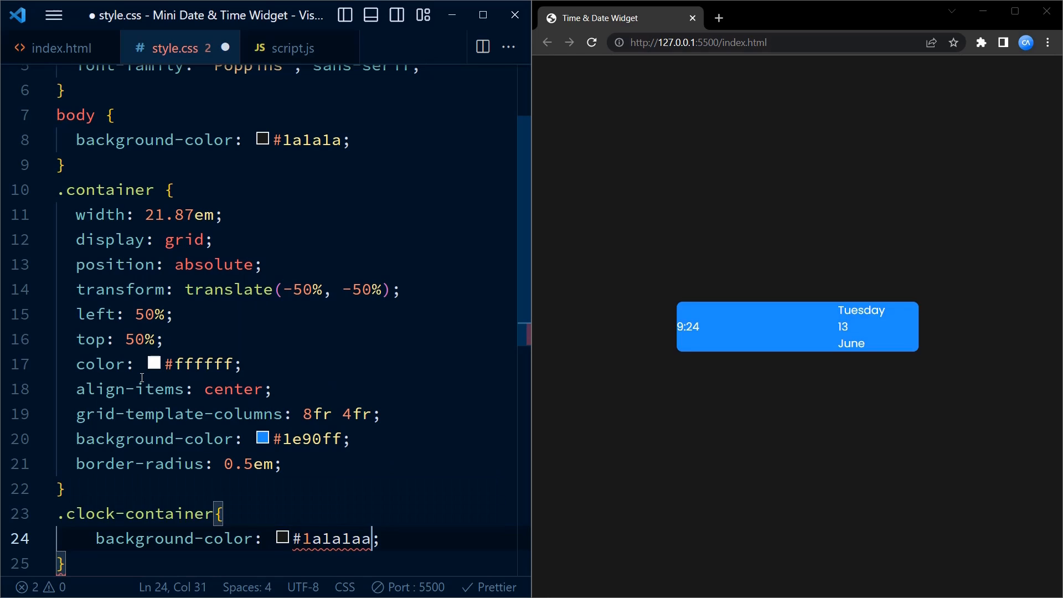
{"action": "type", "text": "color: #ffffff;"}
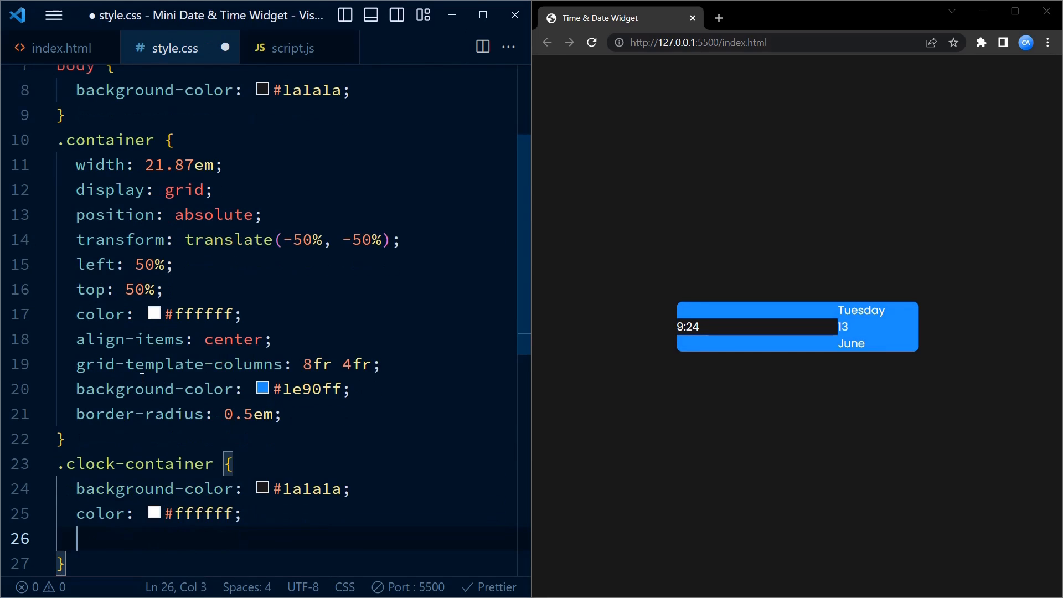
{"action": "type", "text": "text-align: center;"}
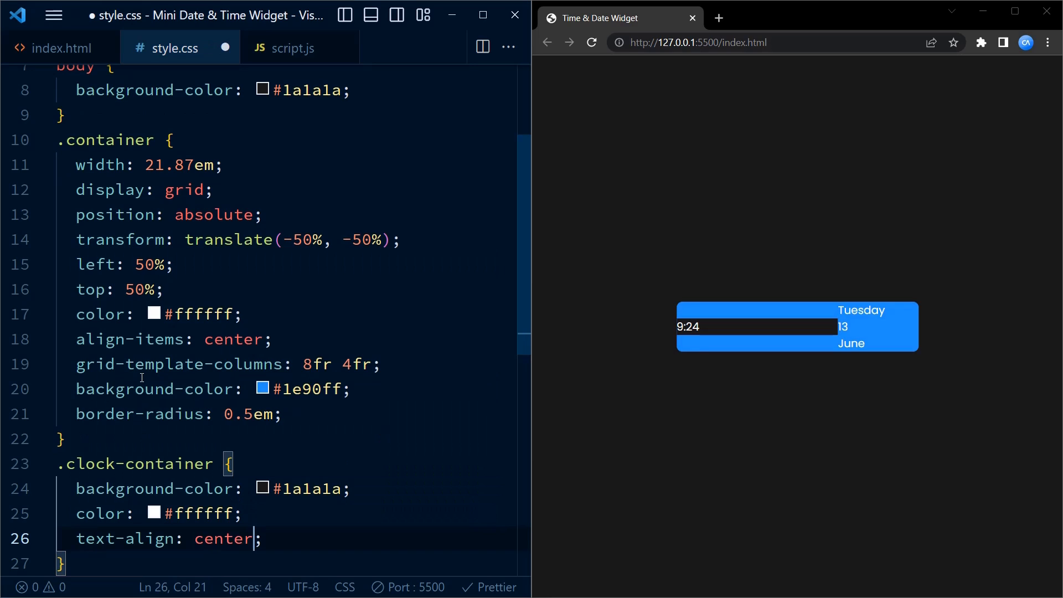
{"action": "key", "text": "ctrl+s"}
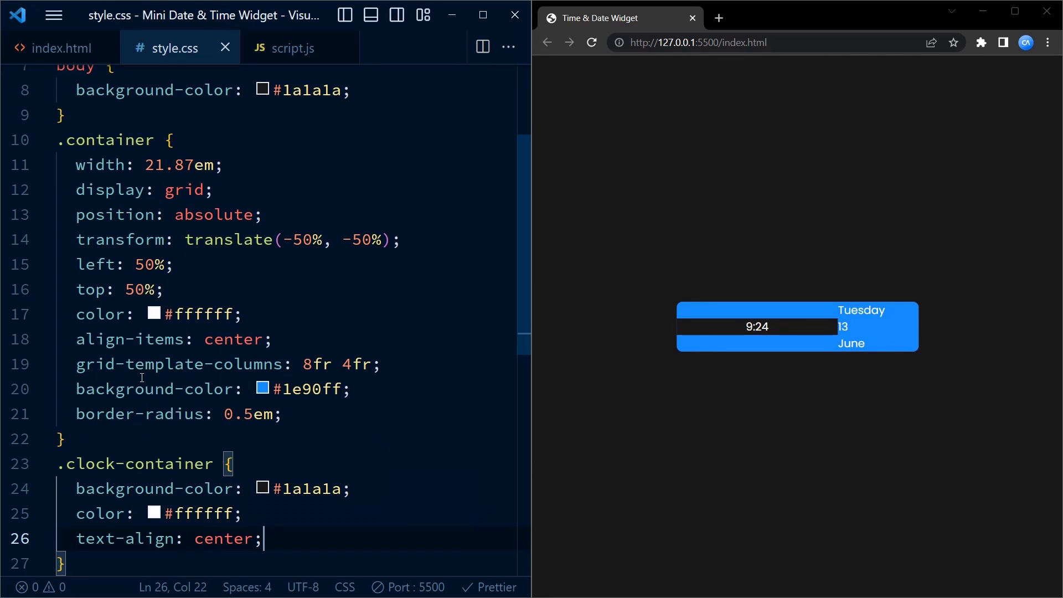
Step: Give .clock-container font-size 3.75em, margin-left 0.2em, border-radius 0.1em and padding 0.2em 0
{"action": "type", "text": "font-size: 3.7;"}
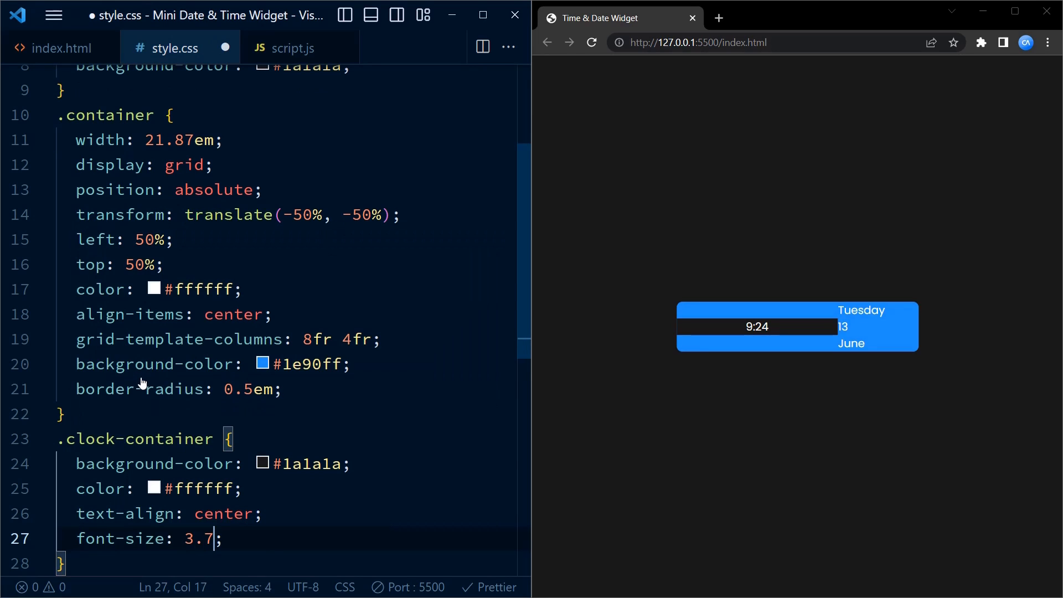
{"action": "type", "text": "5em;"}
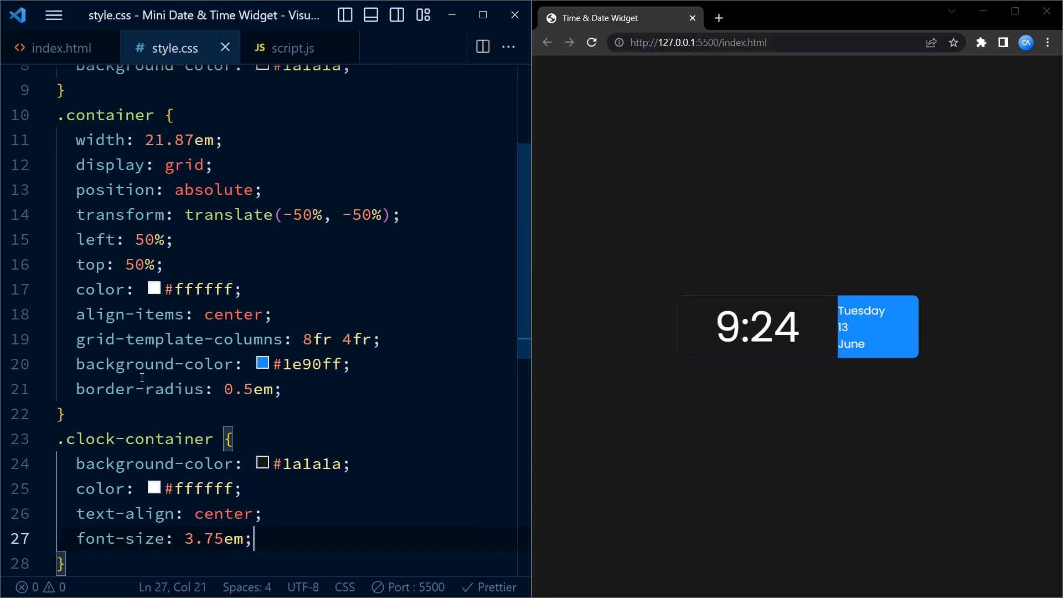
{"action": "type", "text": "margin-left: 0.2em;"}
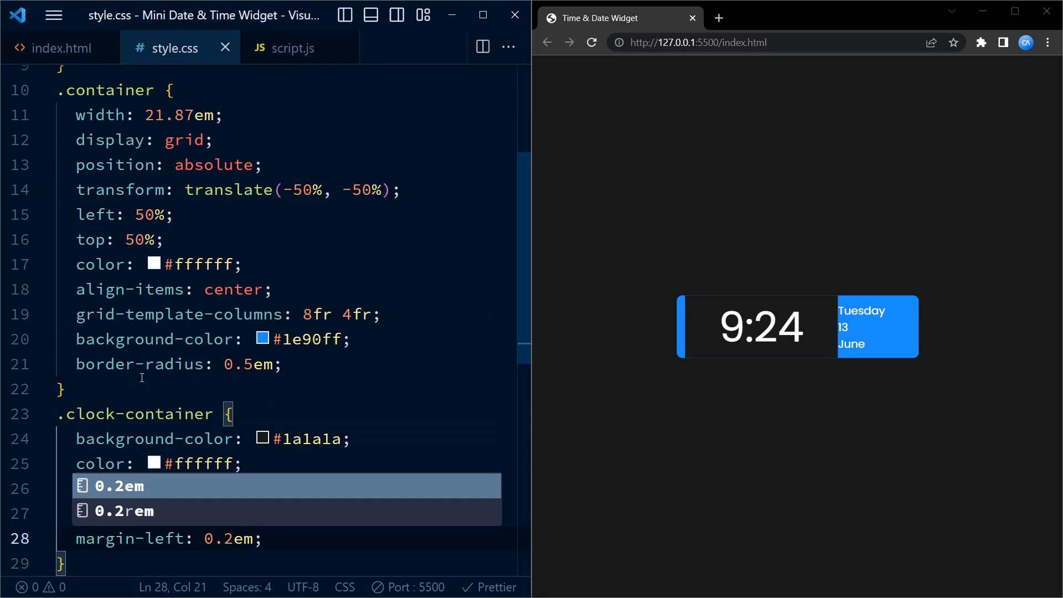
{"action": "type", "text": "border-radius: 0;"}
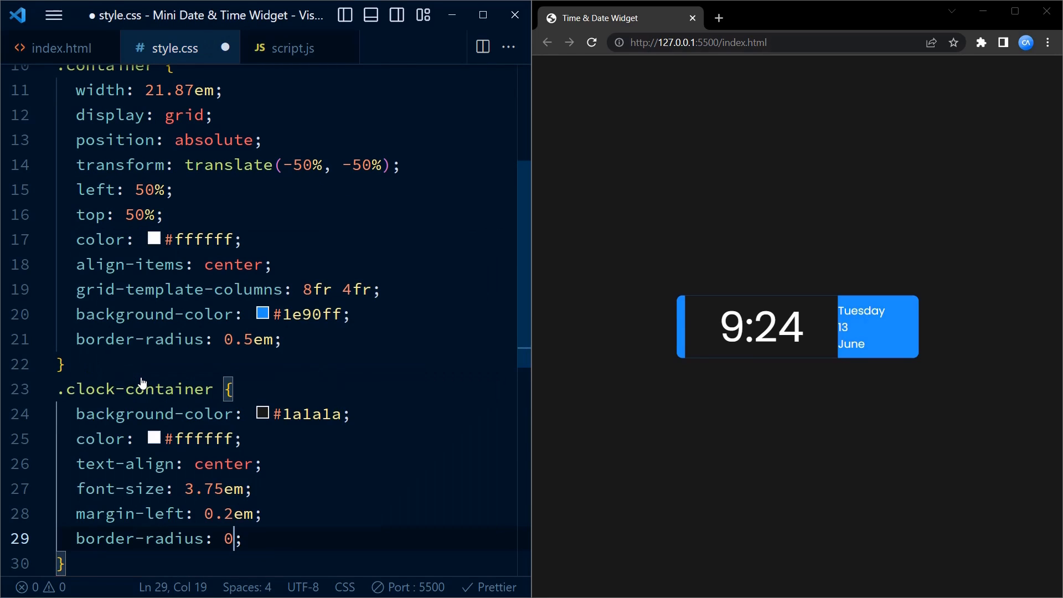
{"action": "type", "text": ".1em"}
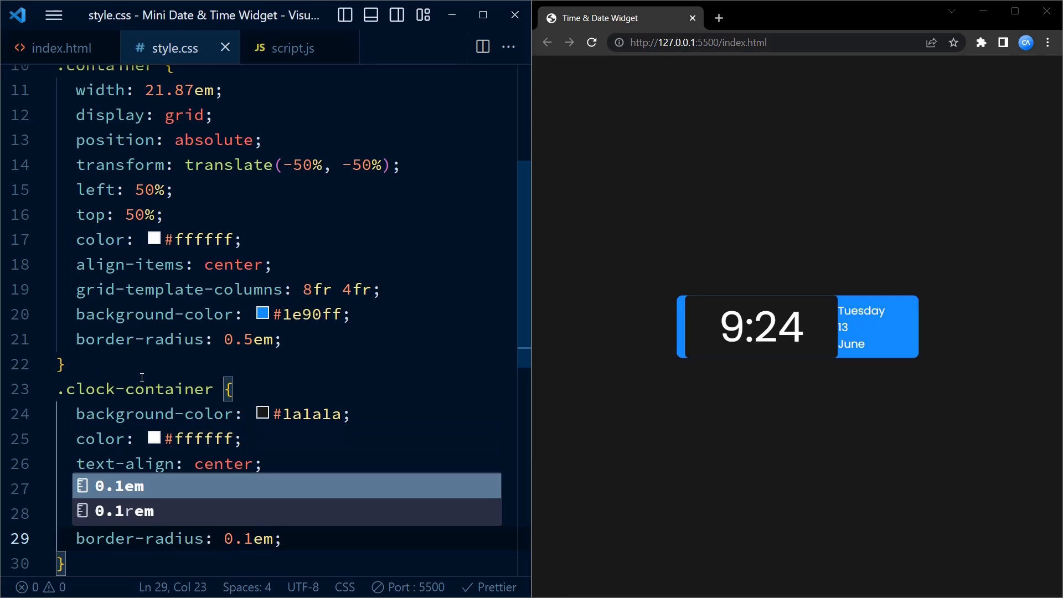
{"action": "type", "text": "padding: 0.2;"}
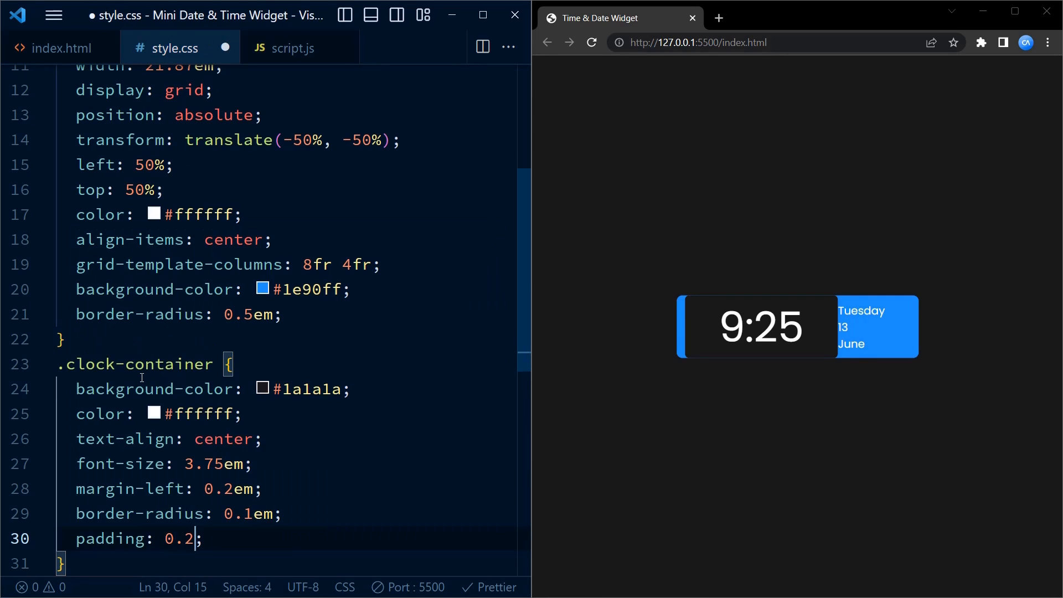
{"action": "type", "text": "em 0"}
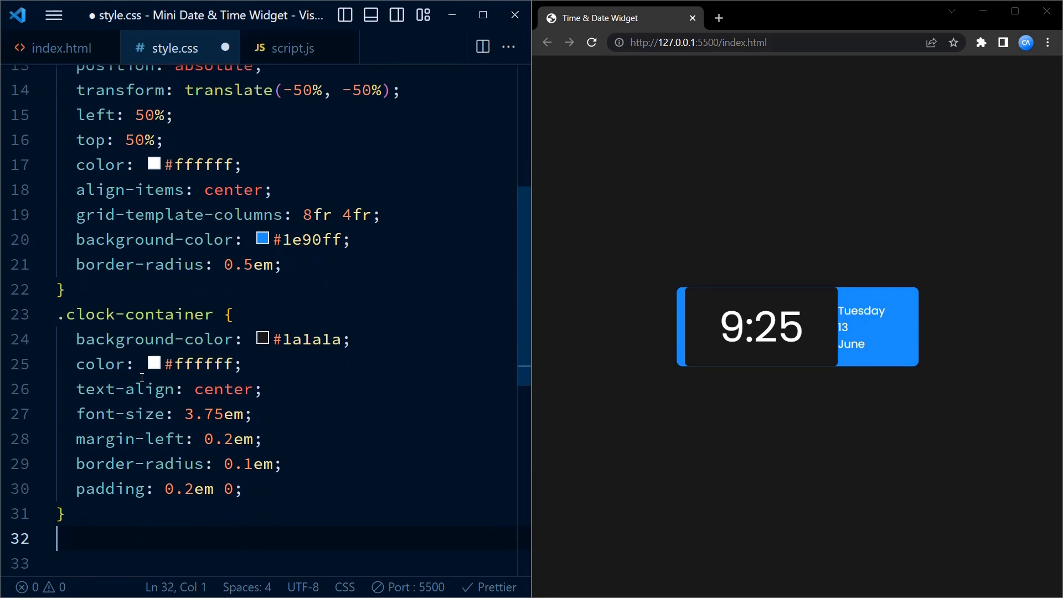
Step: Add a .date-container rule with padding 1em 0 and background-color #1e90ff
{"action": "type", "text": ".date"}
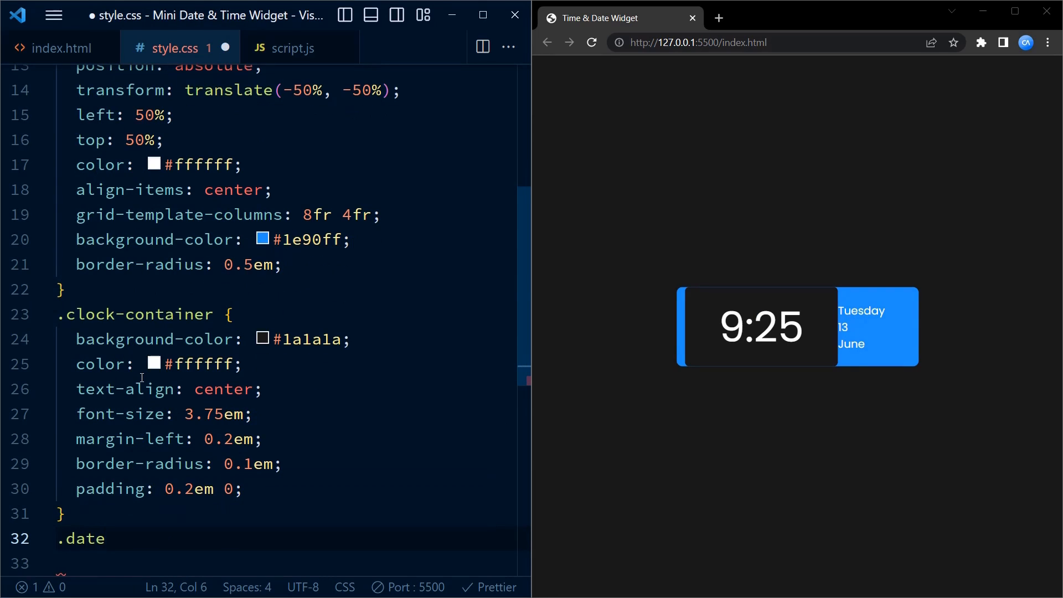
{"action": "type", "text": "-c"}
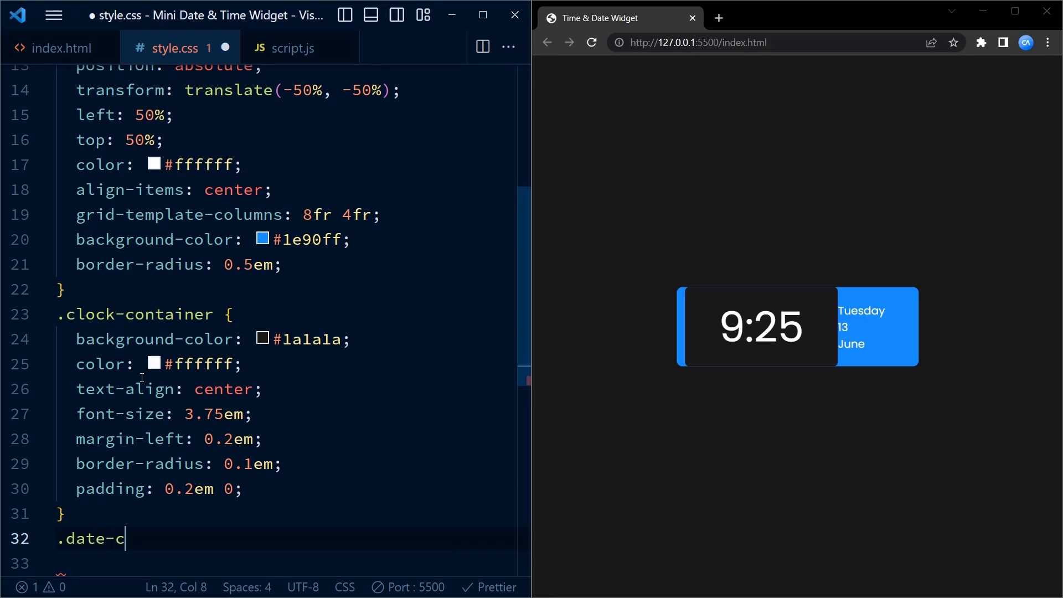
{"action": "type", "text": "ontaine"}
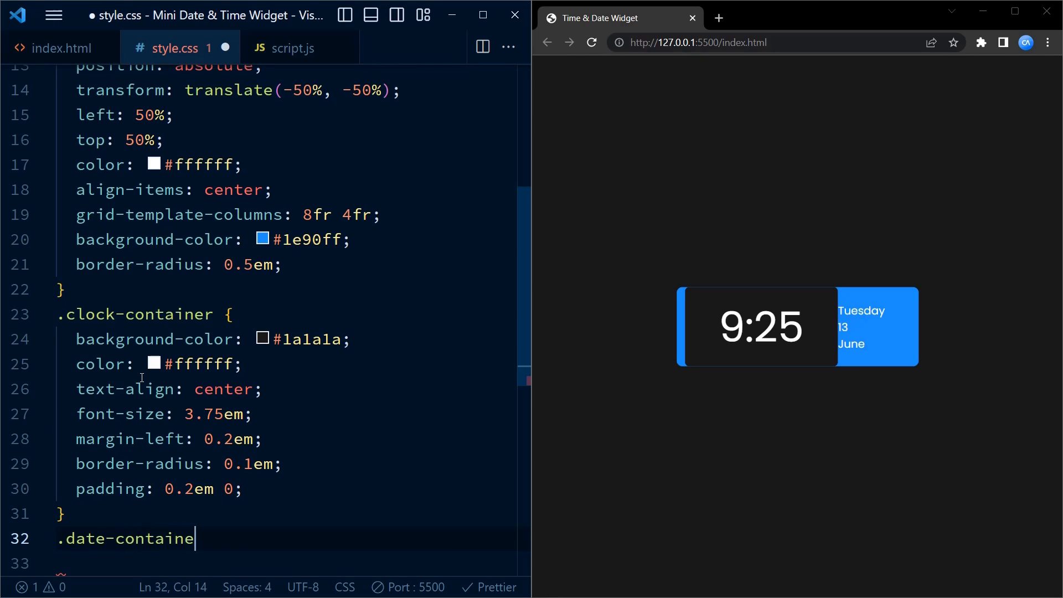
{"action": "type", "text": "{"}
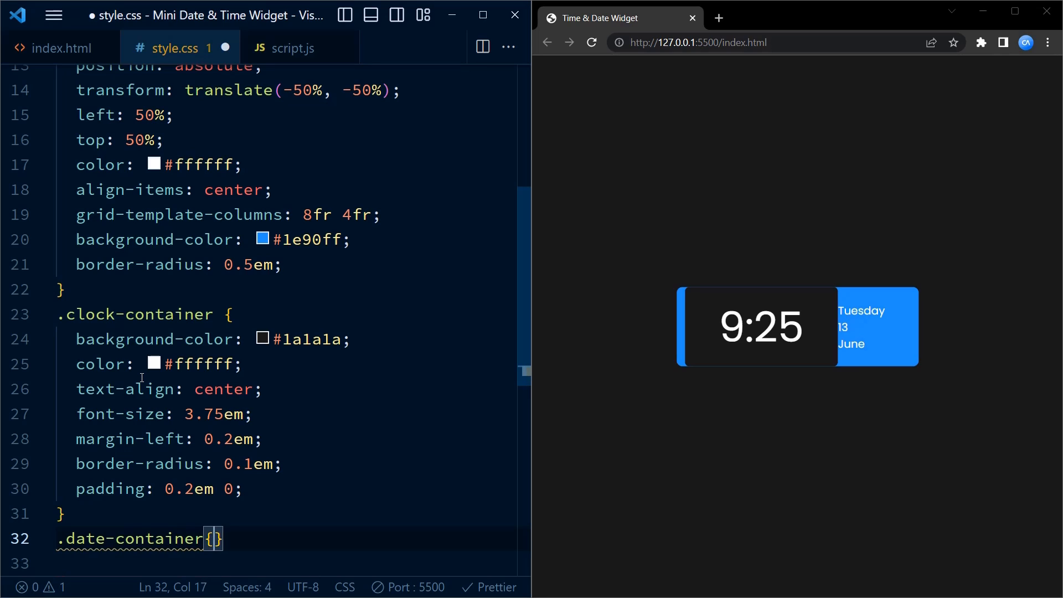
{"action": "type", "text": "padding: 1;"}
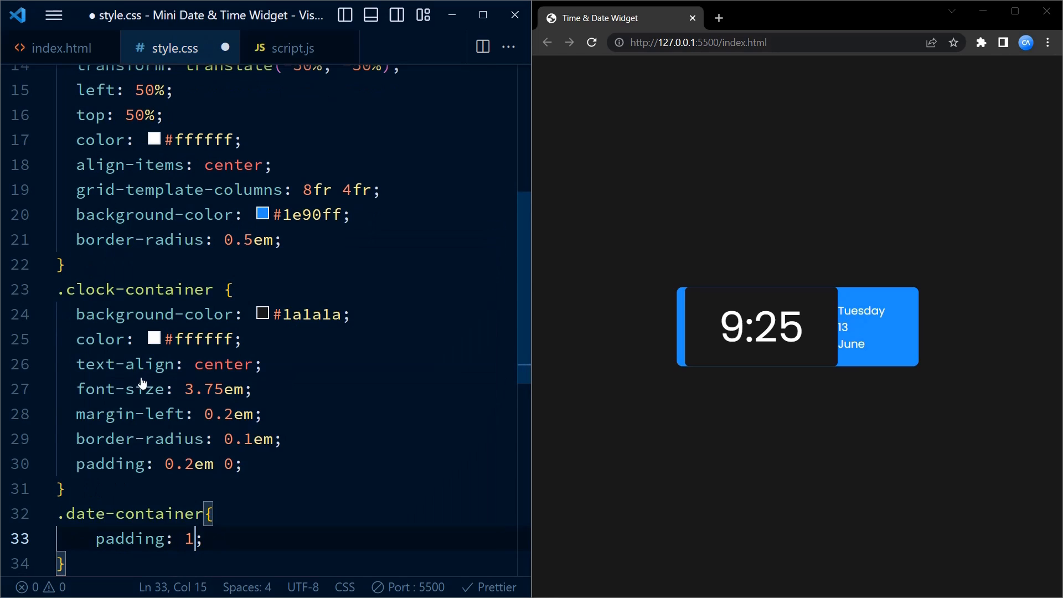
{"action": "type", "text": "em 0"}
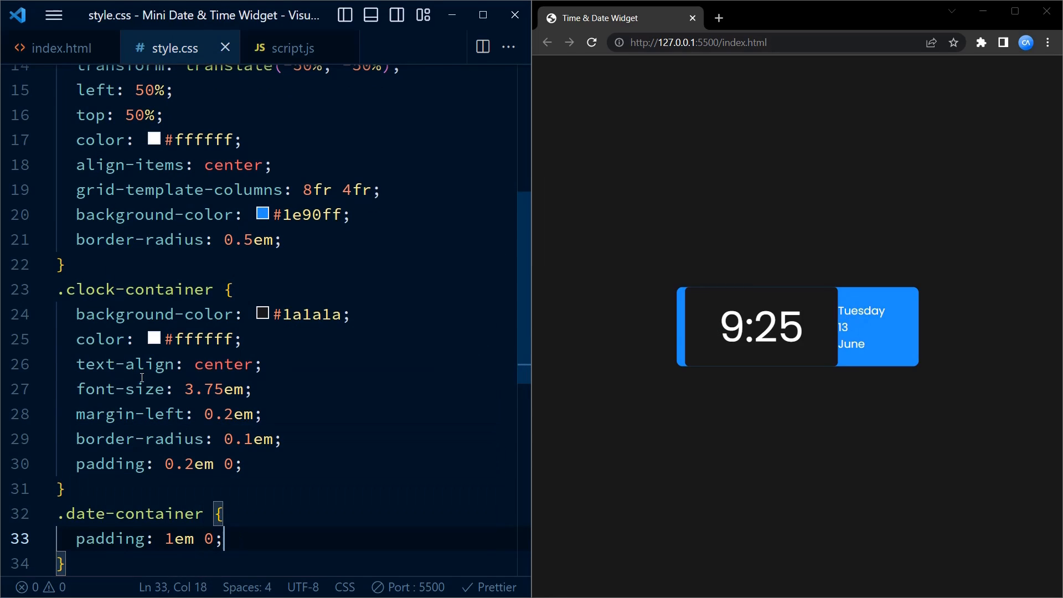
{"action": "type", "text": "back"}
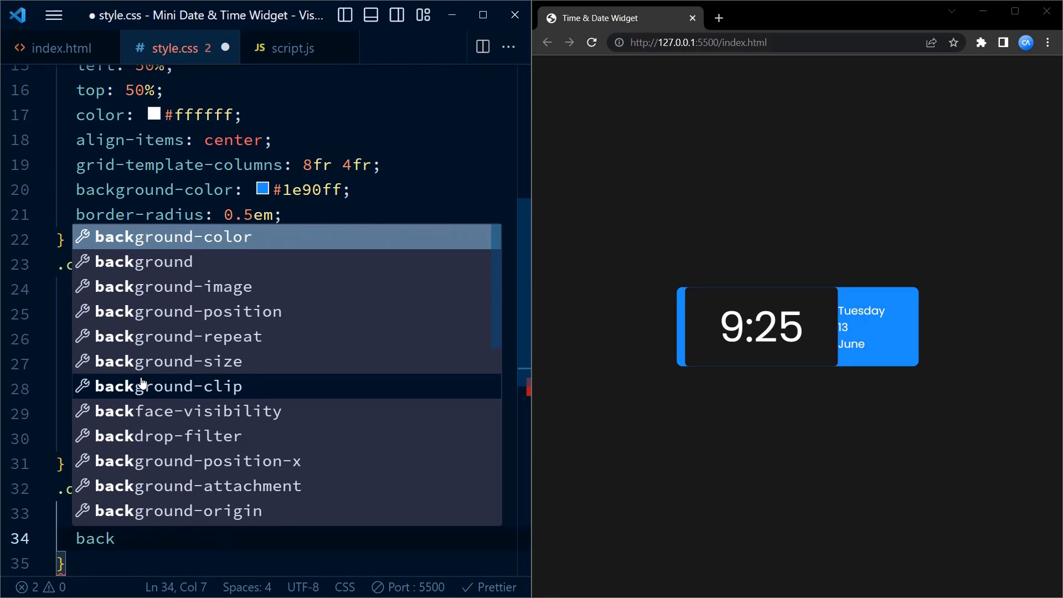
{"action": "left_click", "coordinate": [183, 237]}
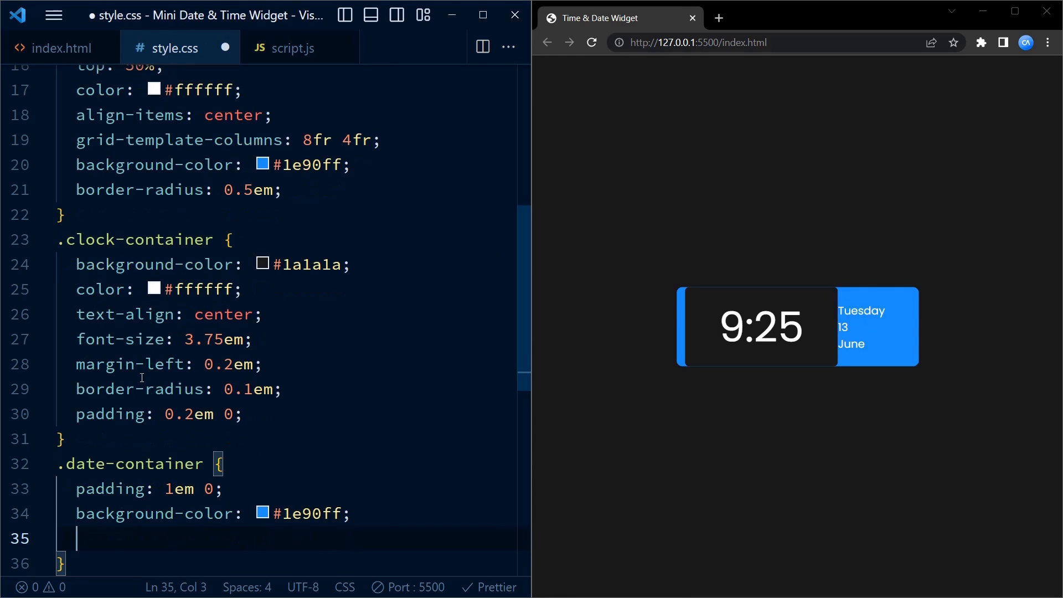
Step: Give .date-container color #ffffff, text-align center and border-radius 0.5em, then begin a .date selector
{"action": "type", "text": "color: #ffffff;"}
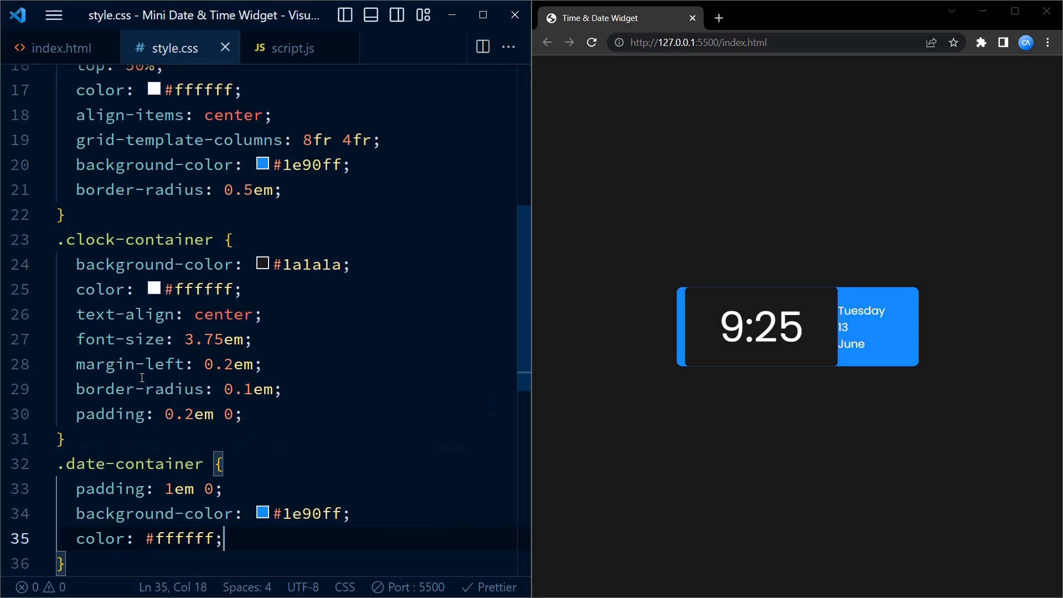
{"action": "type", "text": "t"}
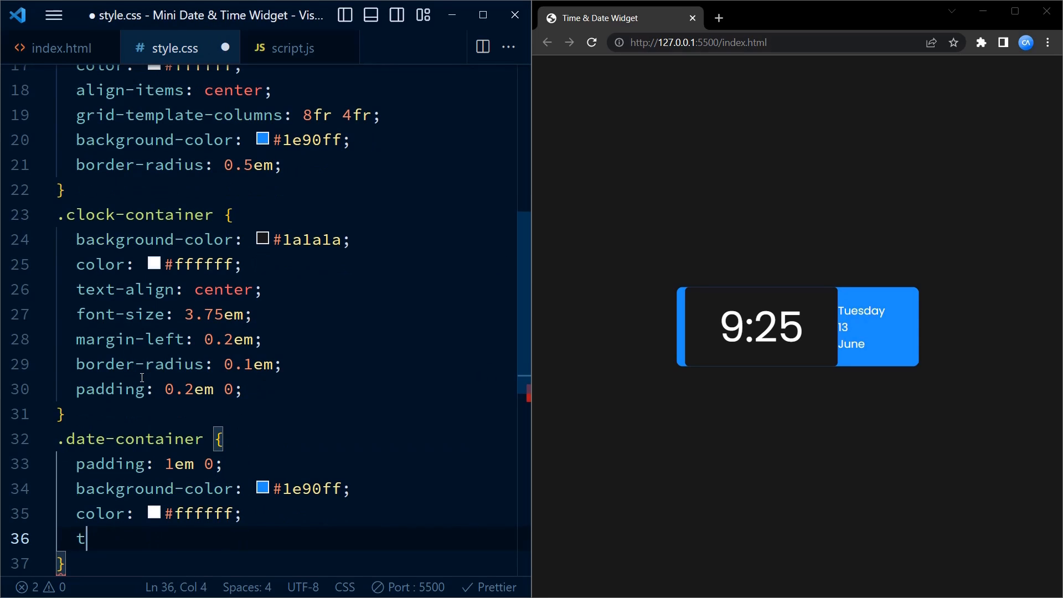
{"action": "type", "text": "ext-align: center;"}
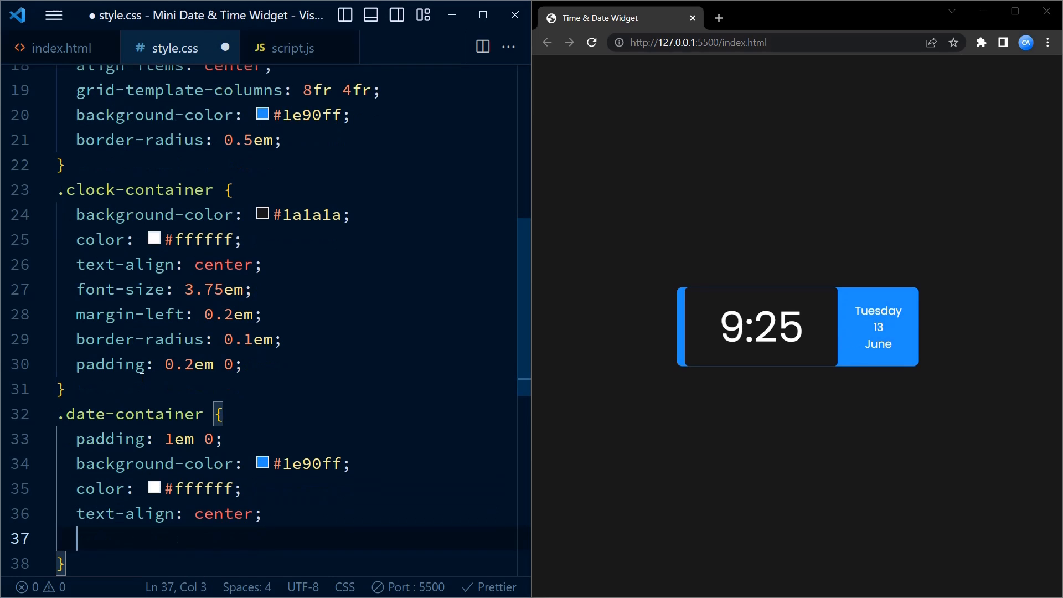
{"action": "type", "text": "border-radius: 0.5em;"}
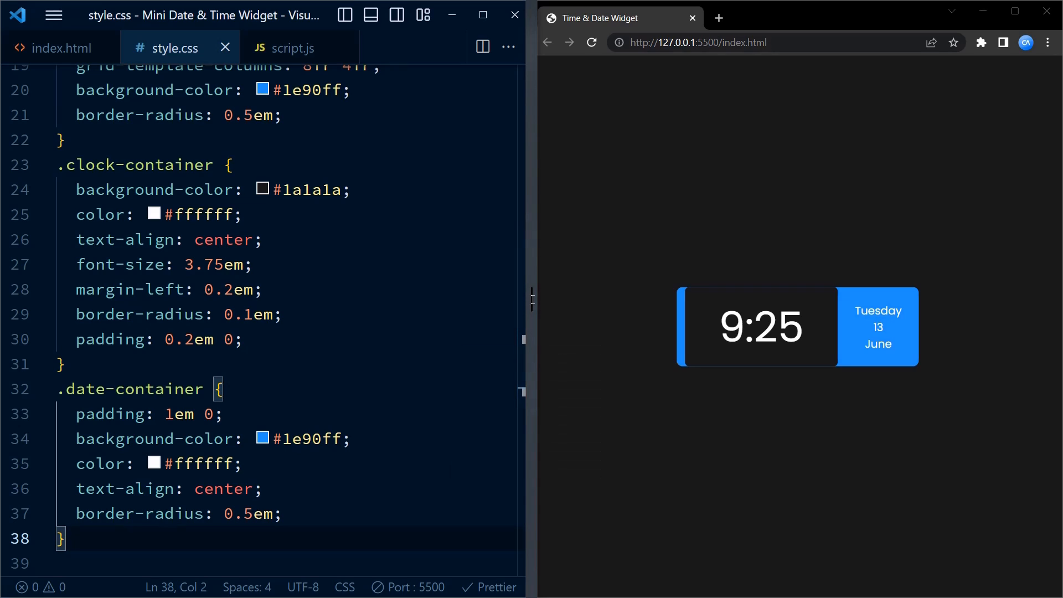
{"action": "type", "text": ".date"}
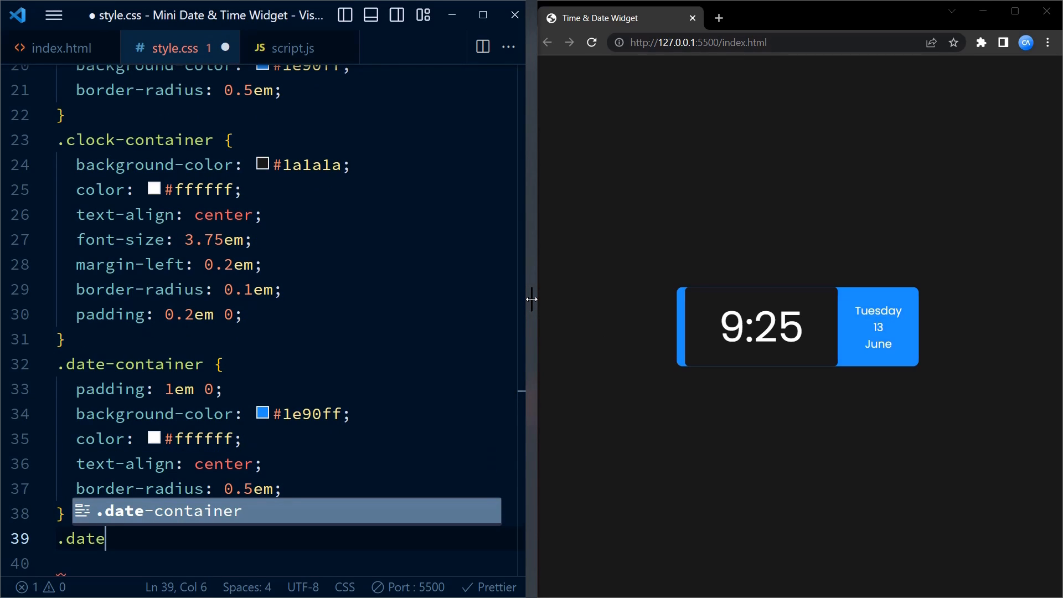
Step: Add a .date-container span rule with font-size 2.5em and save
{"action": "type", "text": "-container span{"}
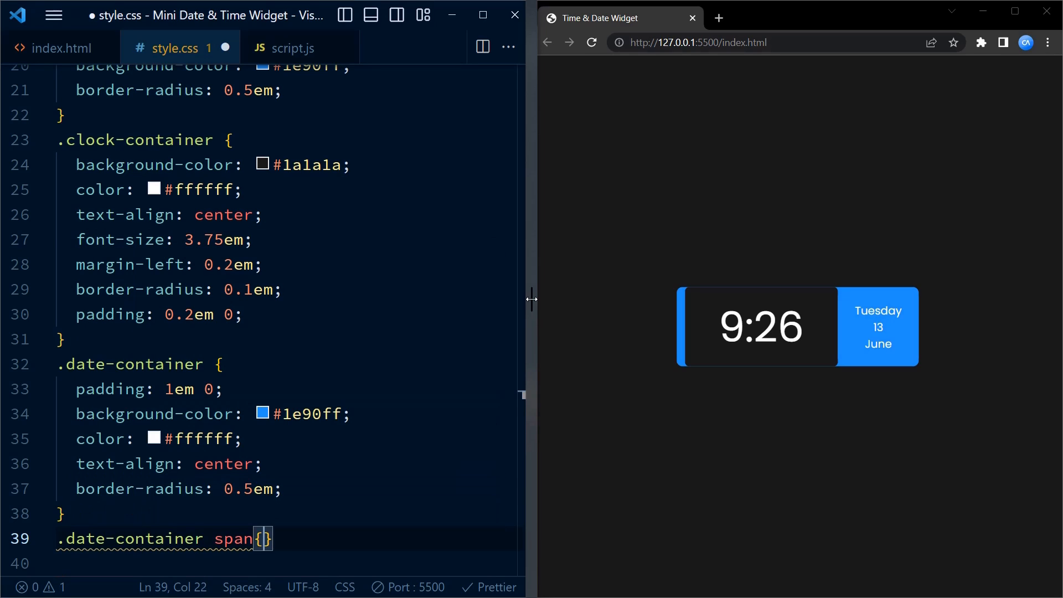
{"action": "type", "text": "font-size: 2.5em;"}
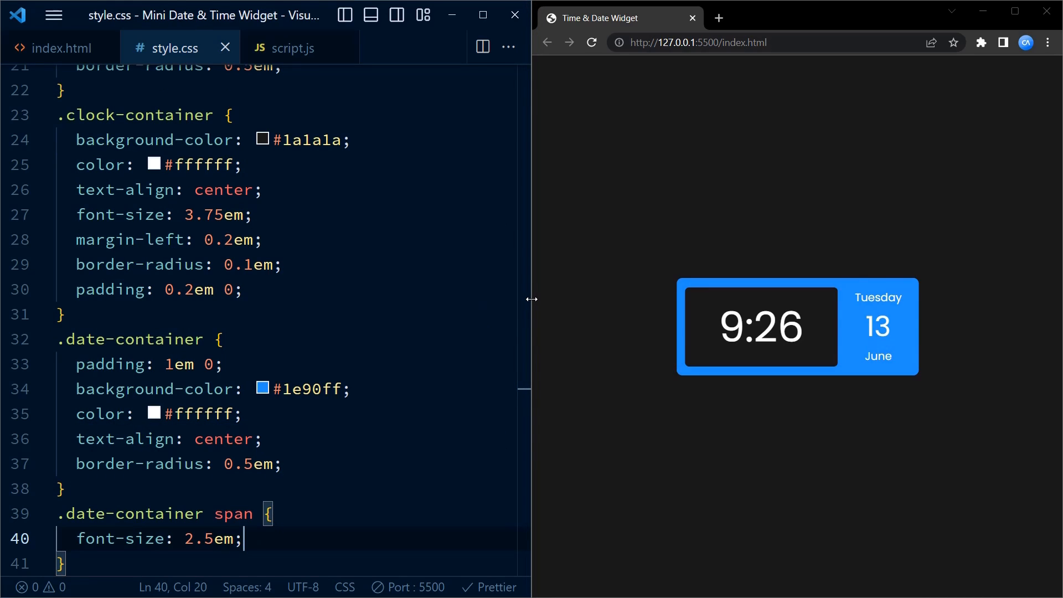
{"action": "scroll", "scroll_direction": "down", "scroll_amount": 3}
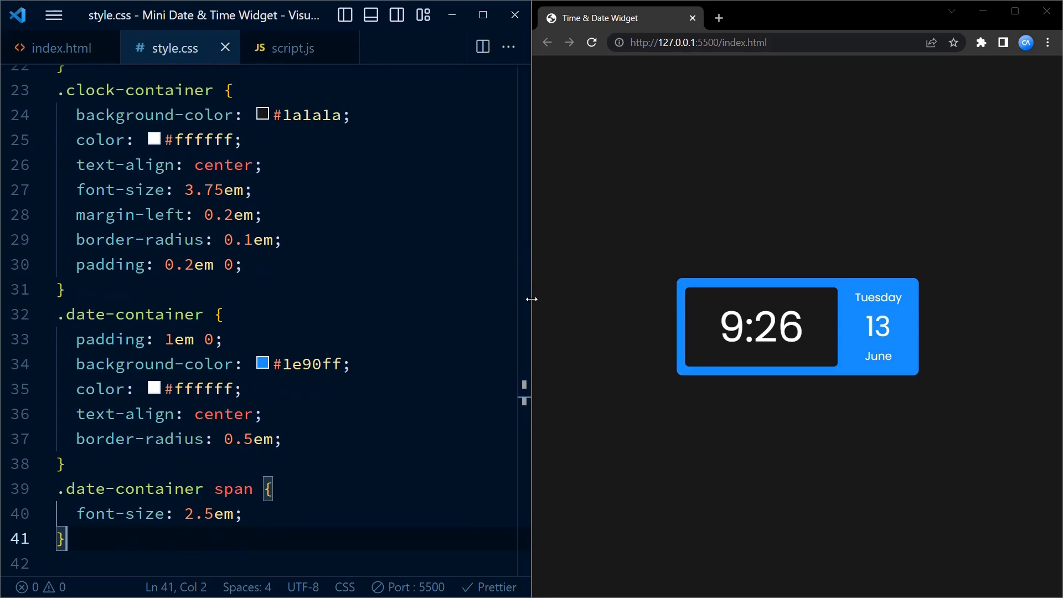
{"action": "mouse_move", "coordinate": [748, 342]}
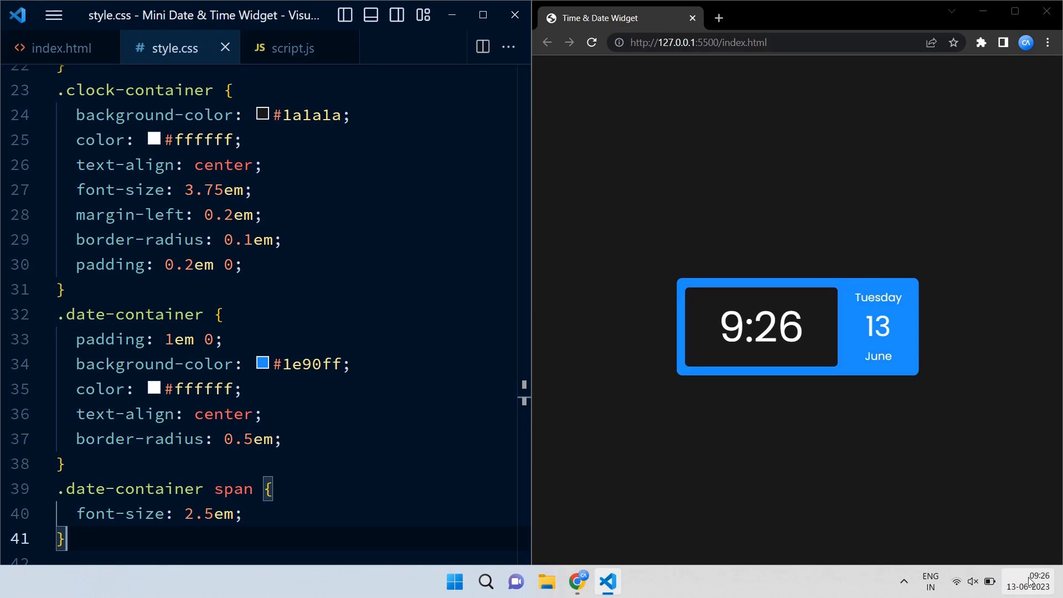
{"action": "mouse_move", "coordinate": [781, 461]}
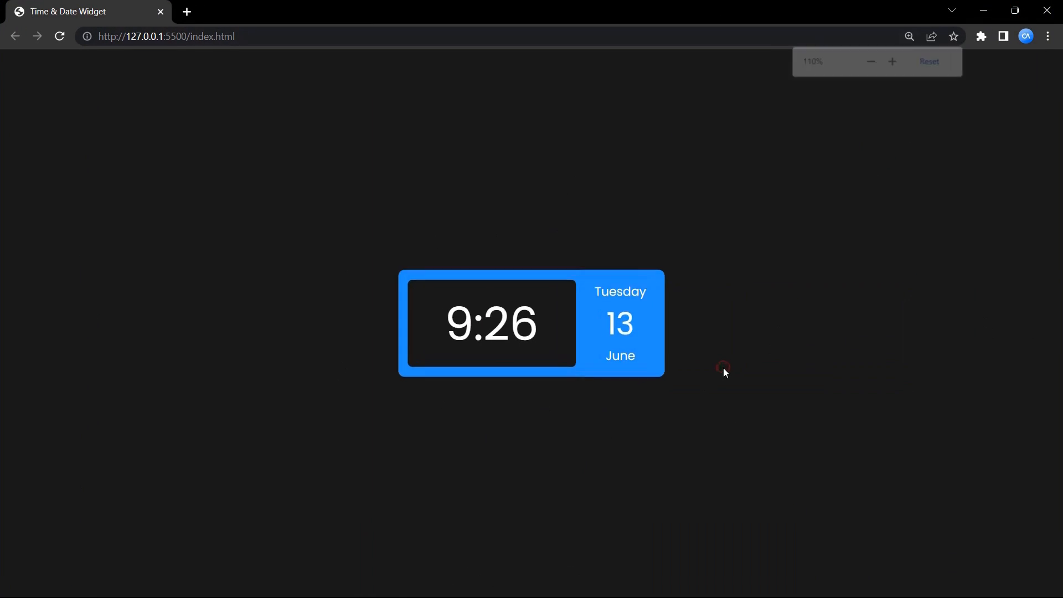
Step: Maximise Chrome and zoom in so the 9:26 widget beside Tuesday, 13, June fills the window
{"action": "left_click", "coordinate": [892, 62]}
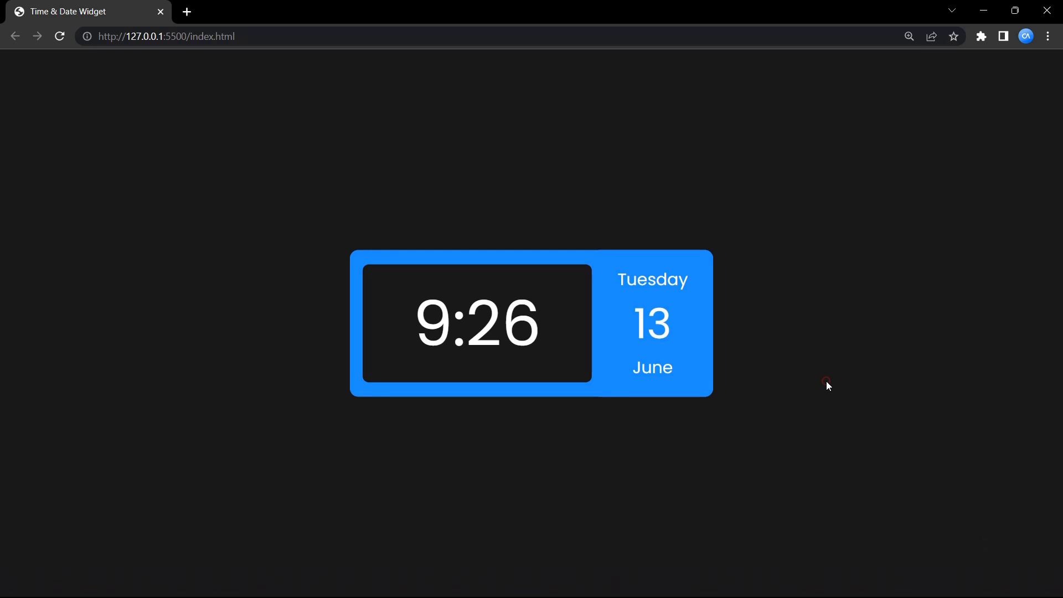